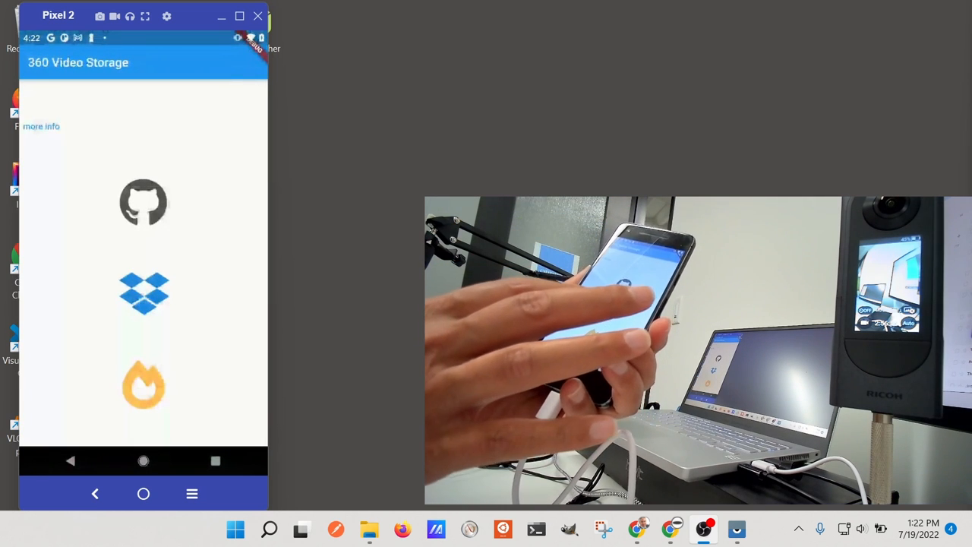
Play the 360 video on the app's Dropbox storage screen.
left_click(143, 294)
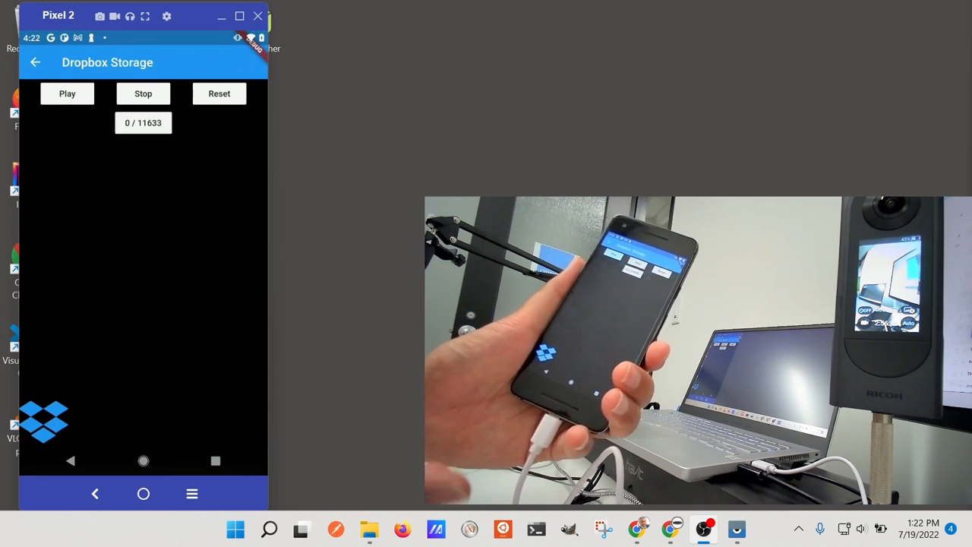
left_click(66, 94)
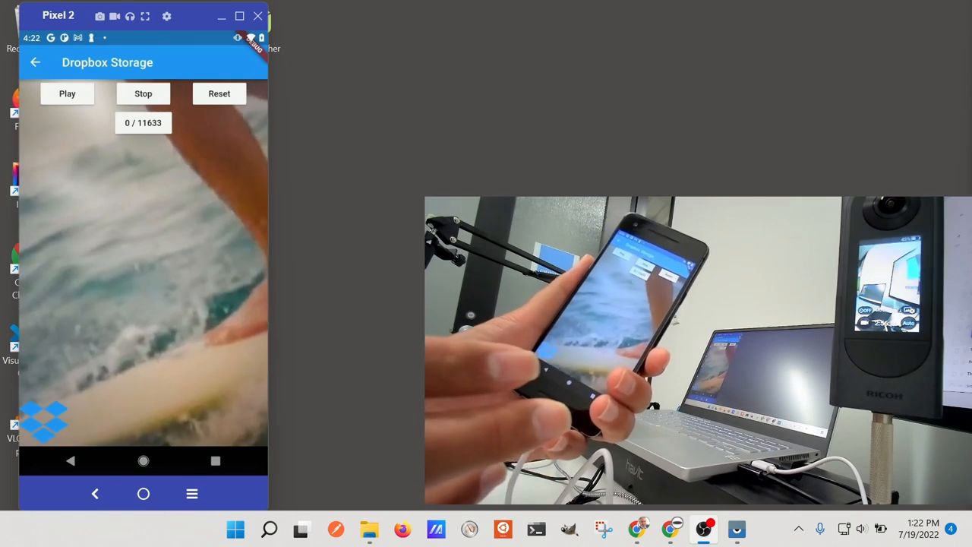
left_click(67, 95)
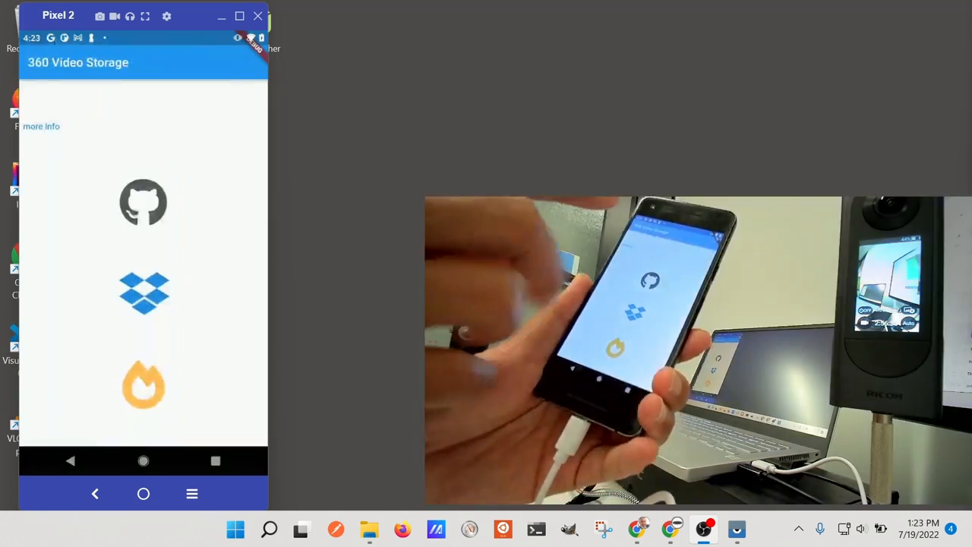
Play the 360 video of people waving on the Github storage screen.
left_click(143, 202)
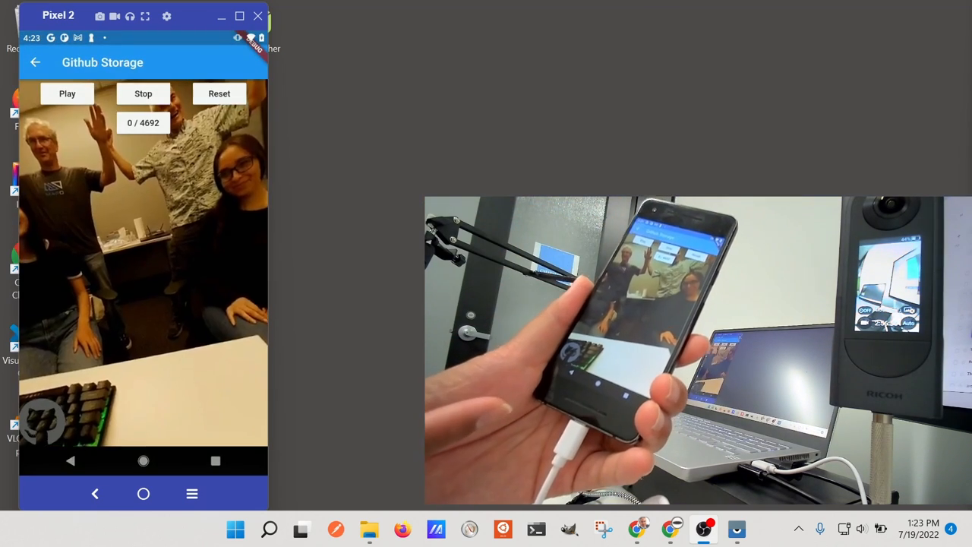
left_click(66, 94)
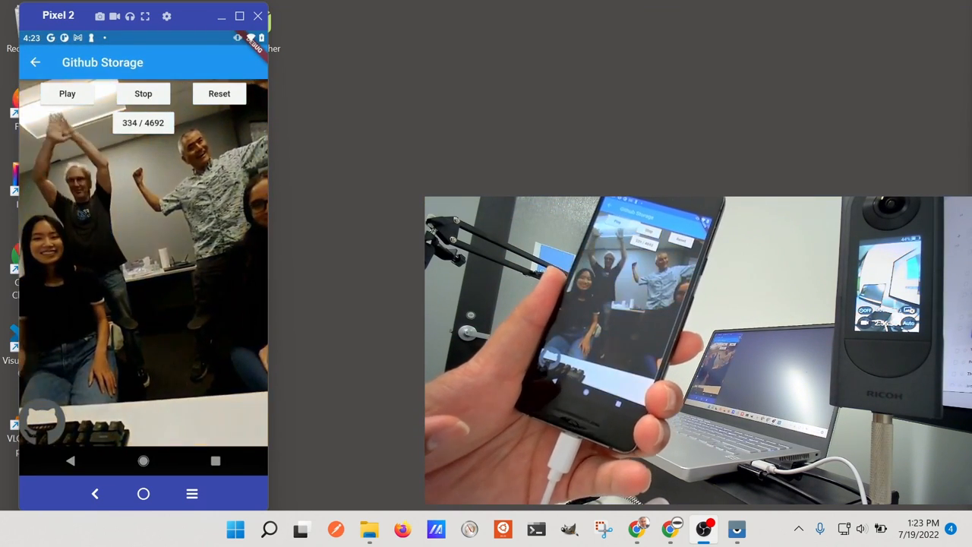
left_click(67, 94)
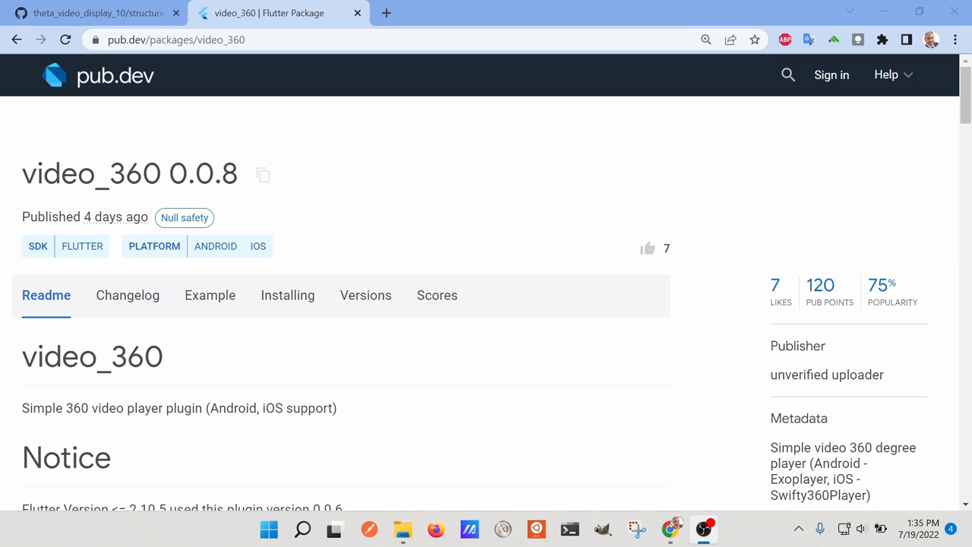
mouse_move(486, 159)
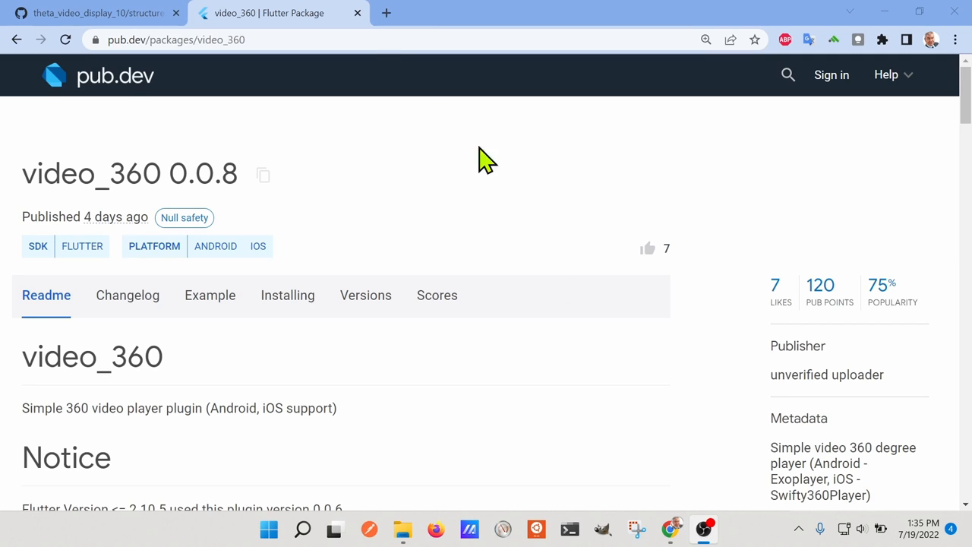
mouse_move(196, 214)
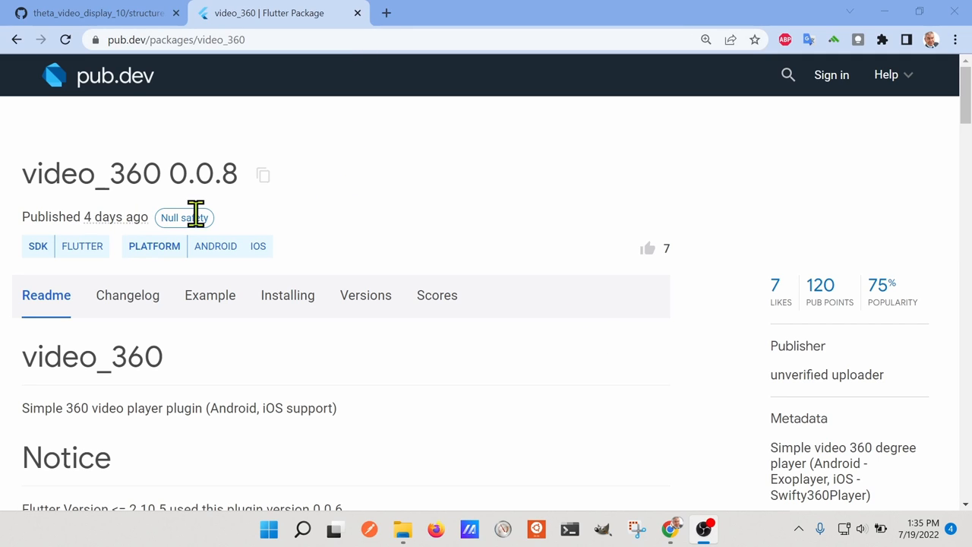
Open the video_360 package's homepage repository in a new browser tab and return to pub.dev.
scroll("down", 3)
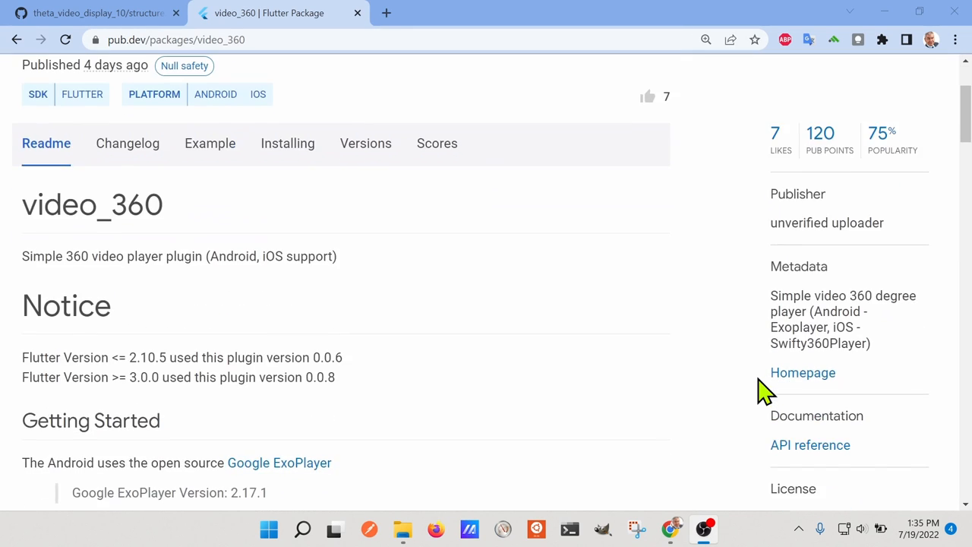
right_click(803, 373)
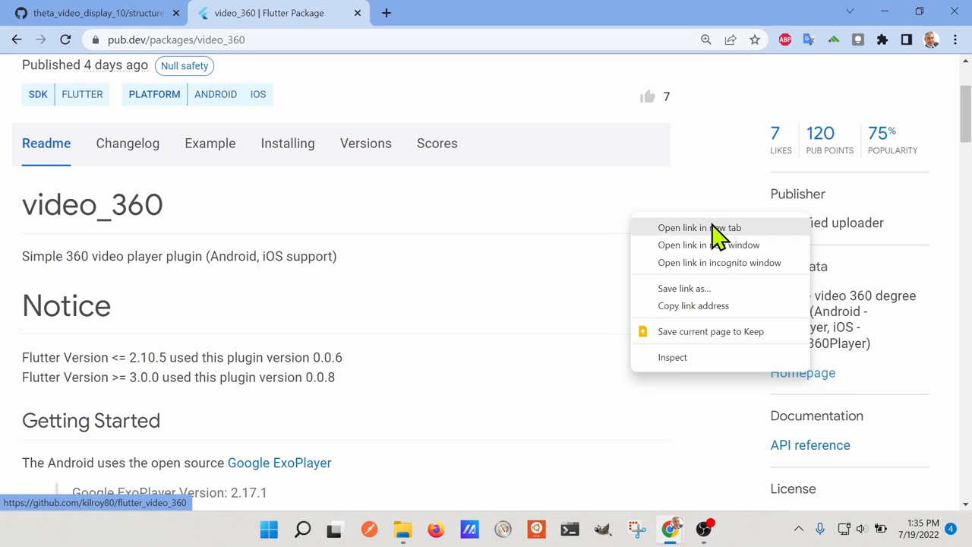
left_click(699, 228)
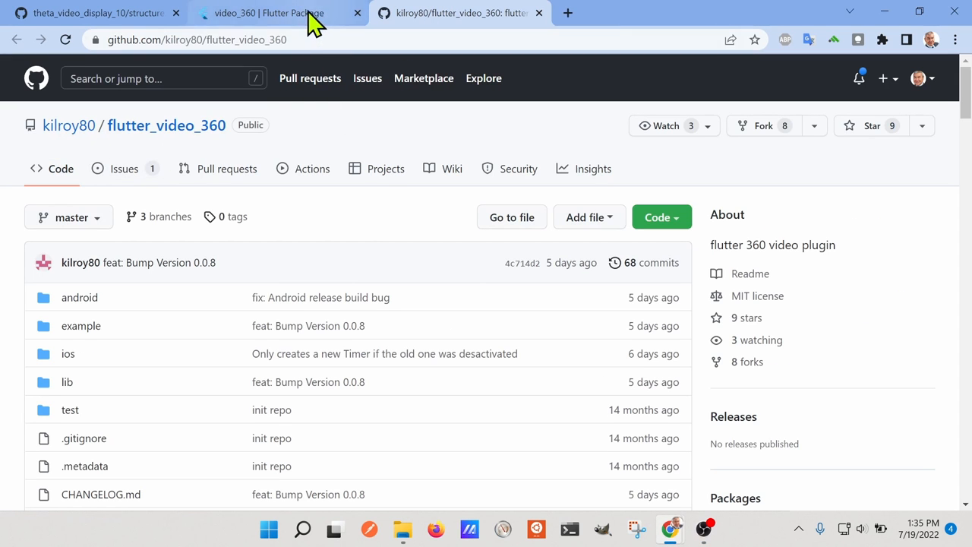
left_click(267, 12)
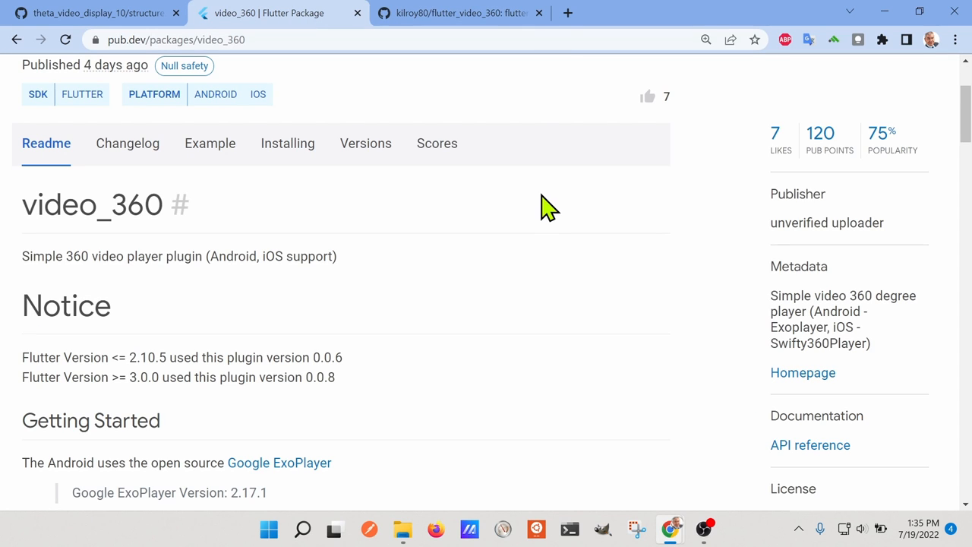
mouse_move(535, 256)
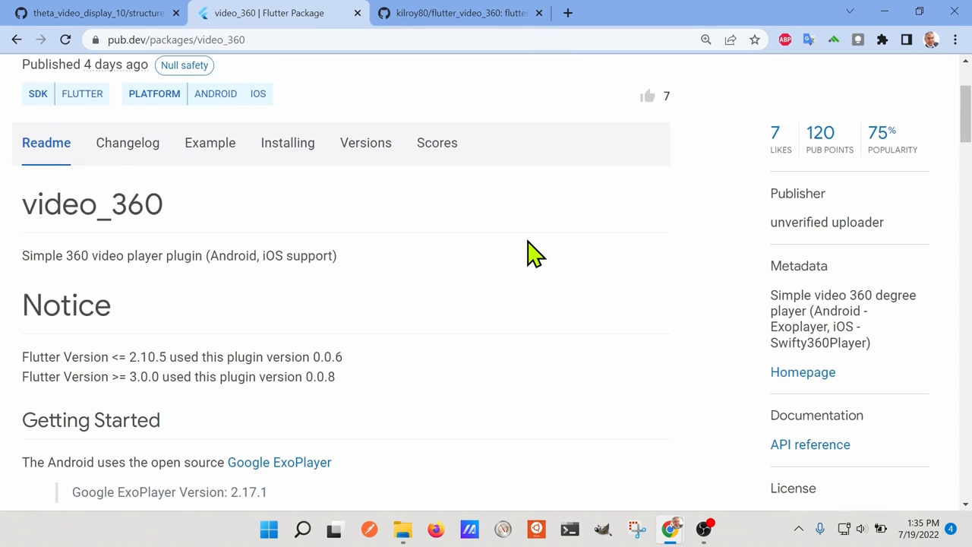
Open the Google ExoPlayer repository linked further down the video_360 page.
scroll("down", 3)
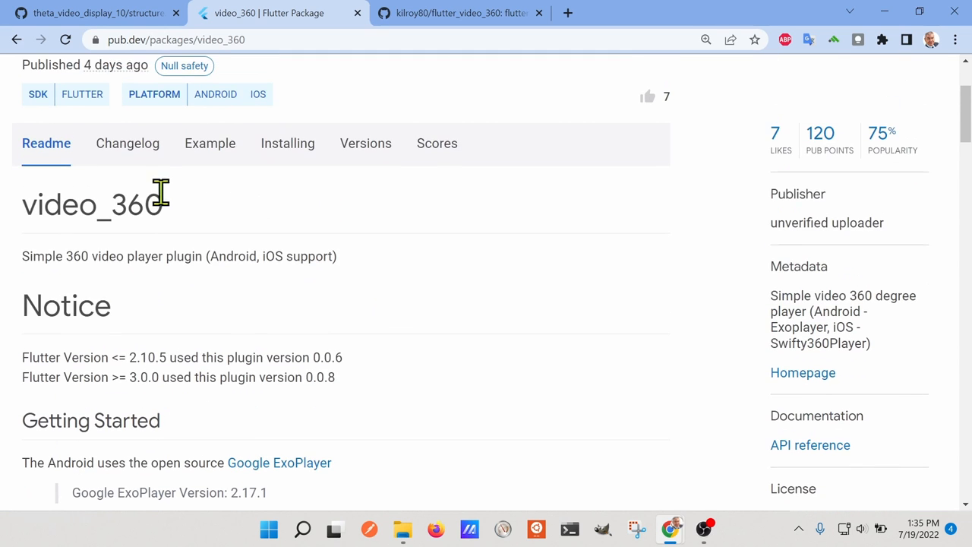
scroll("down", 3)
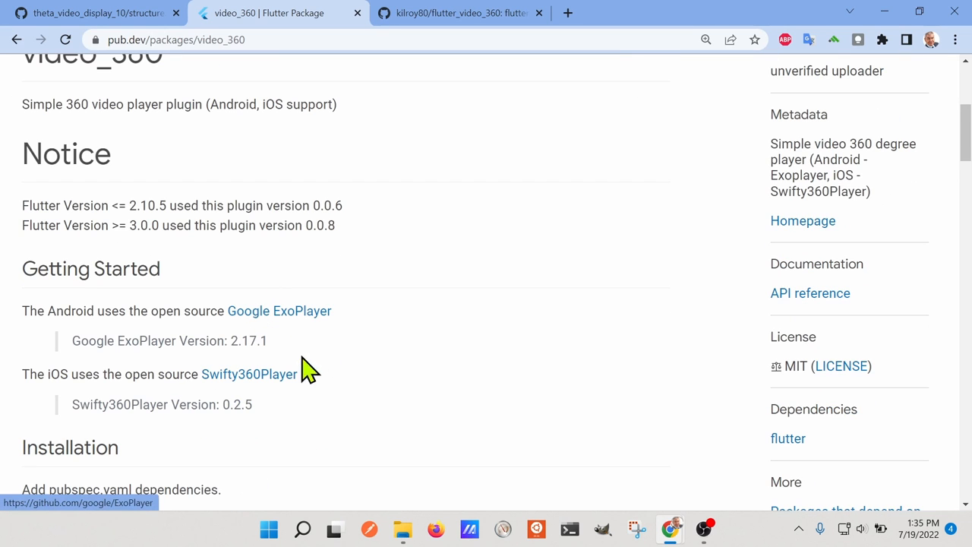
mouse_move(312, 326)
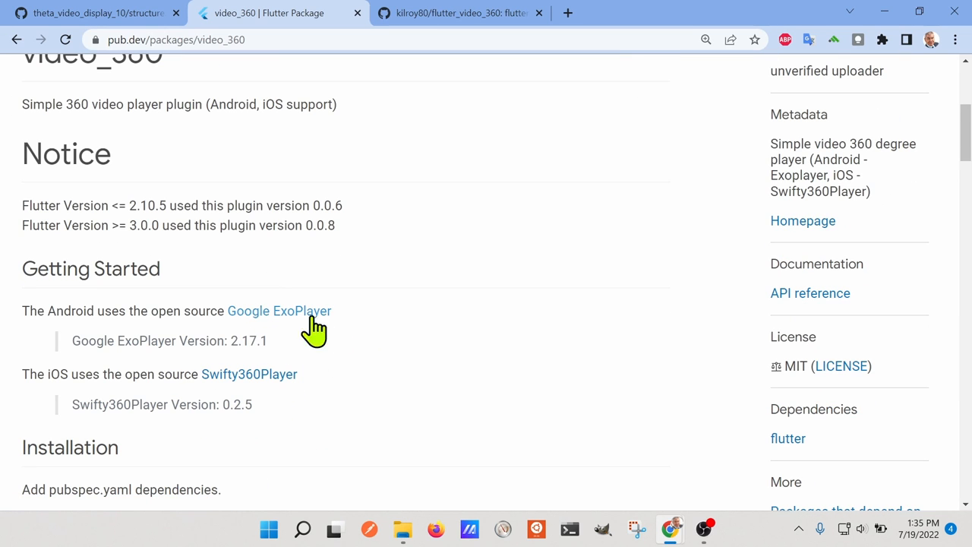
mouse_move(348, 344)
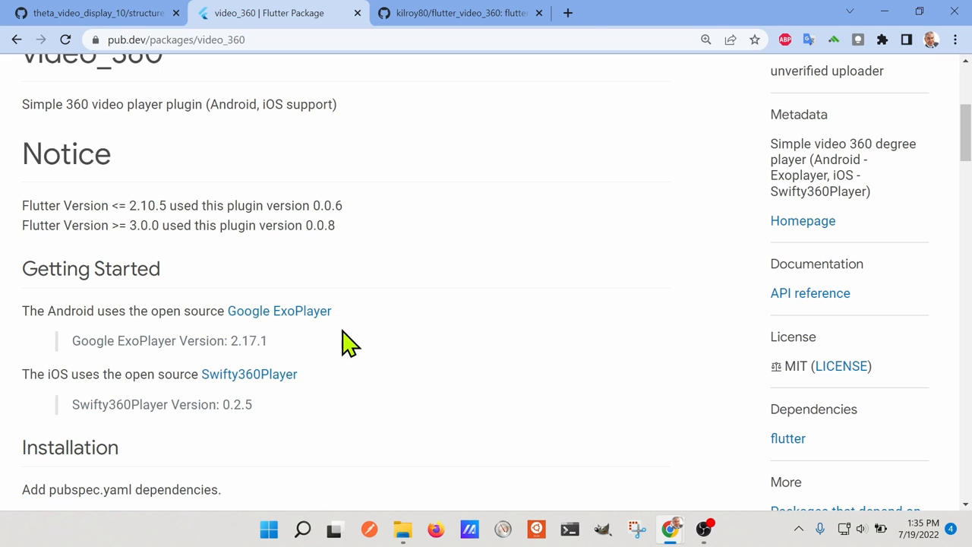
left_click(279, 310)
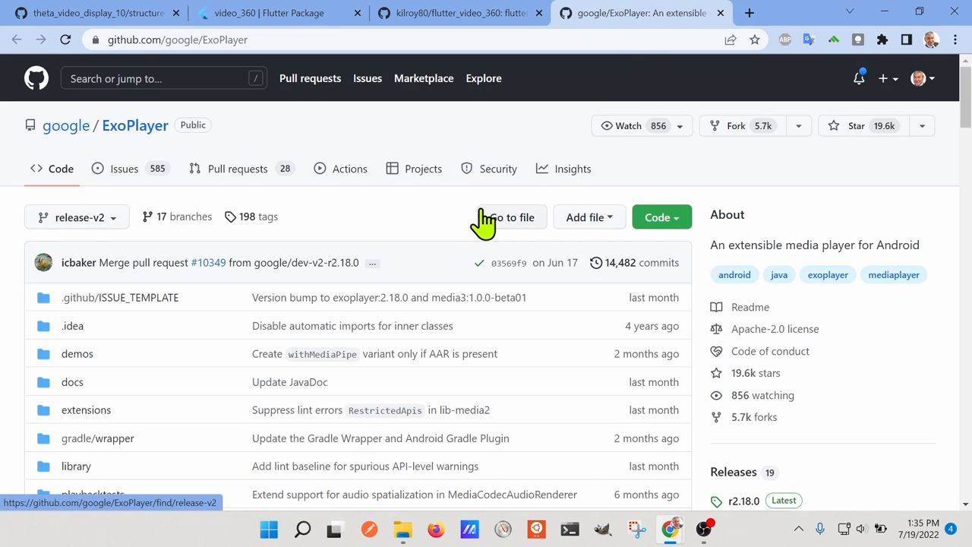
mouse_move(483, 225)
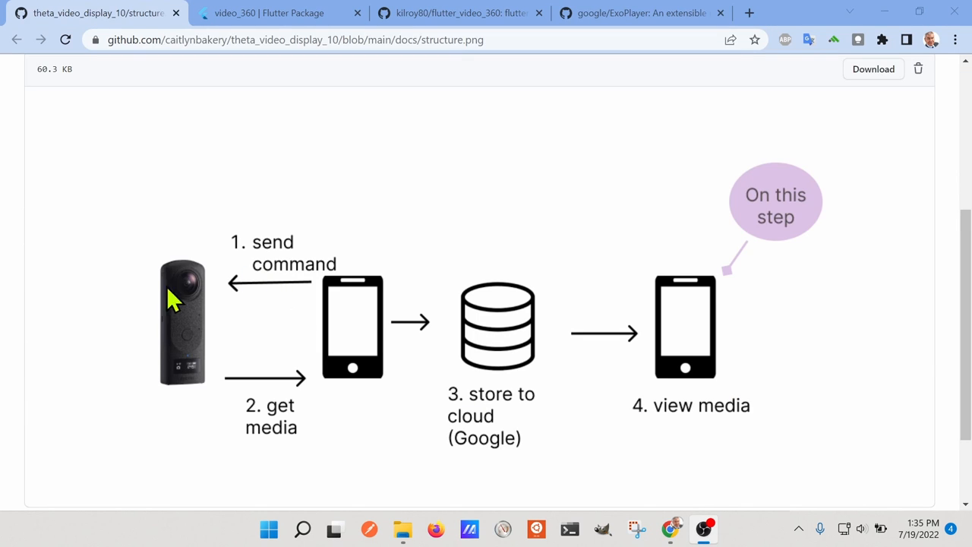
mouse_move(219, 333)
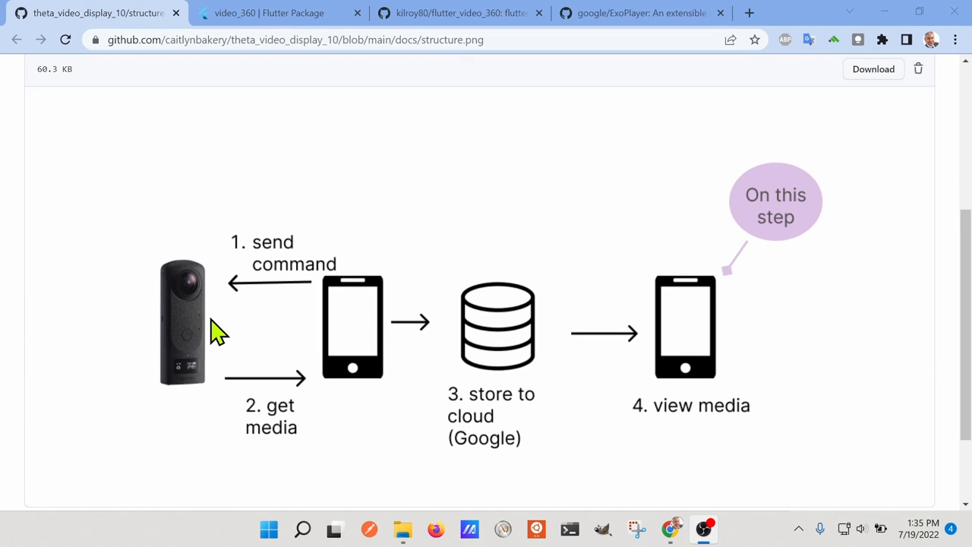
mouse_move(190, 311)
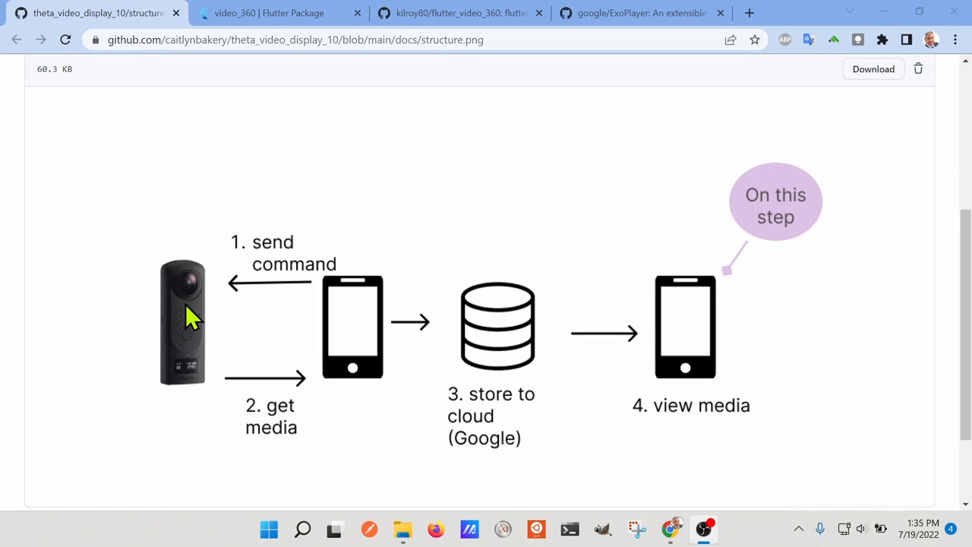
mouse_move(353, 332)
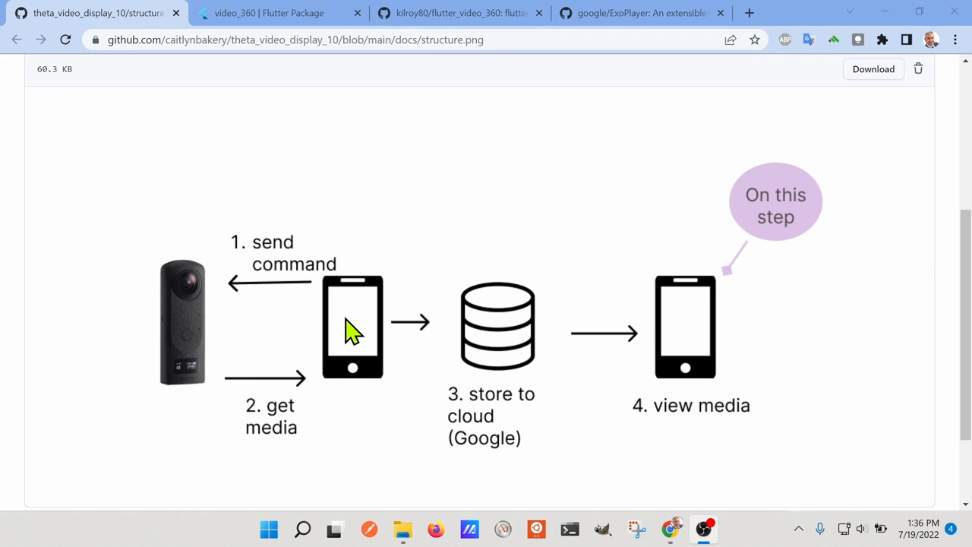
mouse_move(357, 315)
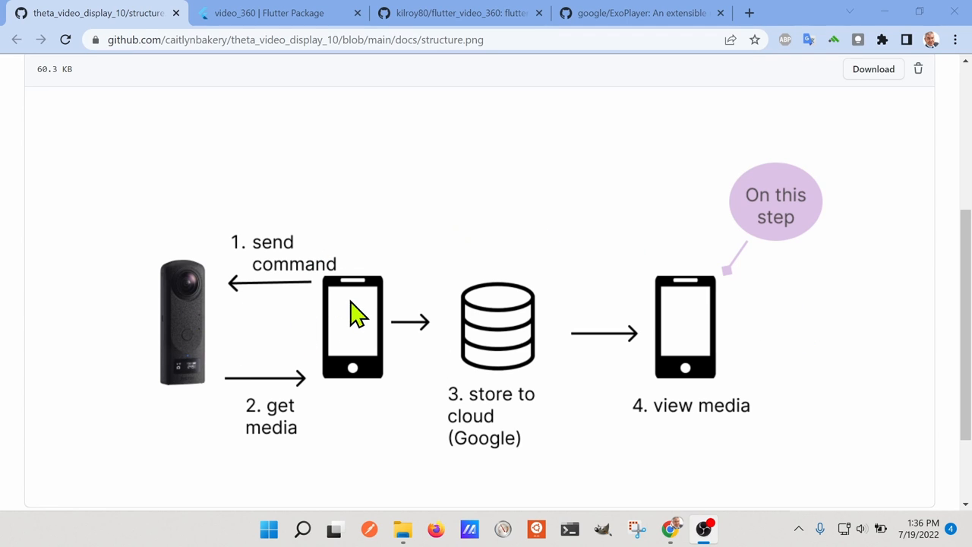
mouse_move(377, 286)
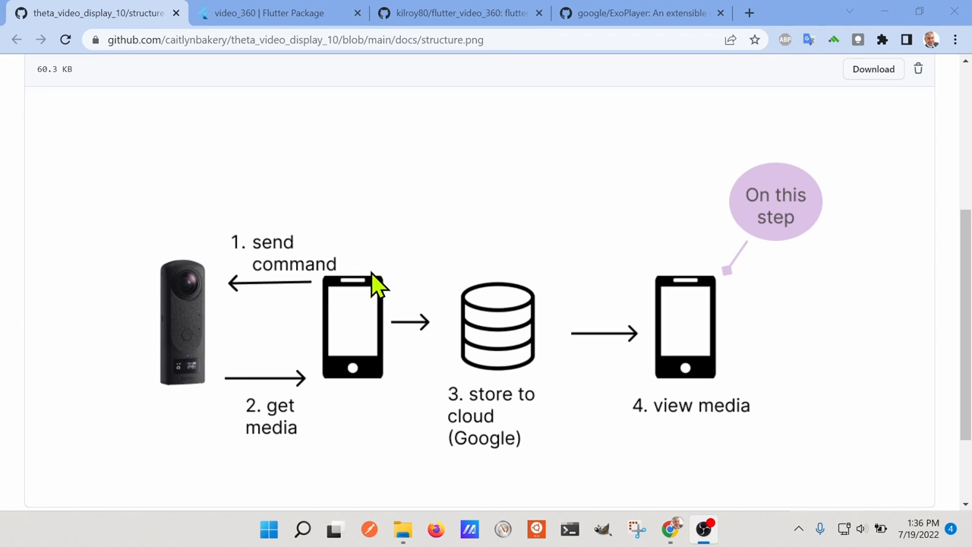
mouse_move(372, 312)
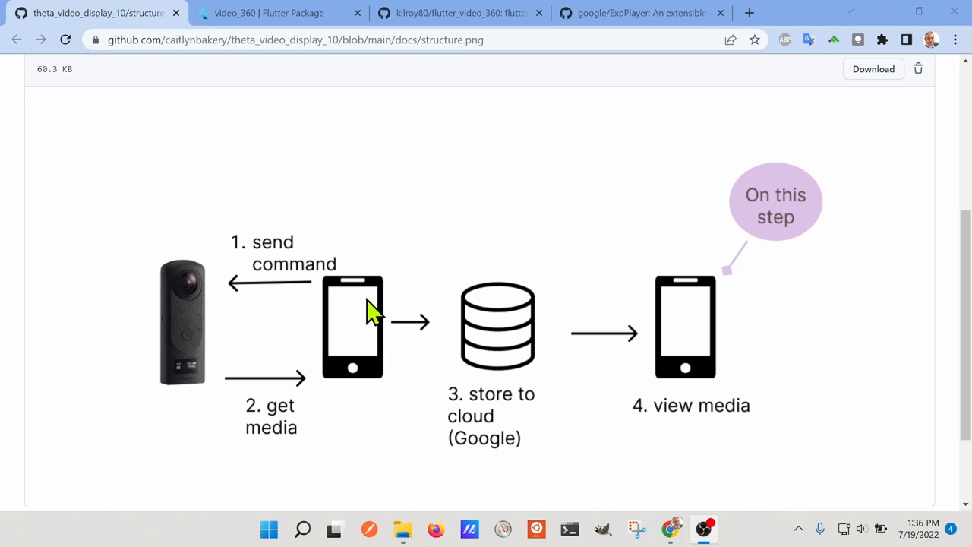
mouse_move(357, 315)
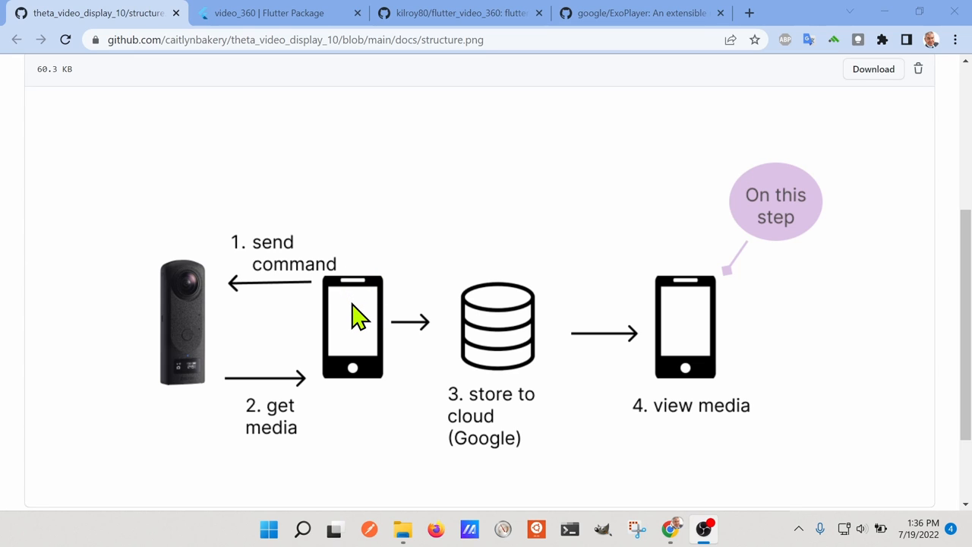
mouse_move(344, 296)
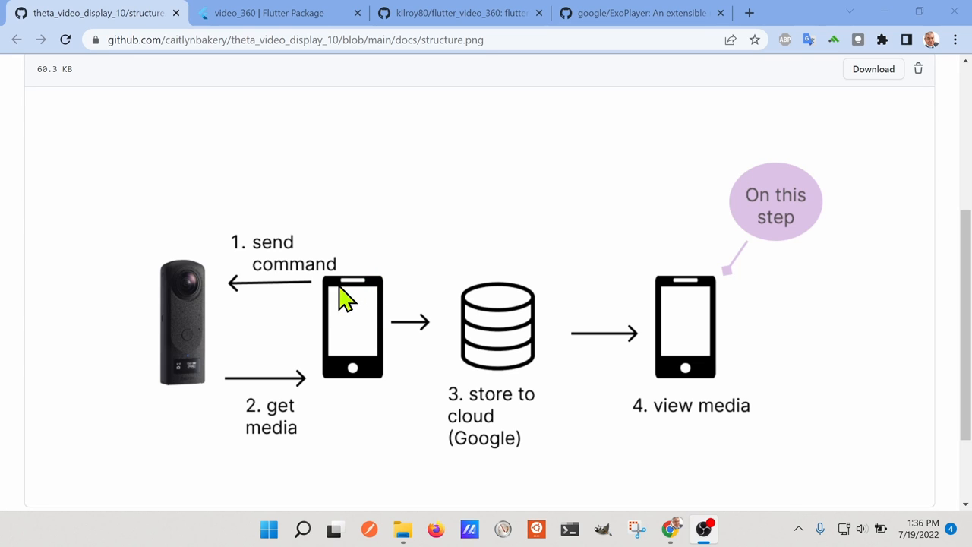
mouse_move(372, 322)
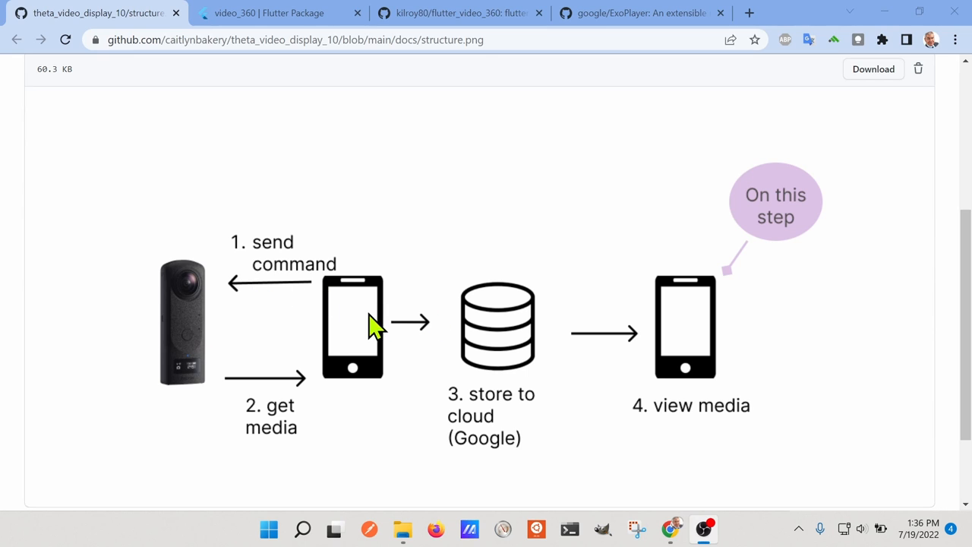
mouse_move(215, 334)
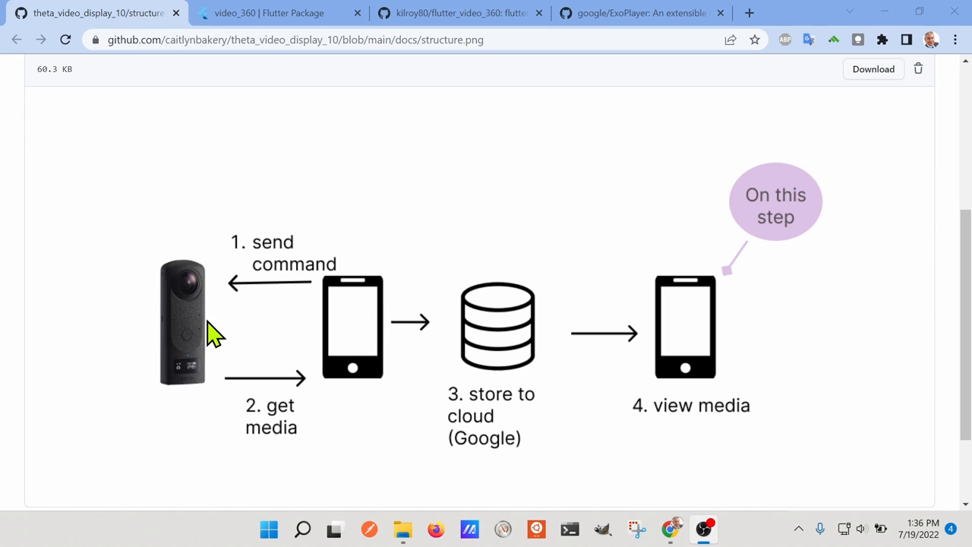
mouse_move(307, 322)
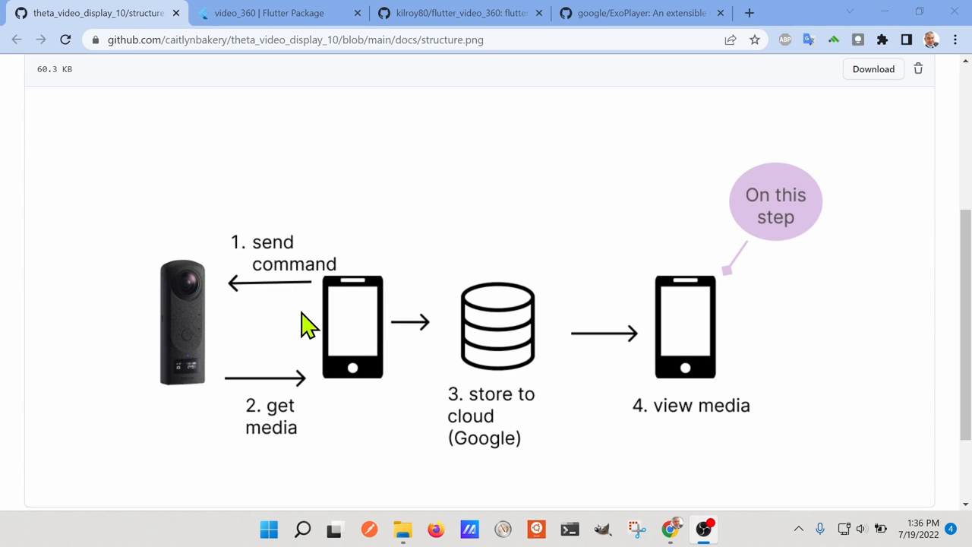
mouse_move(205, 322)
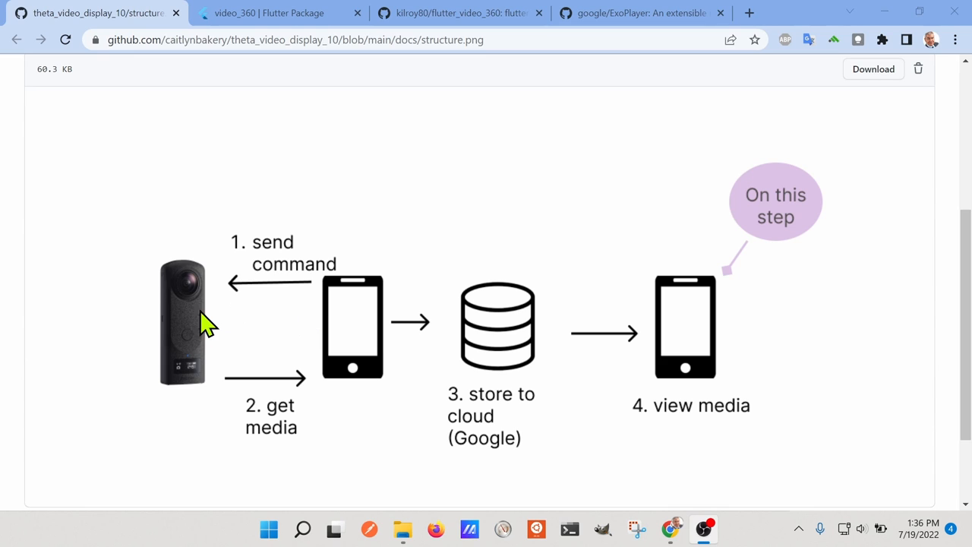
mouse_move(265, 398)
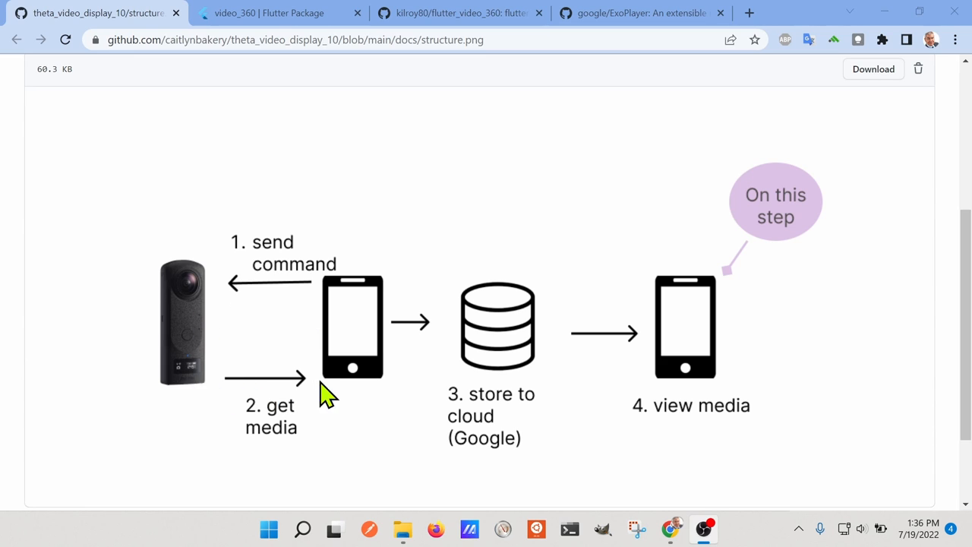
mouse_move(372, 372)
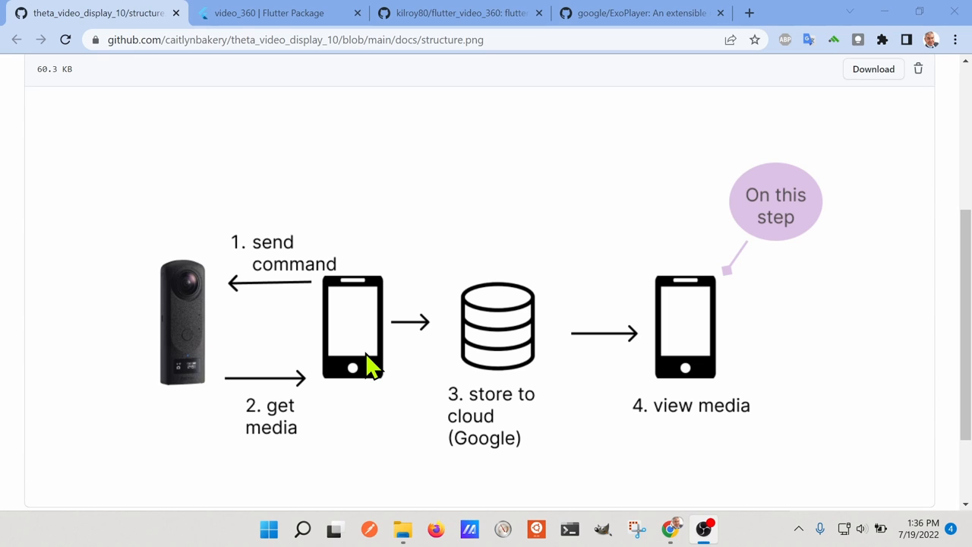
mouse_move(377, 363)
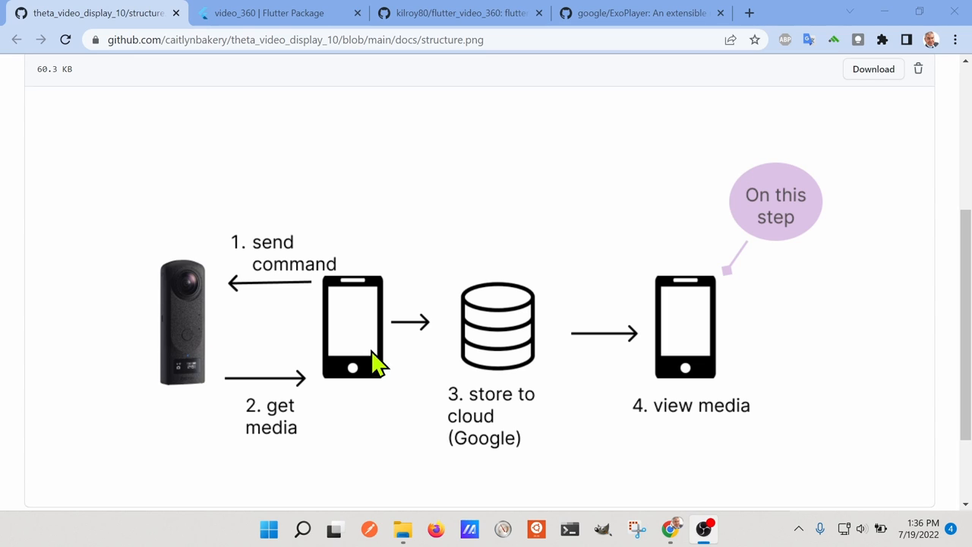
mouse_move(509, 380)
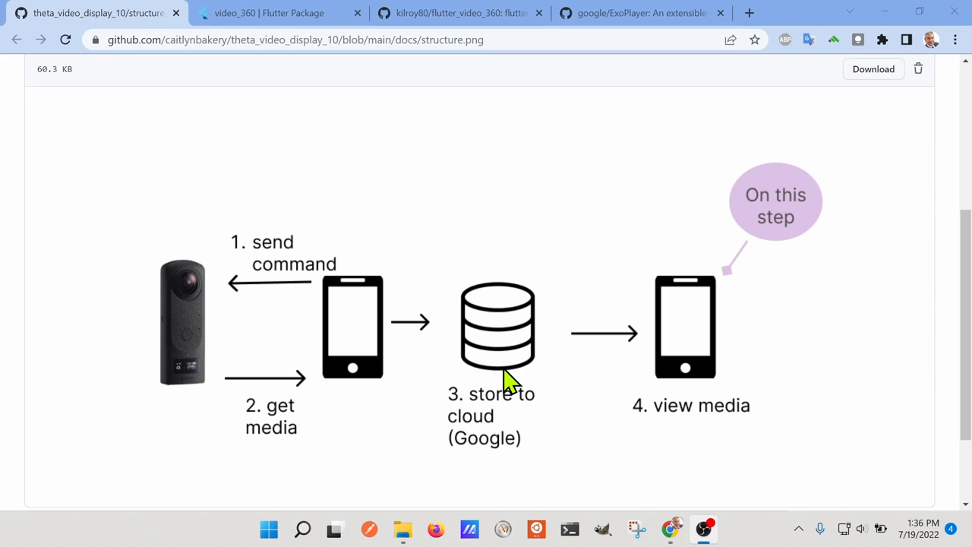
mouse_move(510, 334)
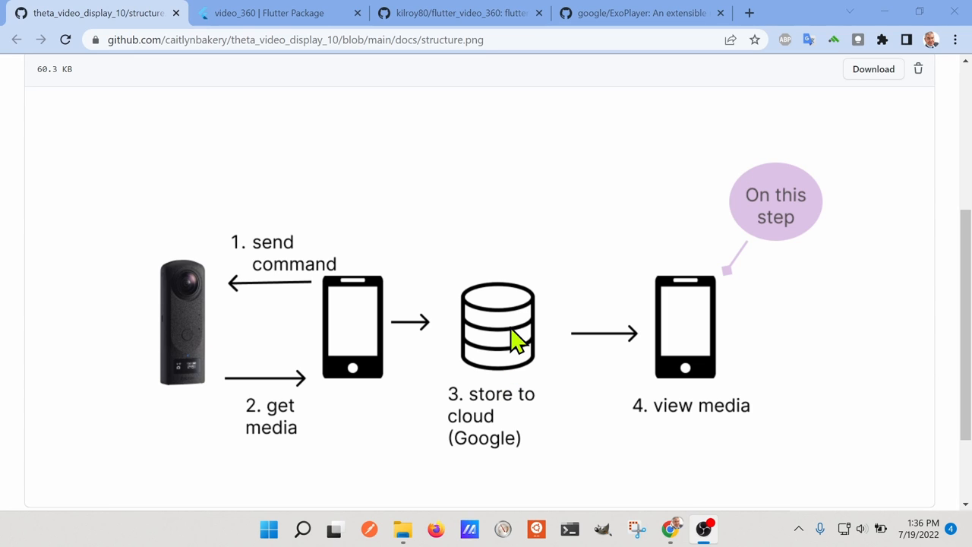
mouse_move(544, 347)
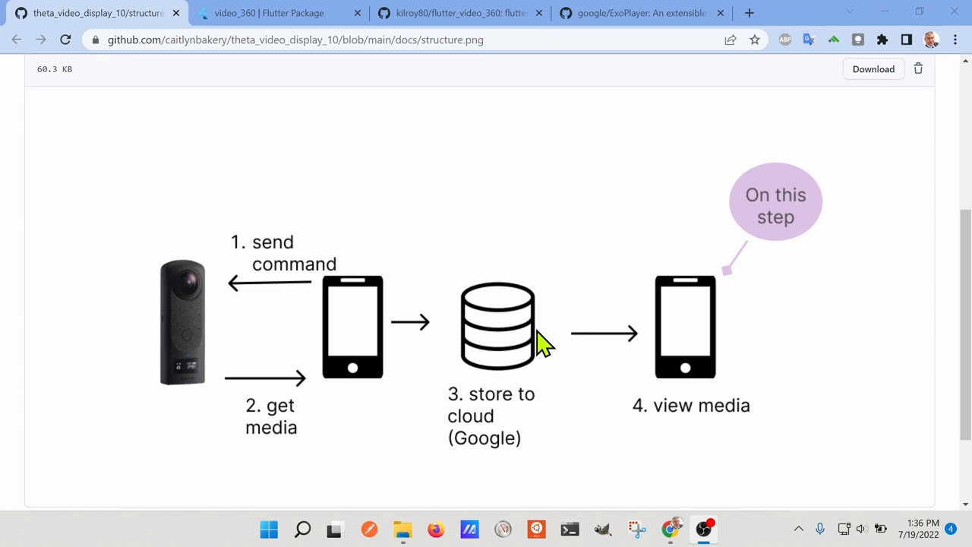
mouse_move(696, 341)
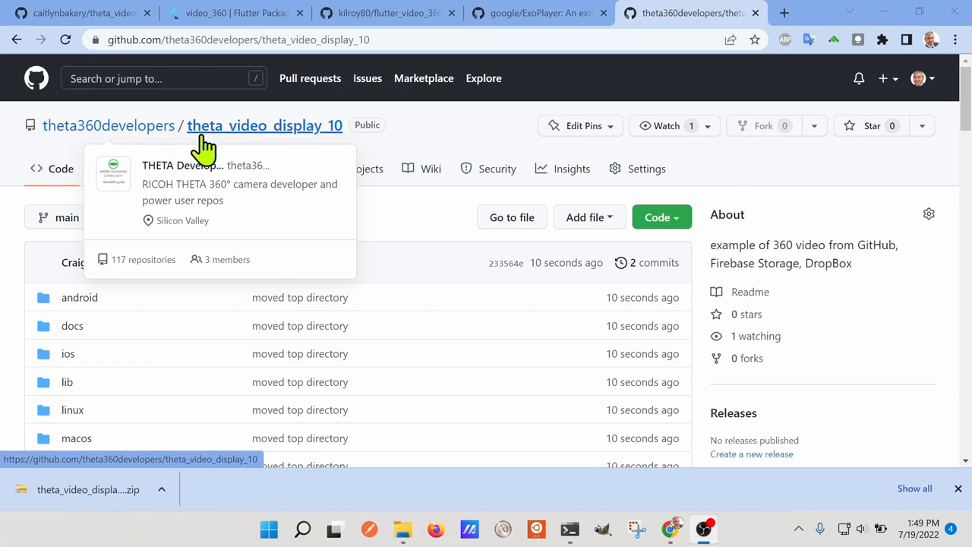
mouse_move(240, 148)
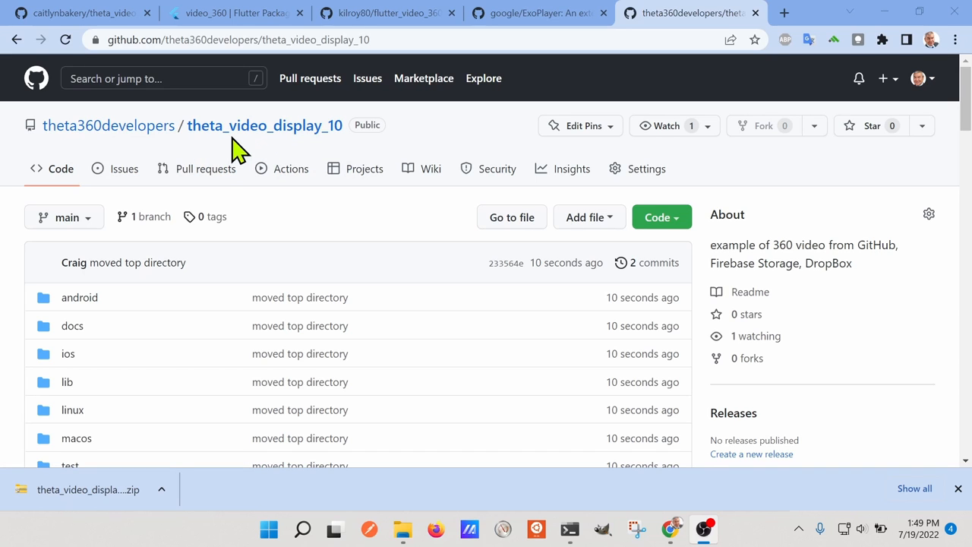
mouse_move(296, 149)
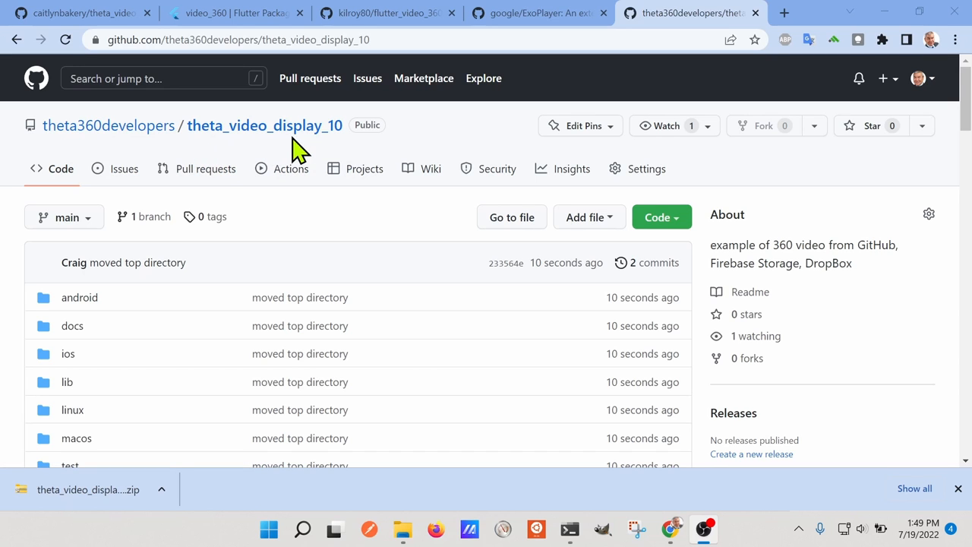
Scroll through the theta_video_display_10 README on 360 video display from cloud storages.
scroll("down", 3)
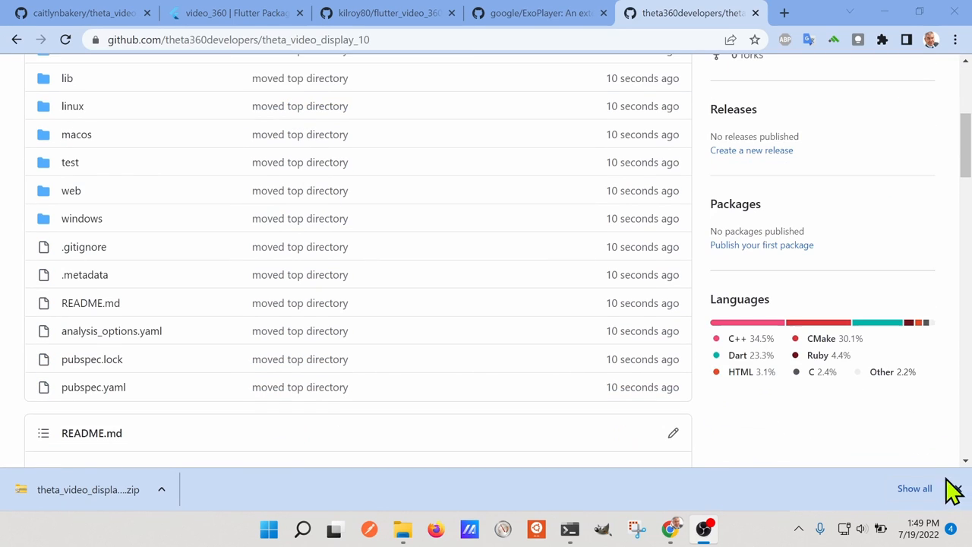
scroll("down", 3)
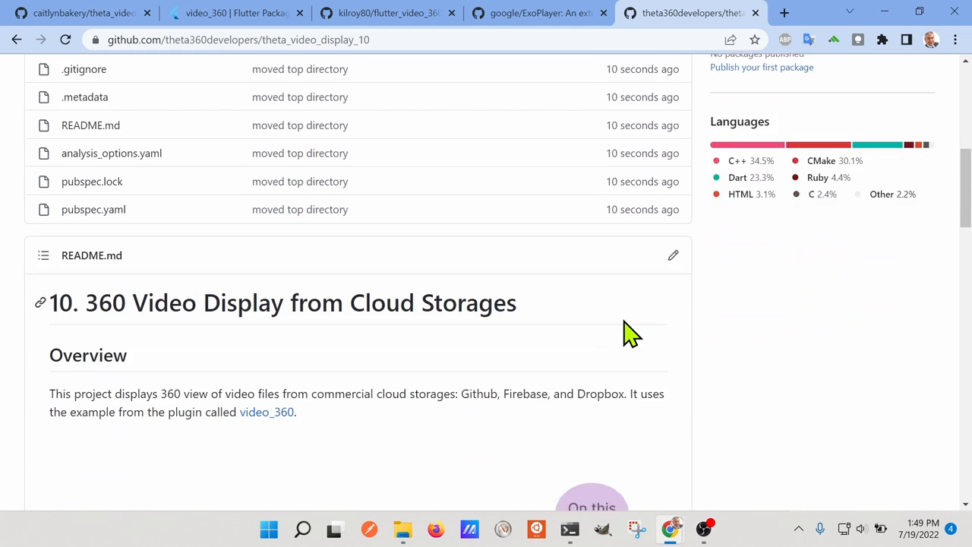
scroll("down", 3)
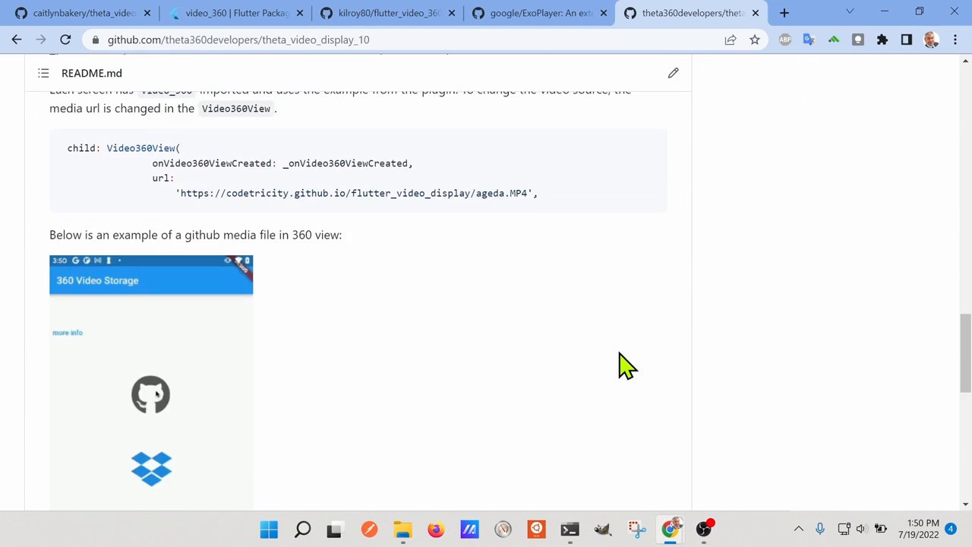
scroll("down", 3)
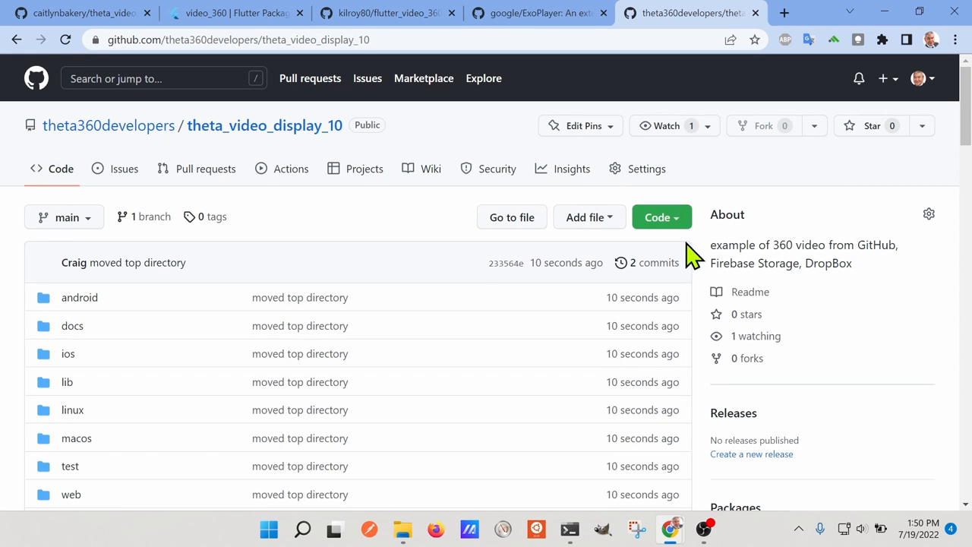
Copy the repository's HTTPS clone URL from the Code menu.
left_click(656, 218)
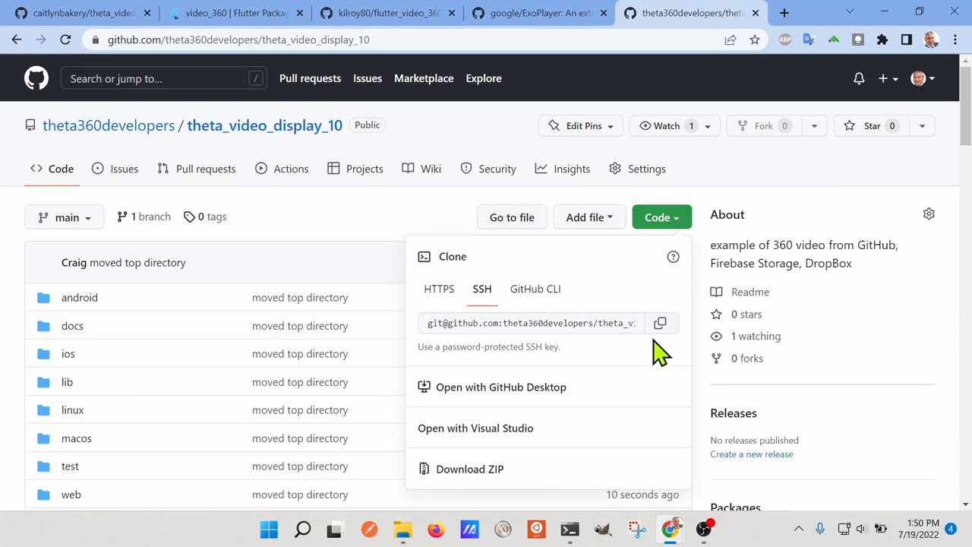
mouse_move(631, 323)
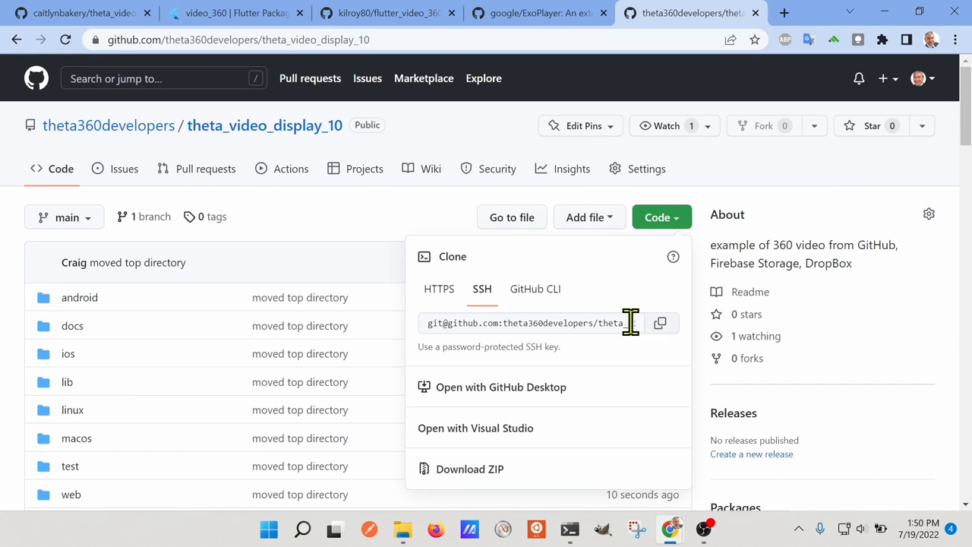
left_click(439, 289)
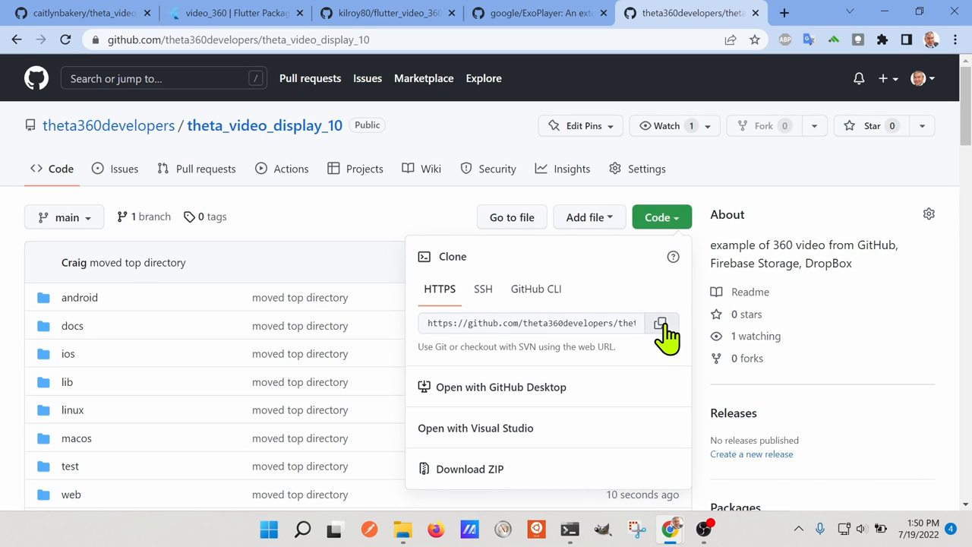
left_click(661, 322)
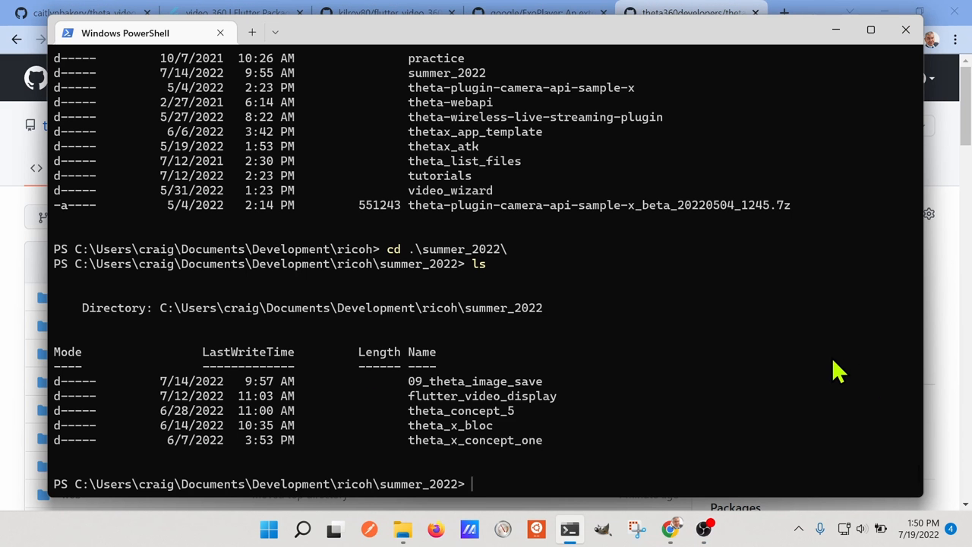
Clone theta_video_display_10 into summer_2022 and move into the cloned folder.
type("git clo")
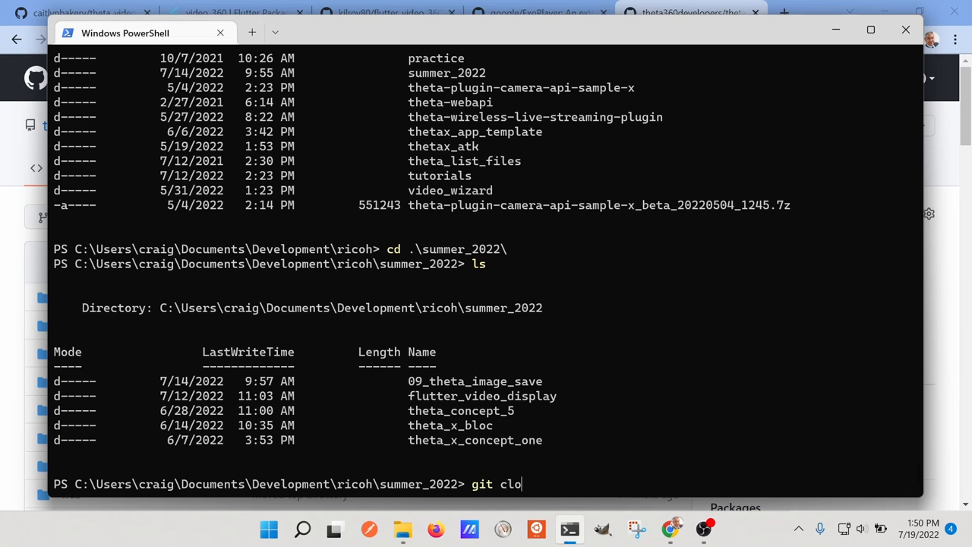
type("ne")
type("cd")
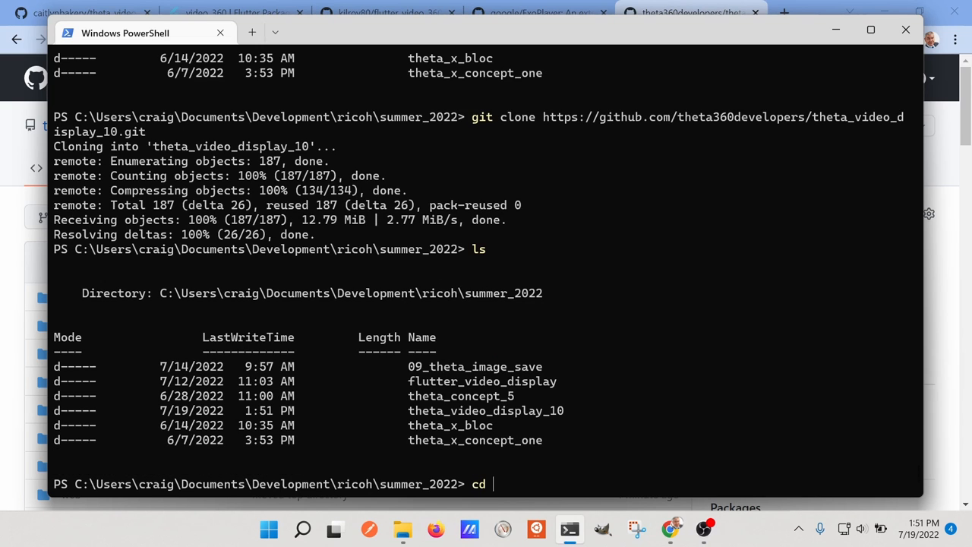
type("theta_video_display_10\\")
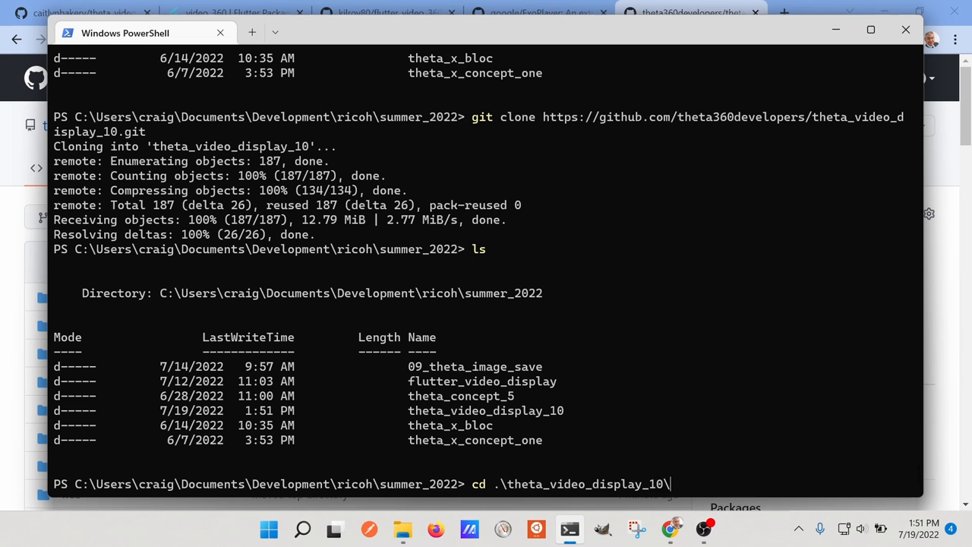
key("Return")
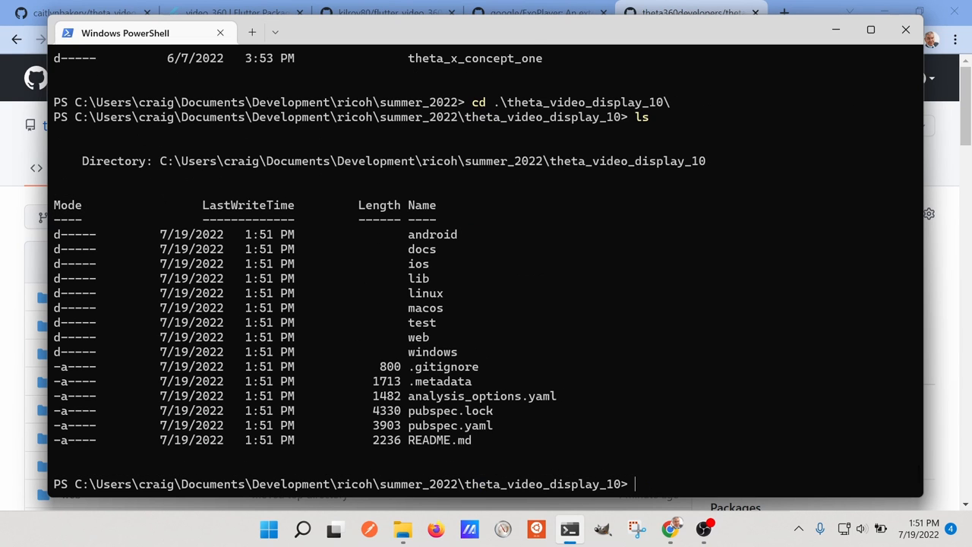
Enter the flutter pub get command to fetch the project's packages.
type("flutt")
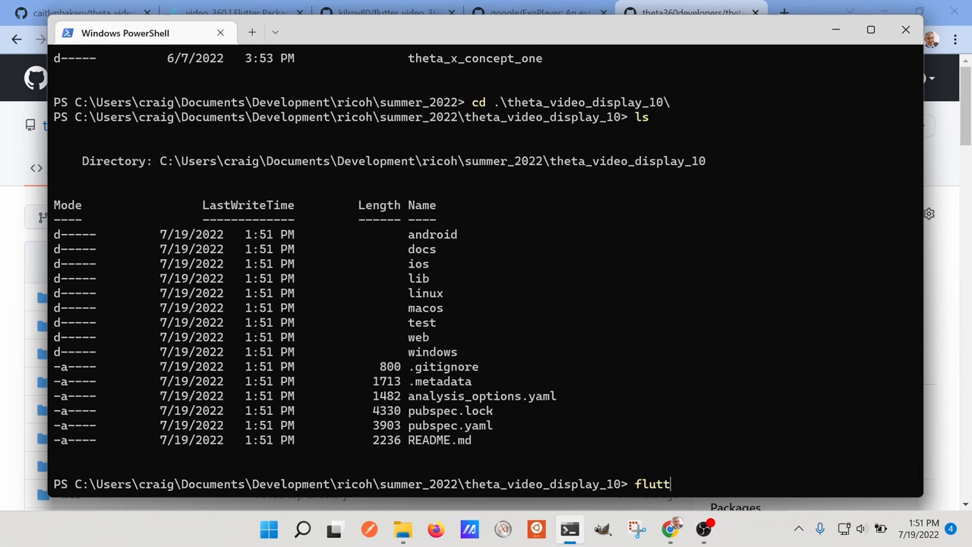
type("er pub ge")
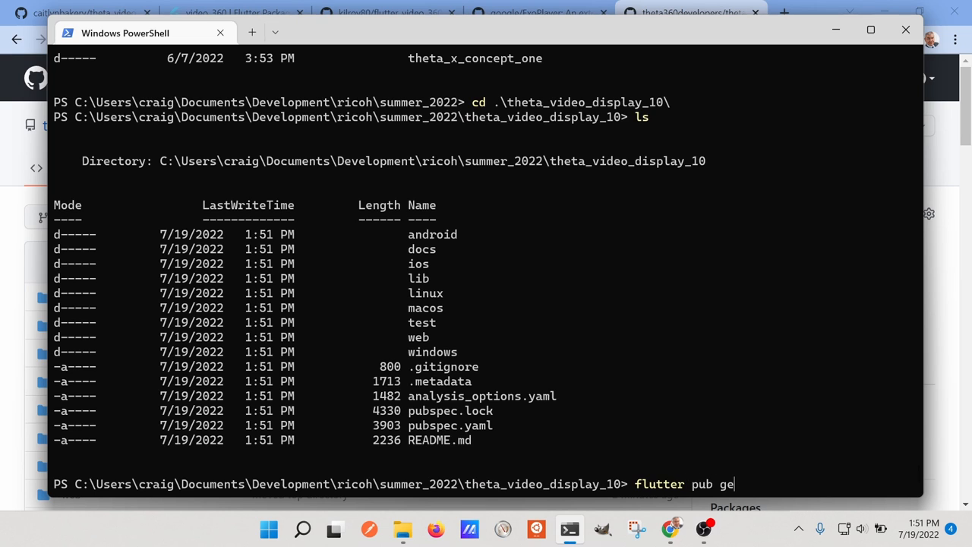
type("t")
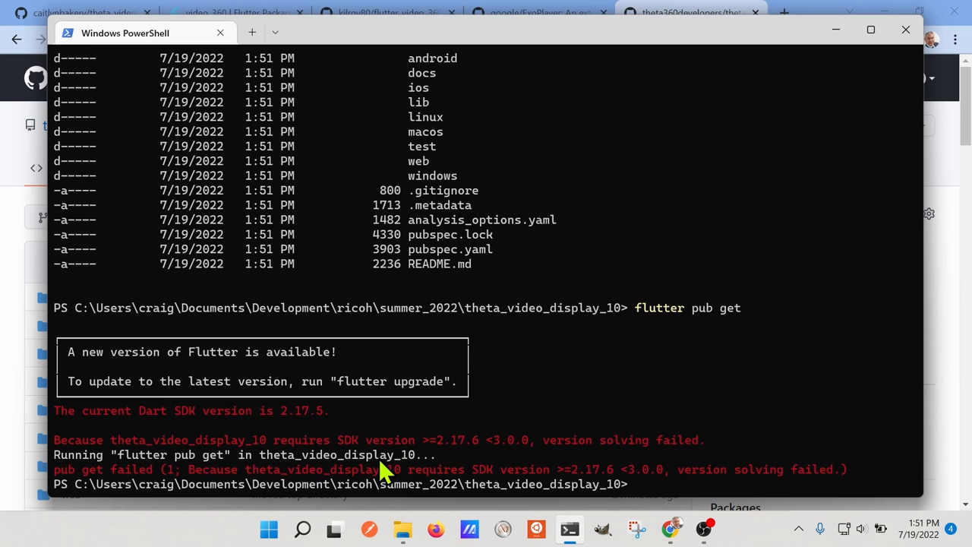
mouse_move(504, 370)
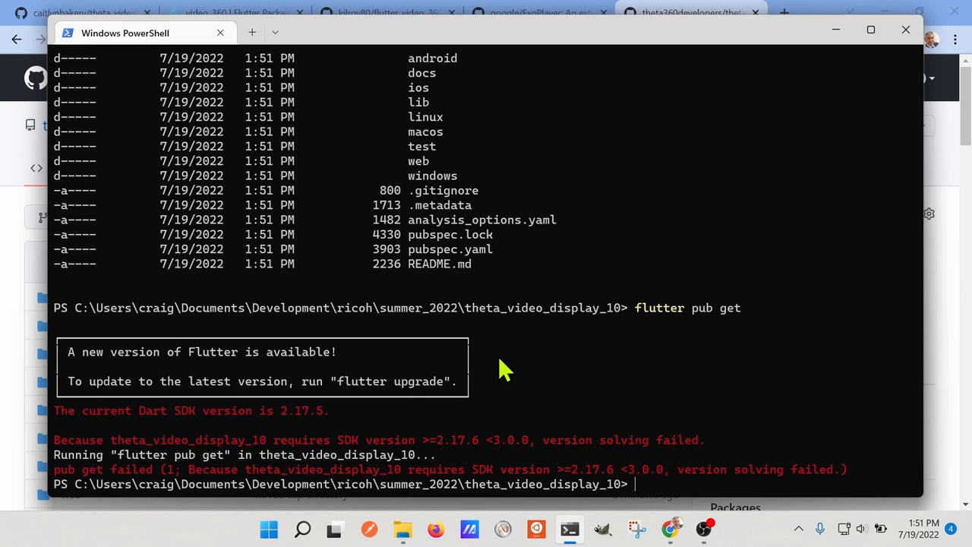
mouse_move(483, 398)
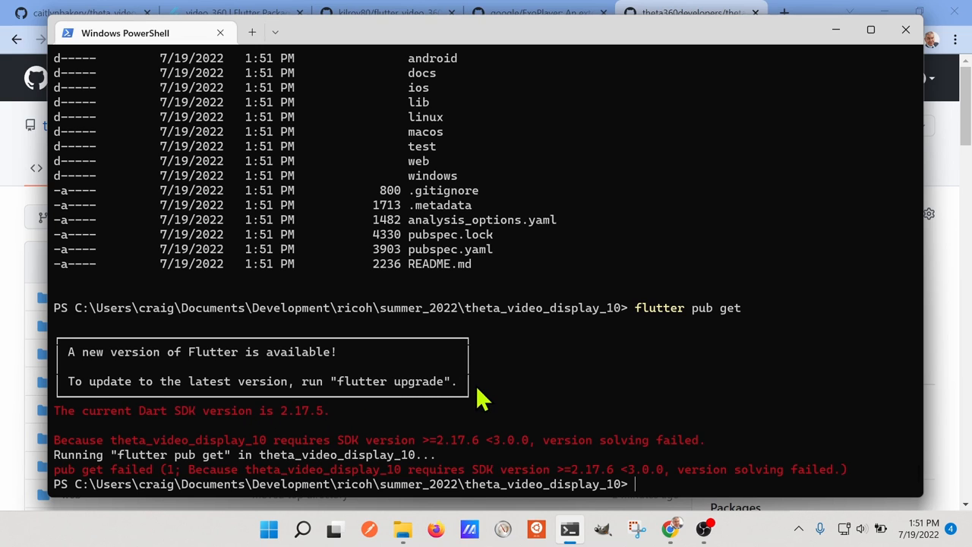
Run flutter upgrade after the fetch failed on the Dart SDK 2.17.6 requirement.
type("flutter upgrade")
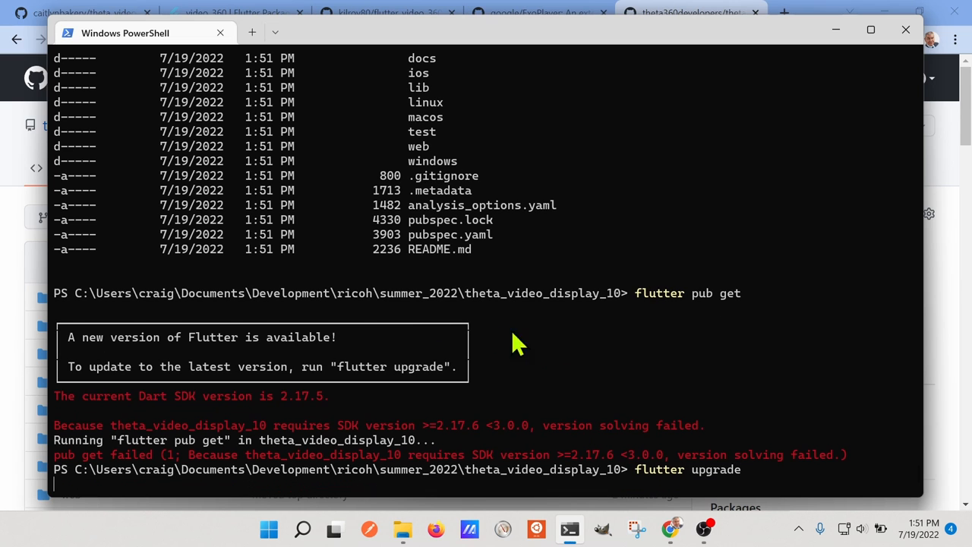
mouse_move(616, 501)
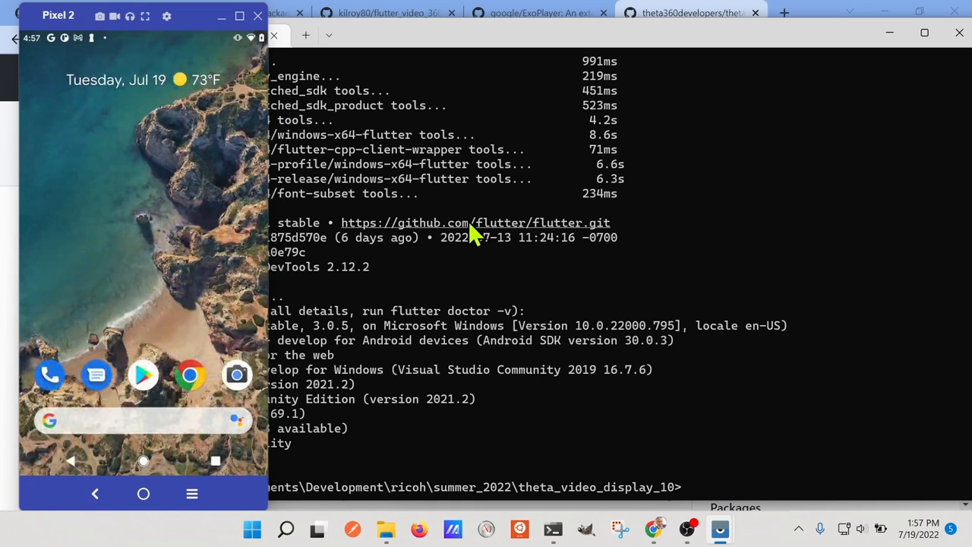
mouse_move(596, 266)
type("flutter")
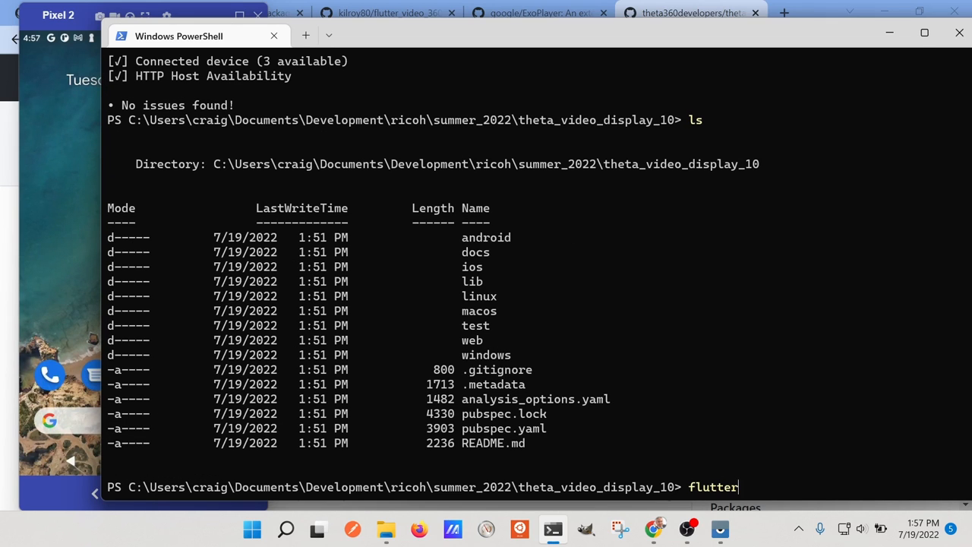
Fetch packages with flutter pub get, then launch the project in VS Code with code.
type("pub get")
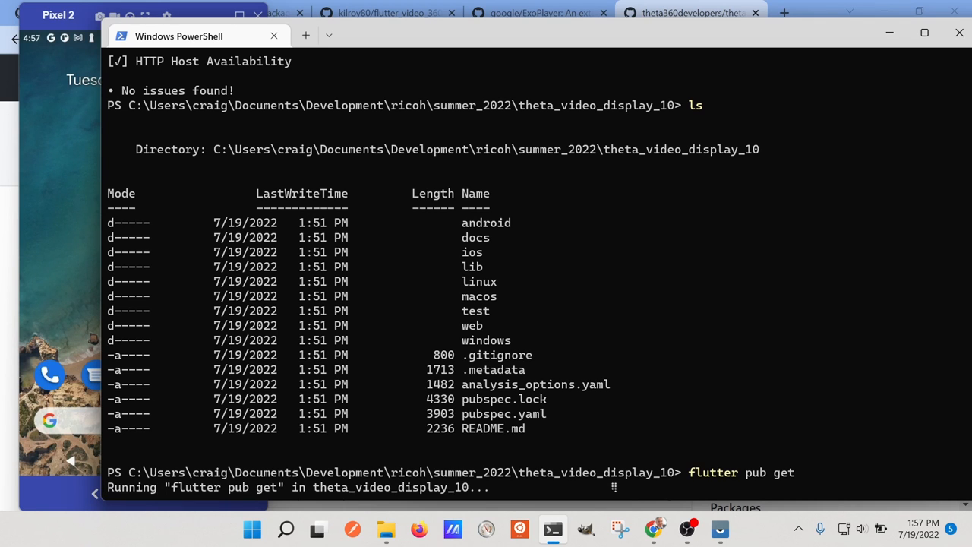
mouse_move(722, 357)
type("ls")
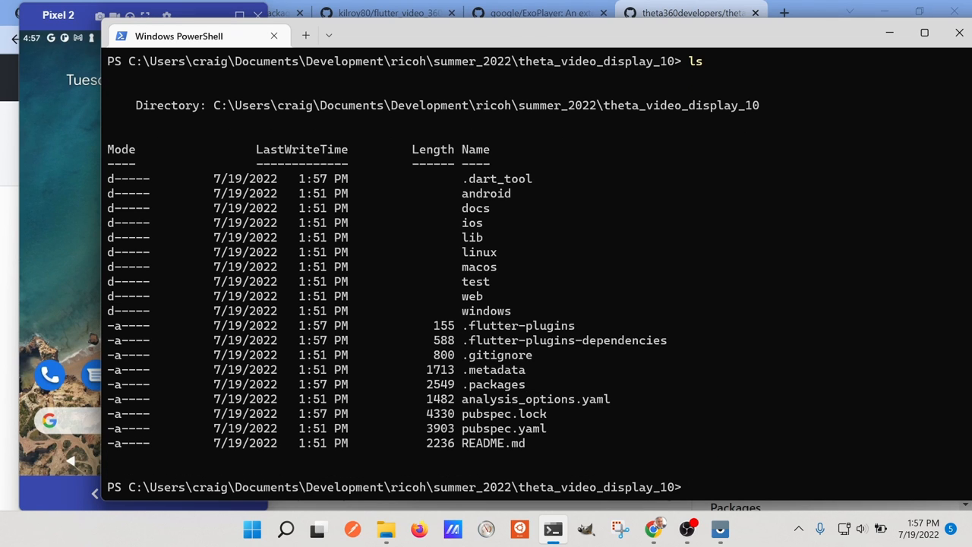
type("code .")
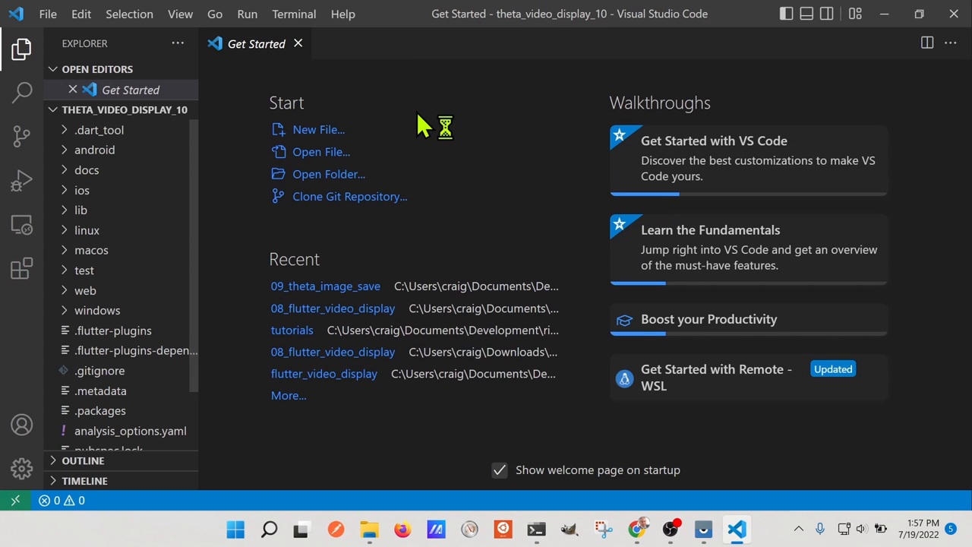
Close the welcome page and open lib/main.dart showing the app routes.
left_click(298, 42)
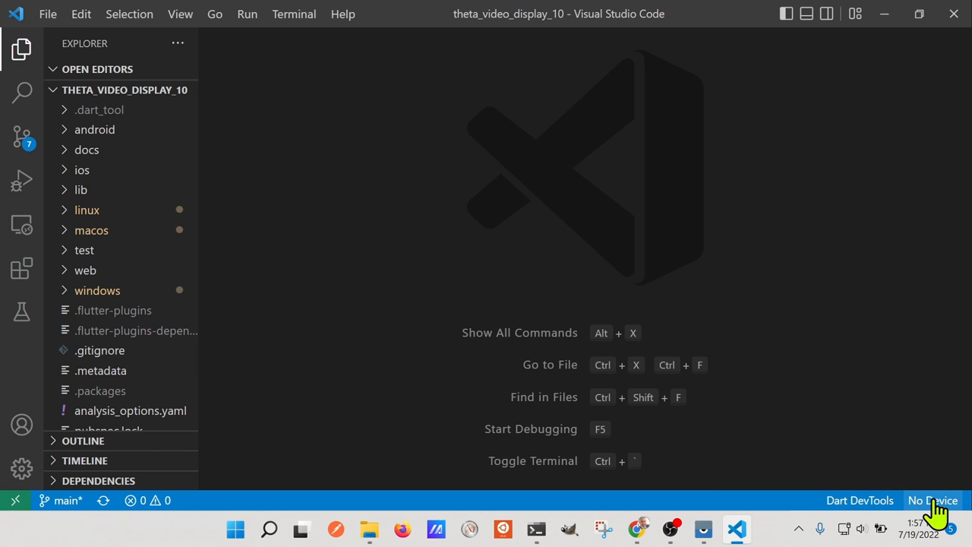
mouse_move(129, 304)
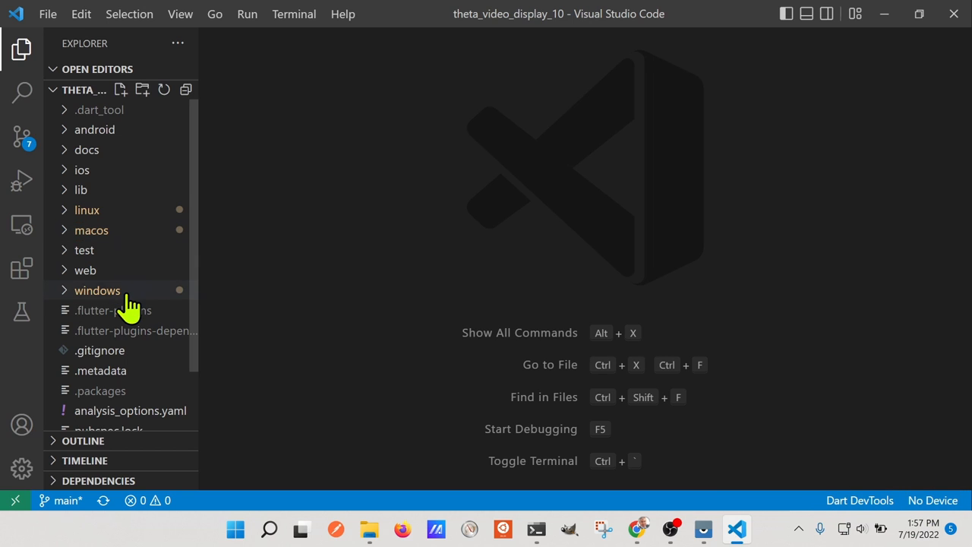
left_click(80, 188)
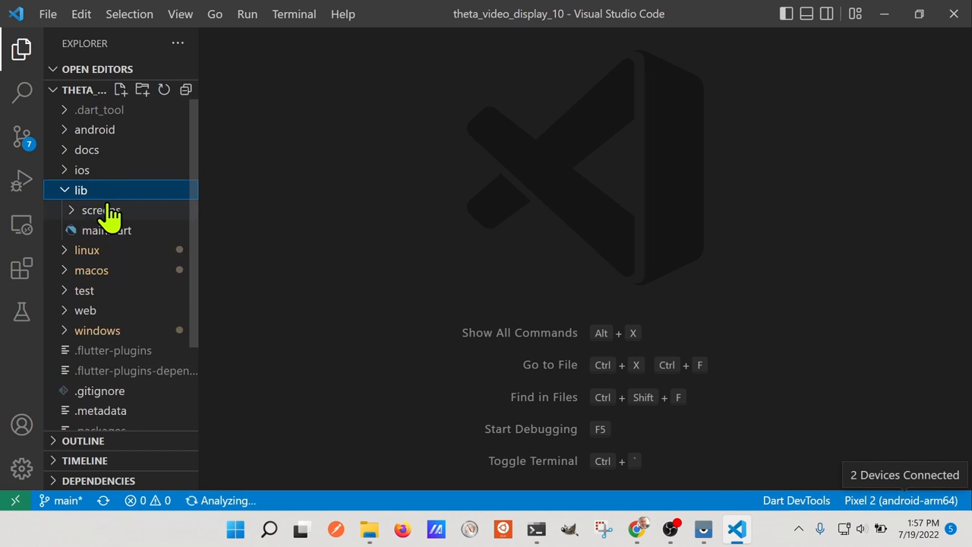
left_click(99, 231)
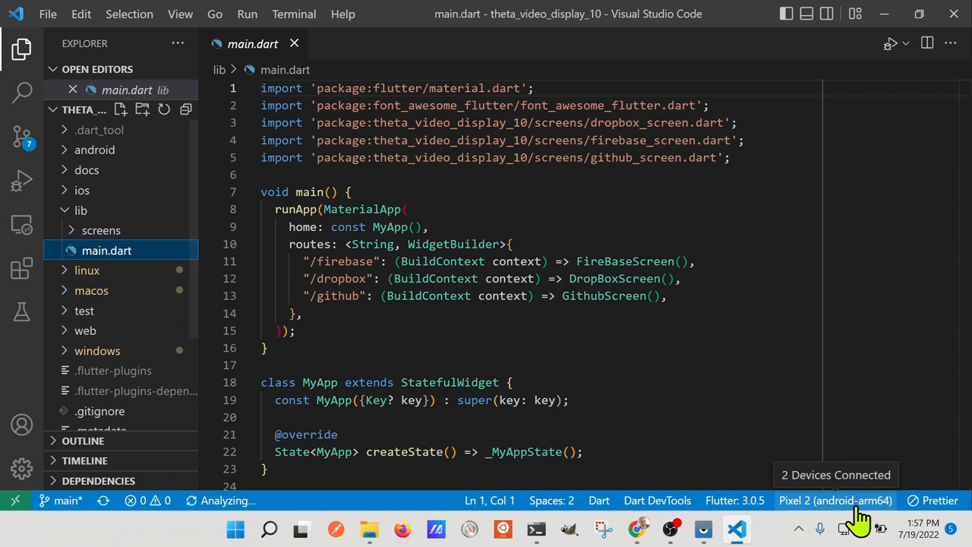
left_click(836, 500)
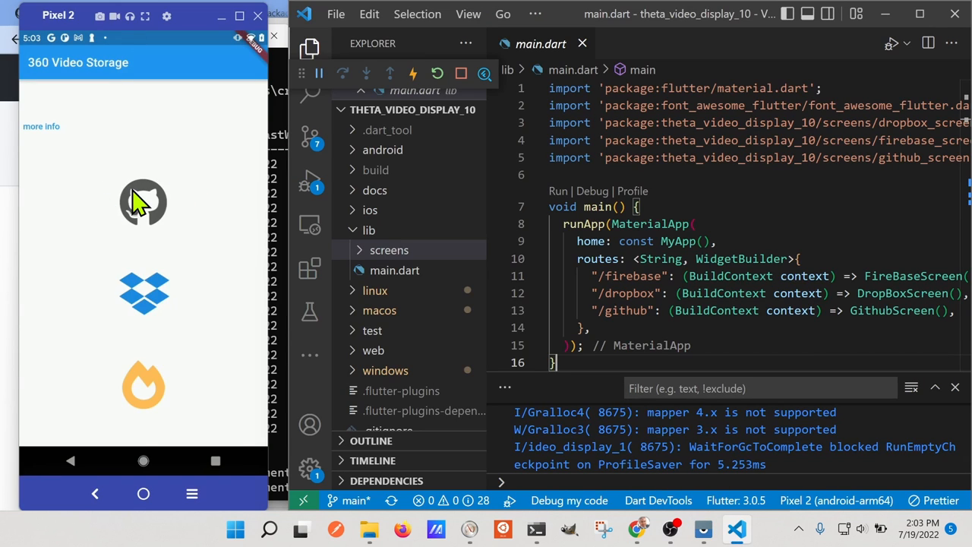
mouse_move(166, 444)
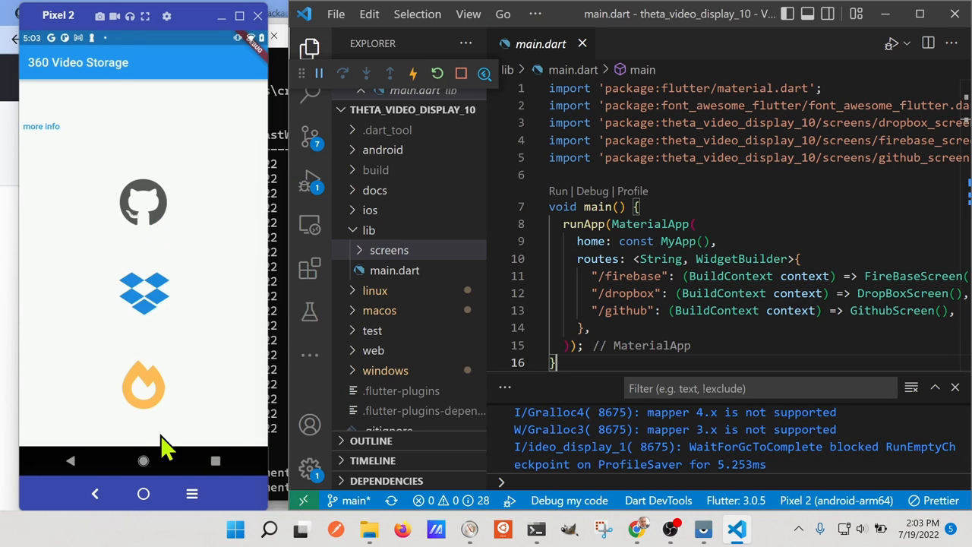
mouse_move(49, 140)
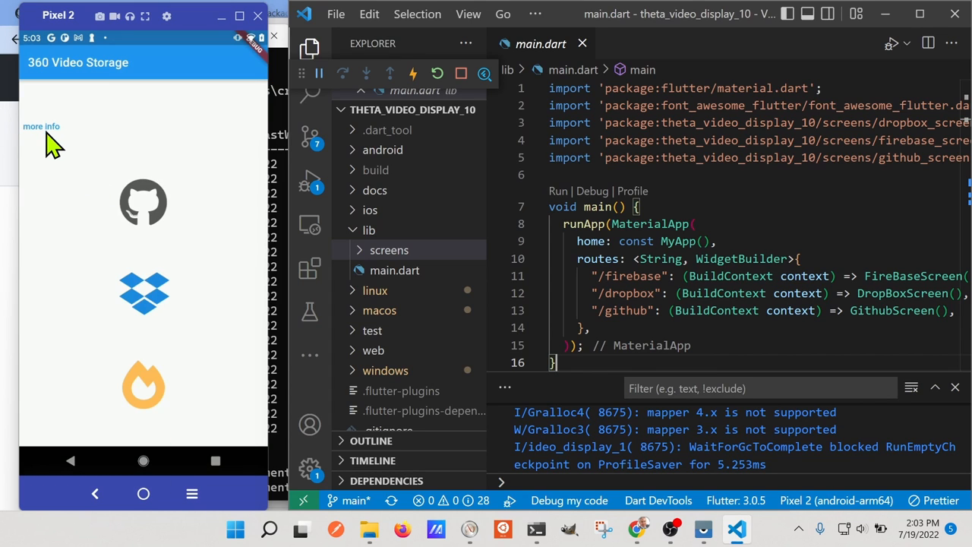
mouse_move(58, 144)
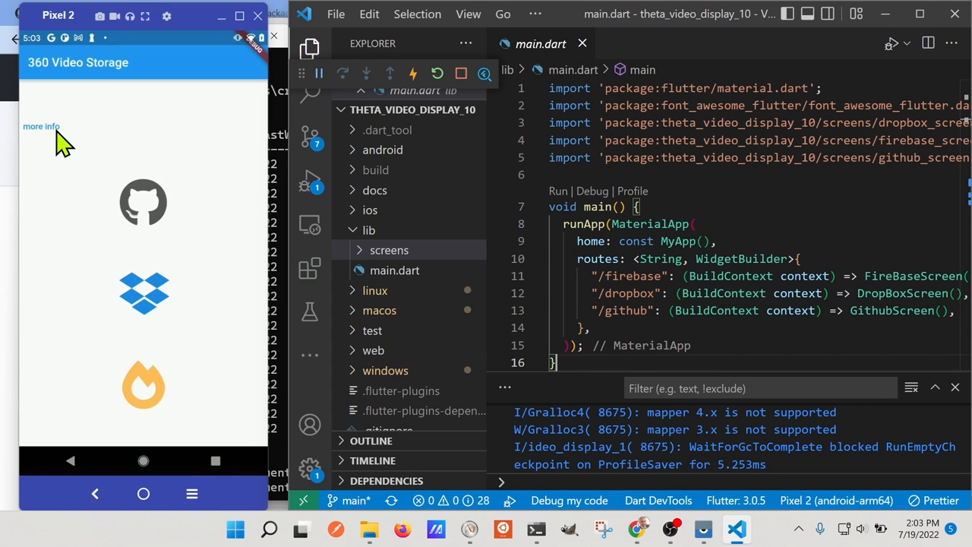
Read and dismiss the app's More Info dialog, then go to the Dropbox storage screen.
left_click(41, 126)
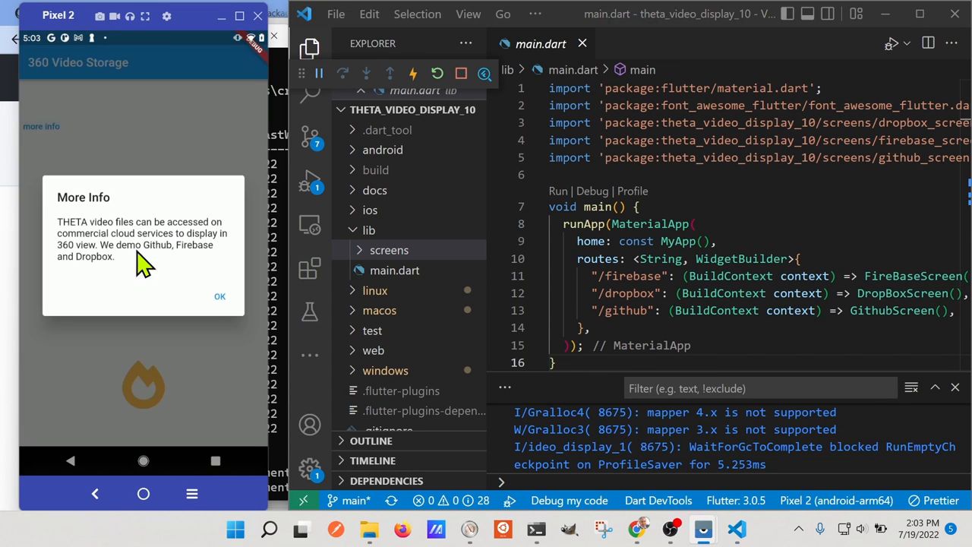
mouse_move(188, 272)
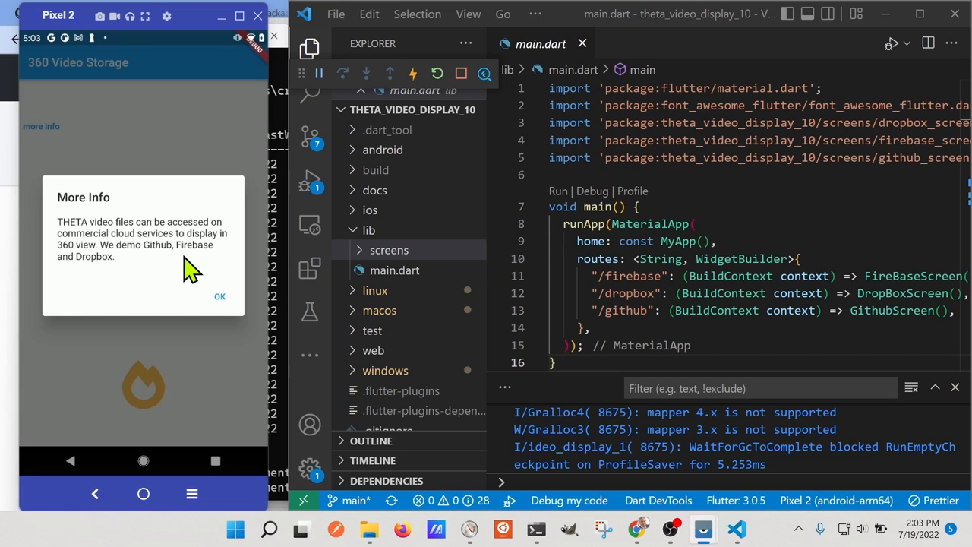
mouse_move(158, 289)
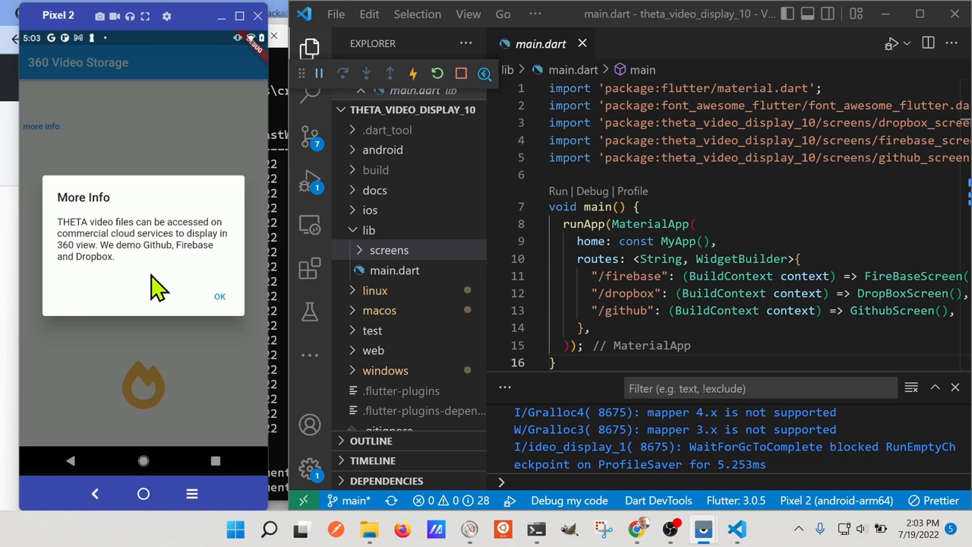
mouse_move(99, 225)
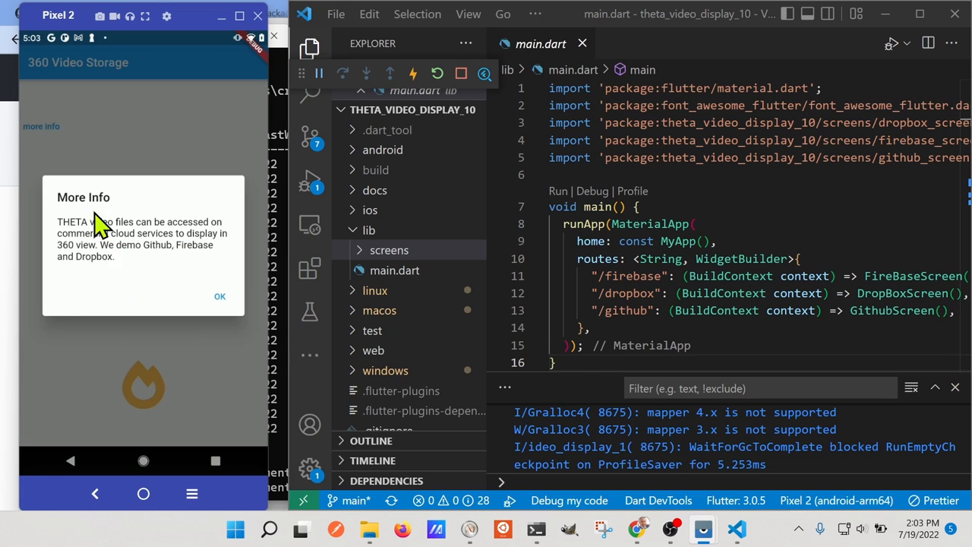
mouse_move(220, 304)
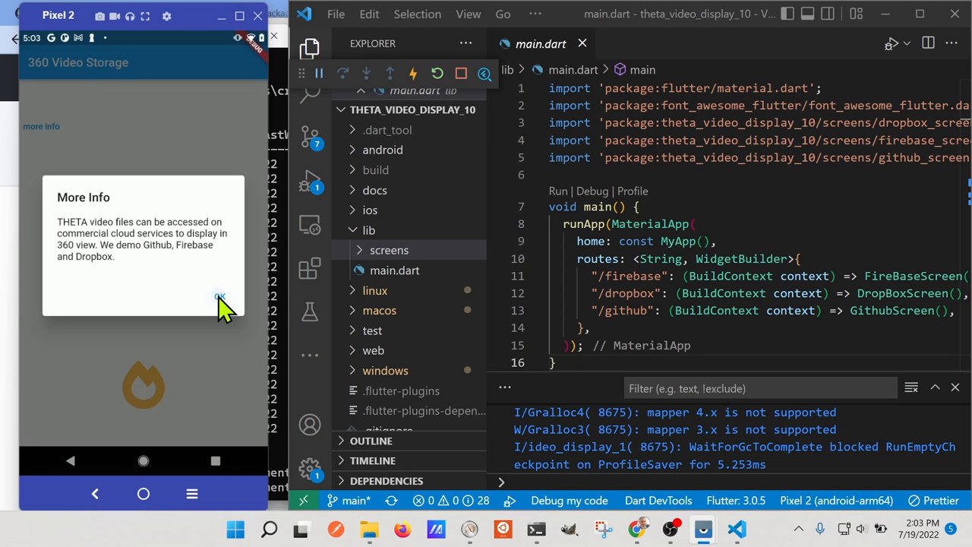
left_click(220, 296)
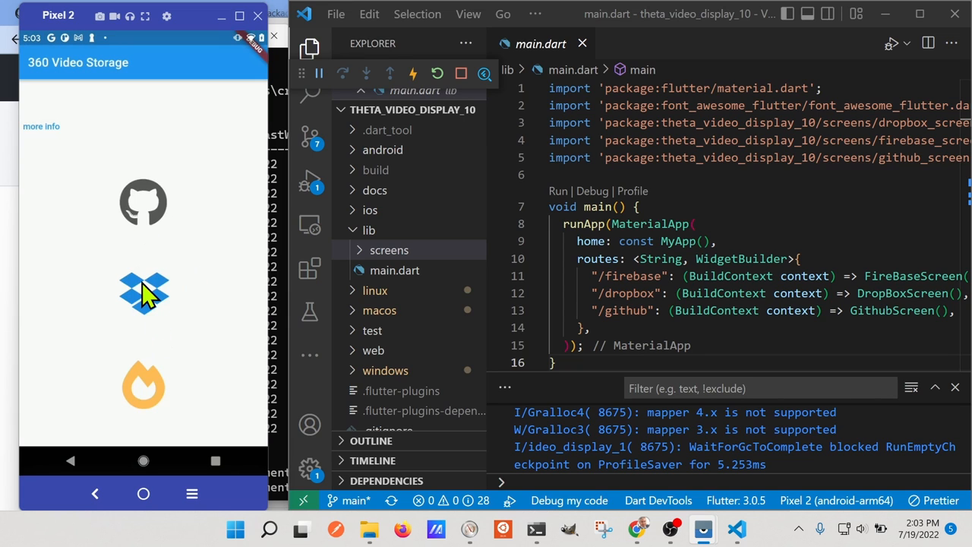
left_click(143, 292)
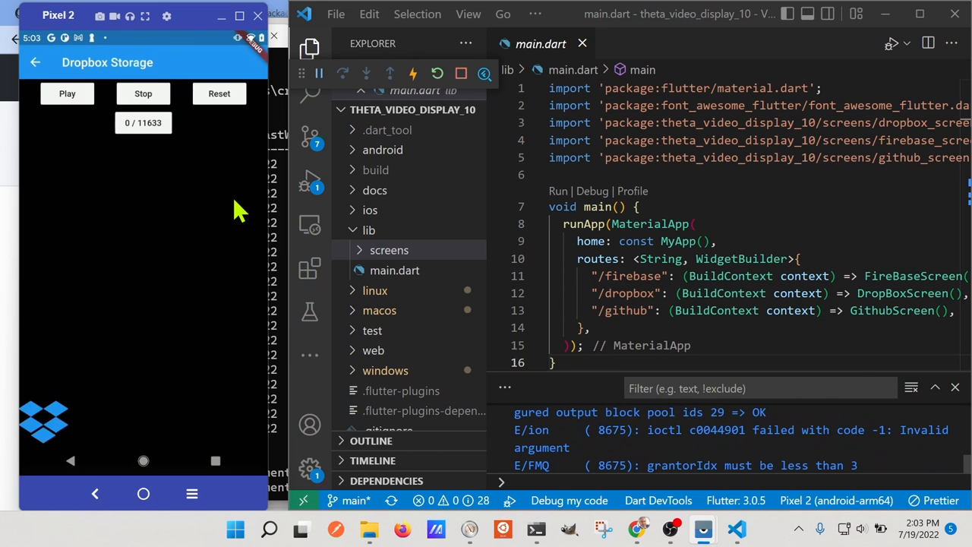
Play the Dropbox 360 ocean-wave video, stop it, replay it, and return home.
left_click(66, 94)
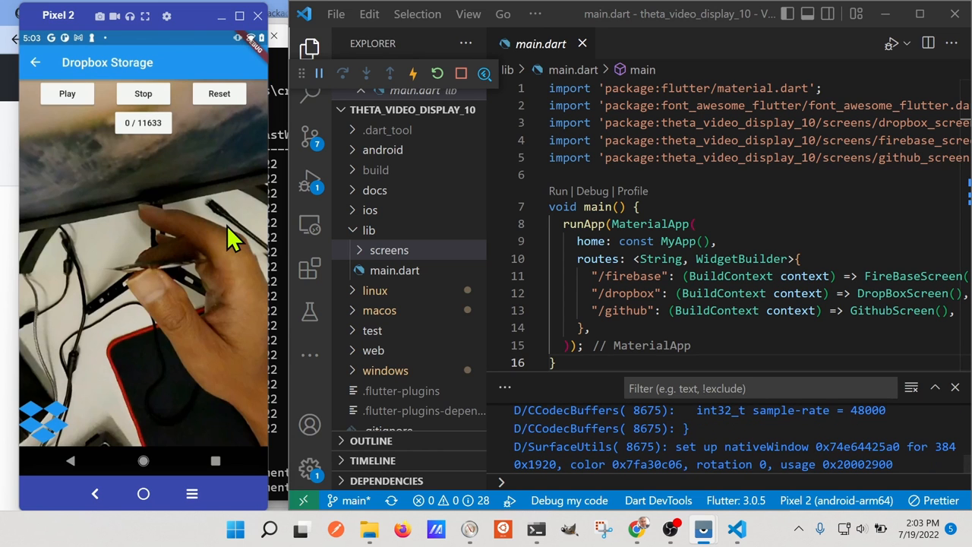
left_click(67, 95)
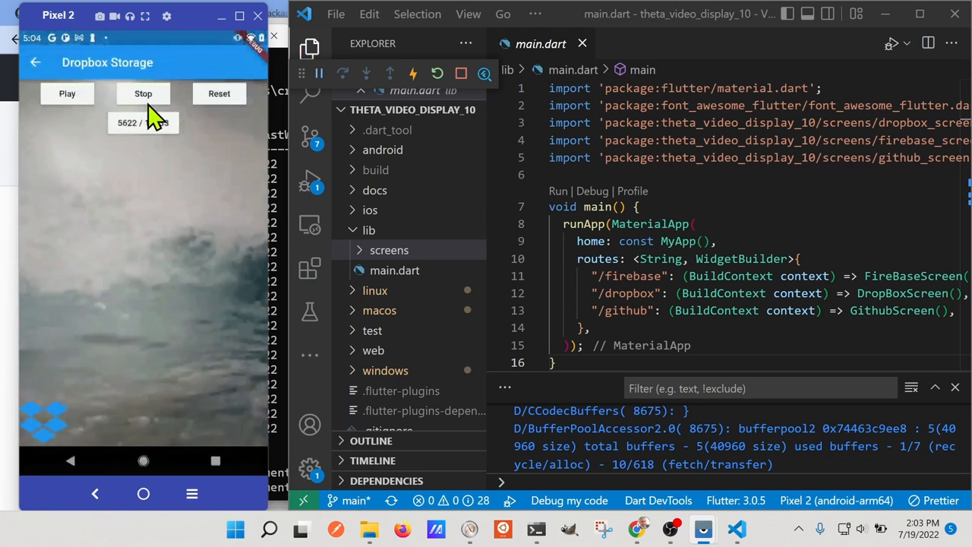
left_click(143, 94)
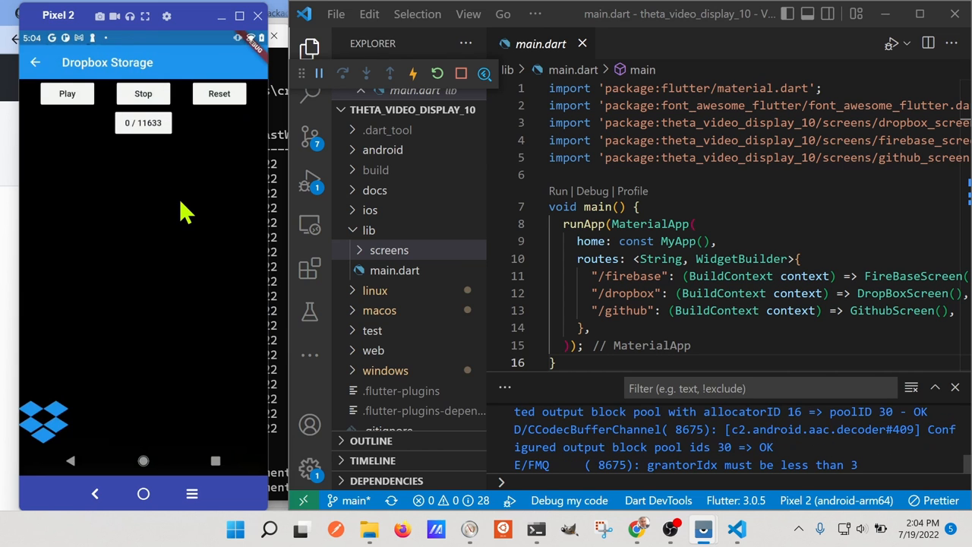
left_click(66, 95)
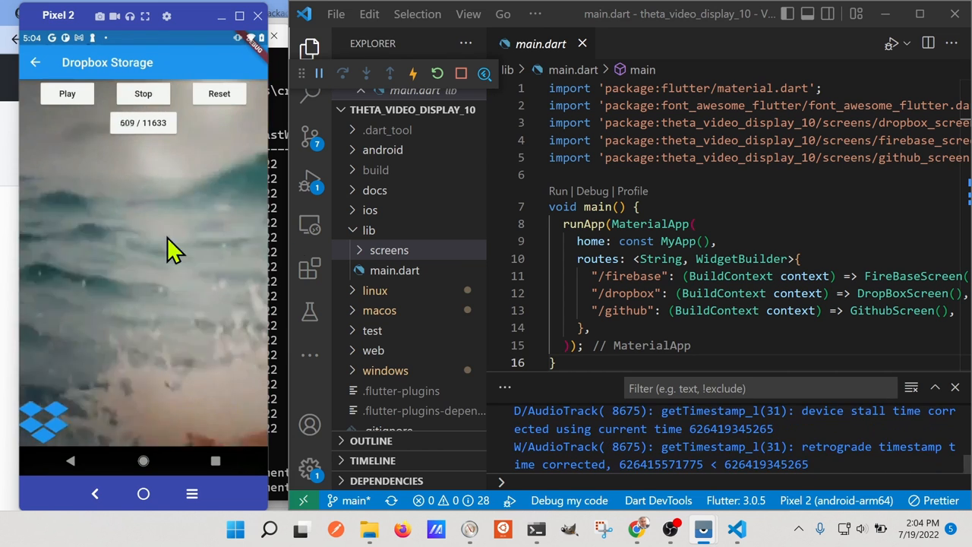
left_click(35, 62)
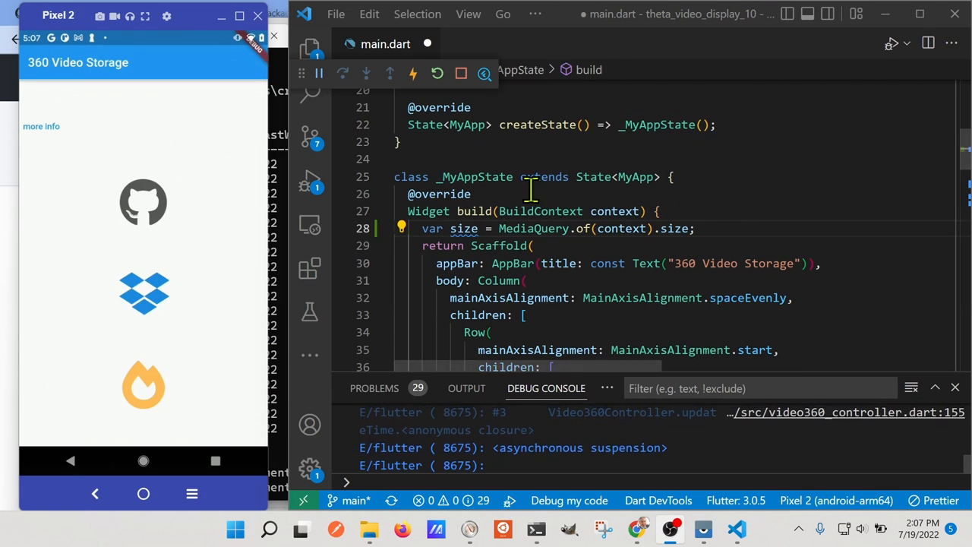
mouse_move(541, 211)
type("print(size.width);")
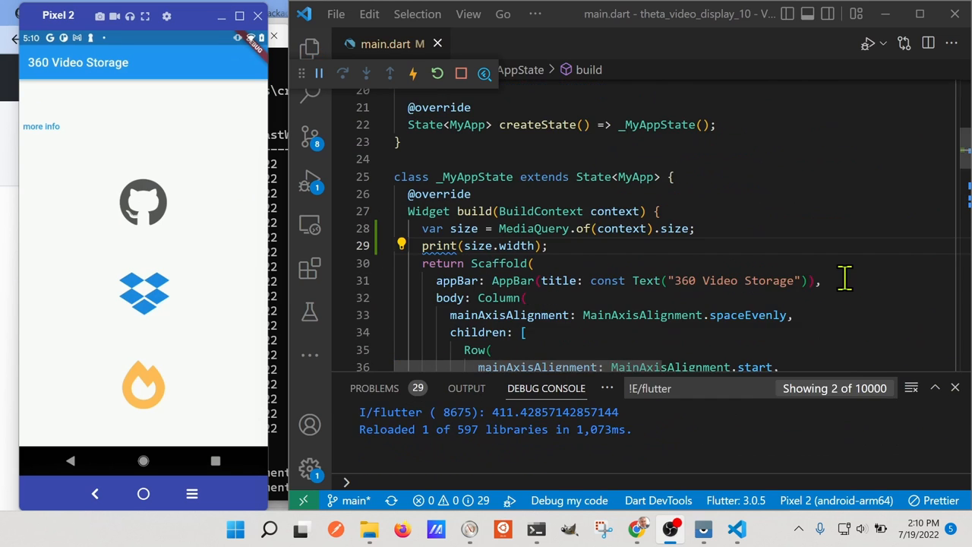
Print size.width in build and make the GitHub iconSize size.width < 500 ? 80 : 40, then save to hot reload.
left_click(549, 246)
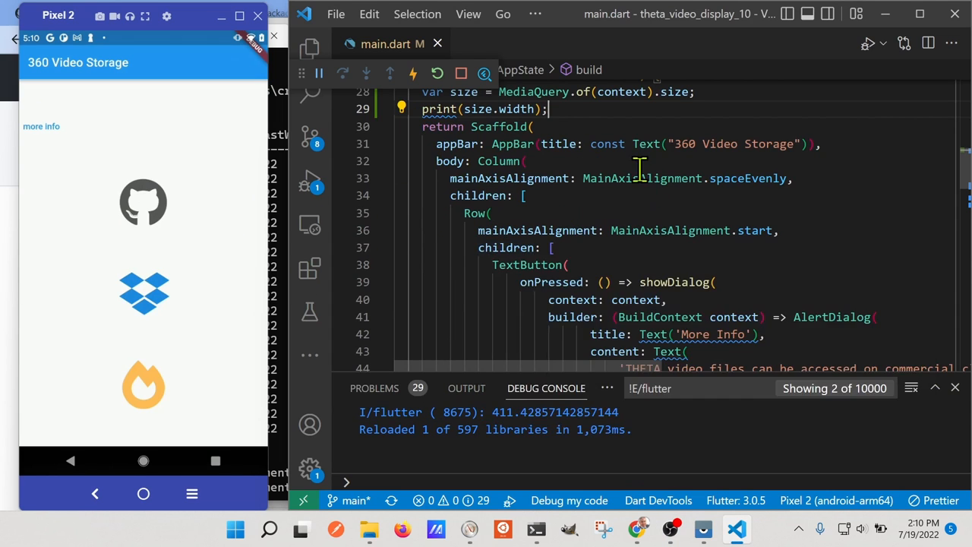
scroll("down", 3)
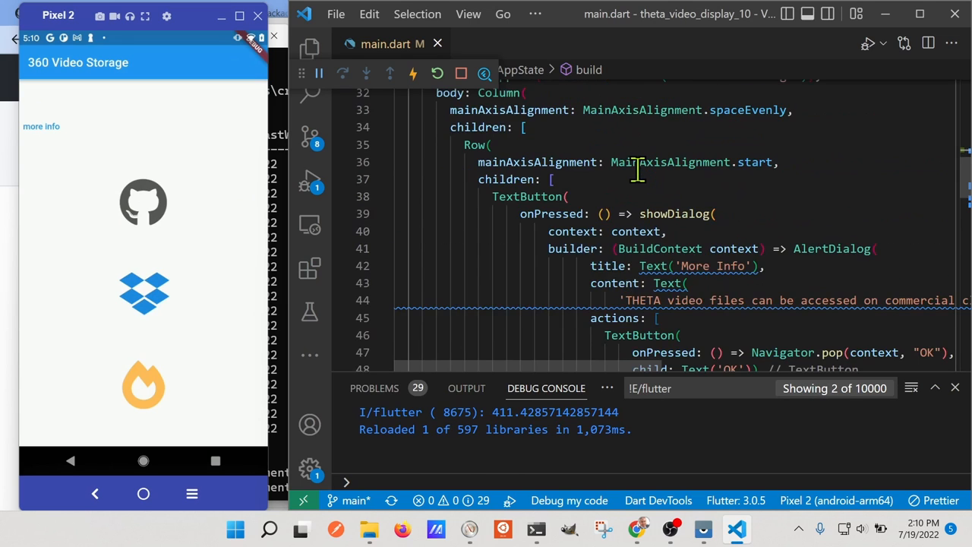
scroll("down", 3)
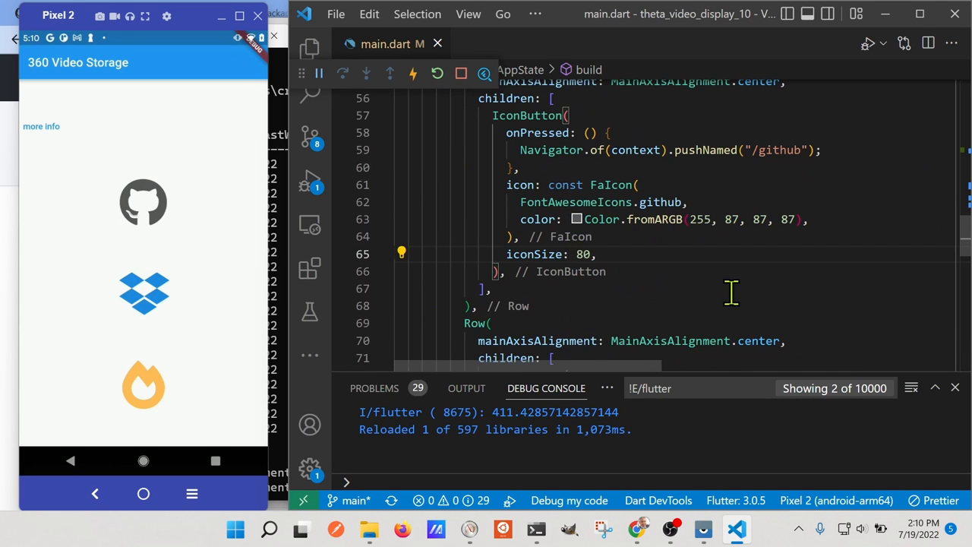
type("size.s")
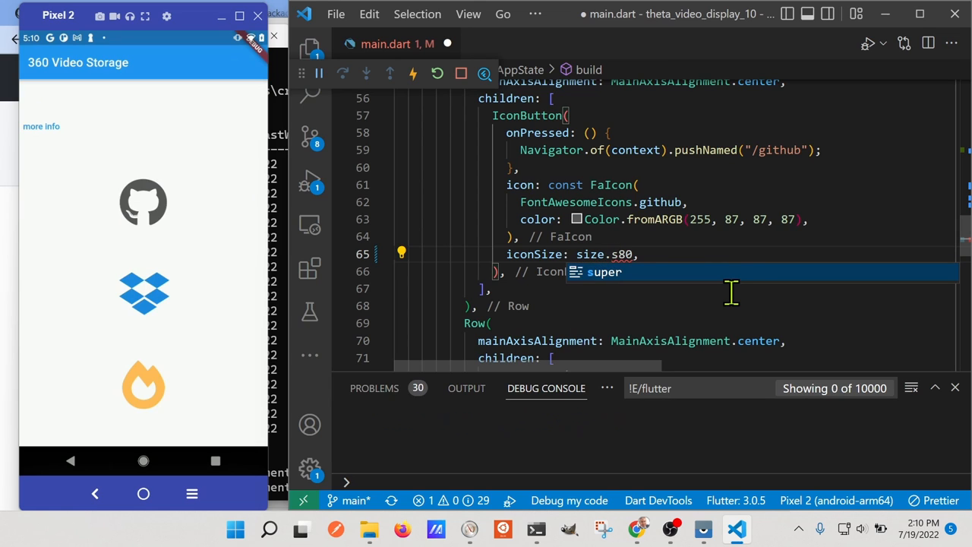
type("width < 500 ? 80 : 40")
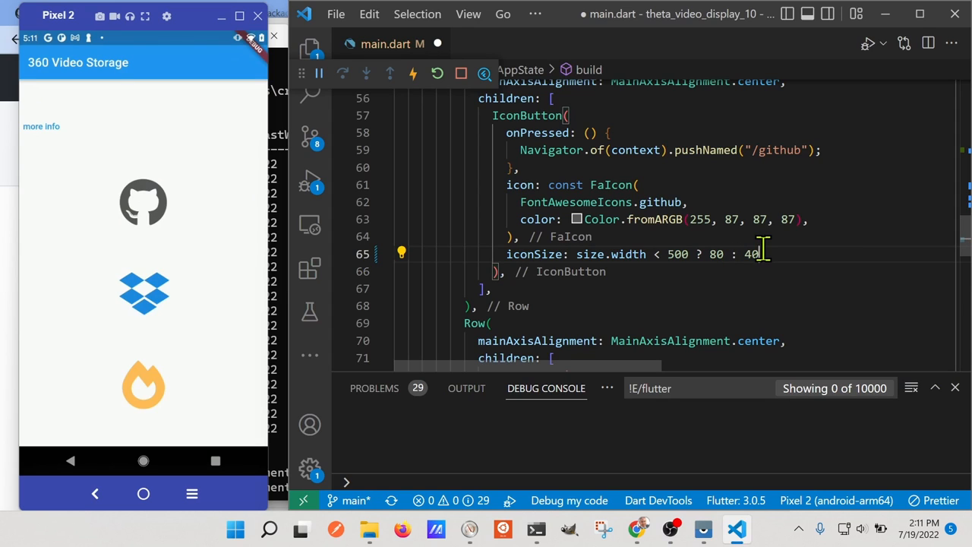
key("ctrl+s")
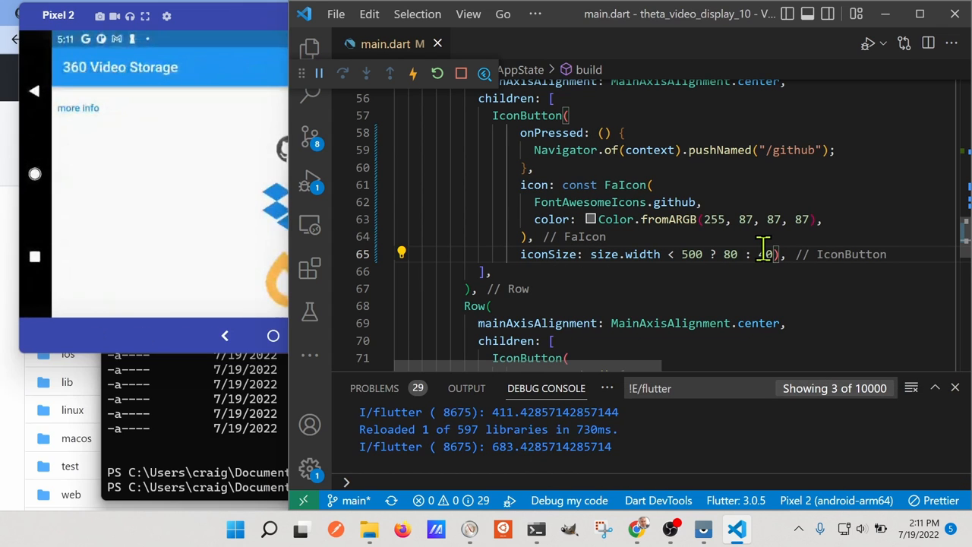
Finish the 40 fallback value and check the smaller GitHub icon in the landscape emulator.
type("40")
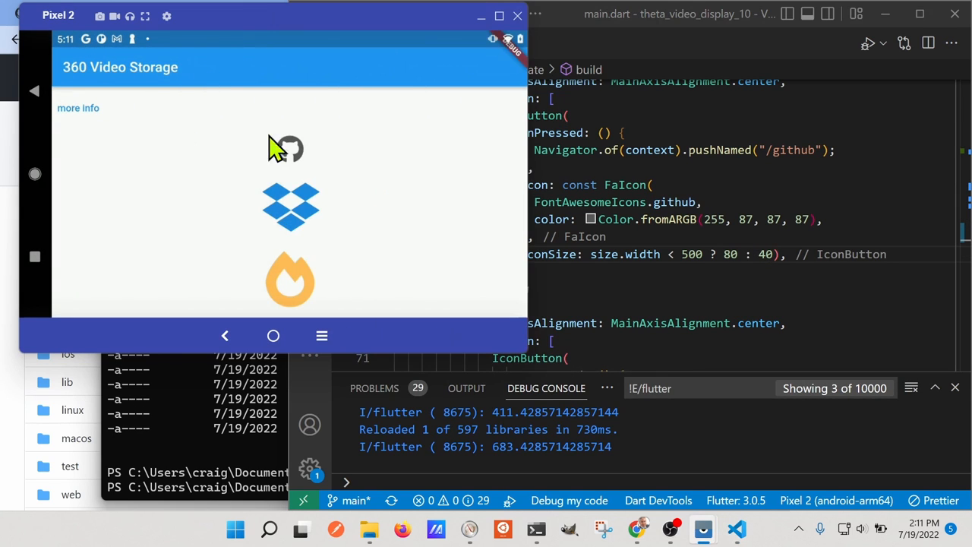
mouse_move(732, 240)
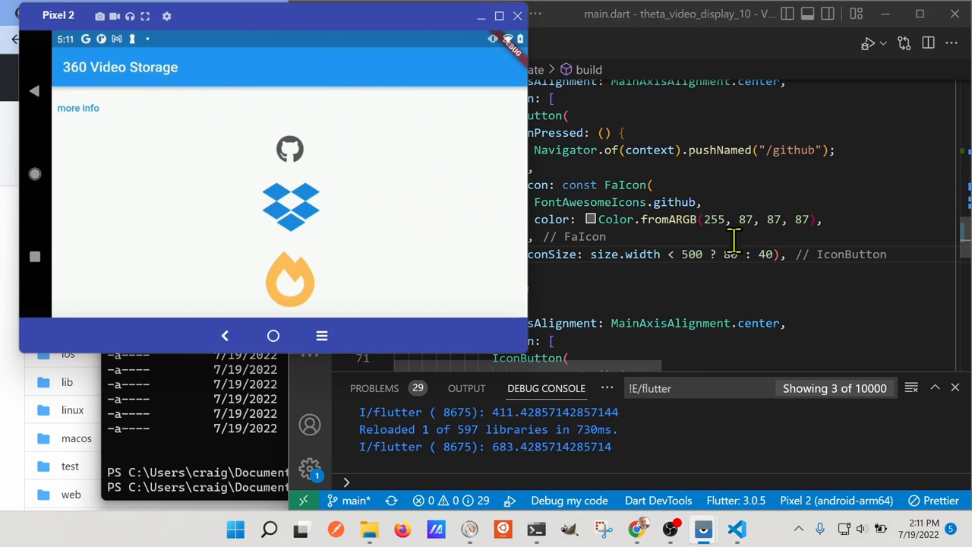
mouse_move(729, 254)
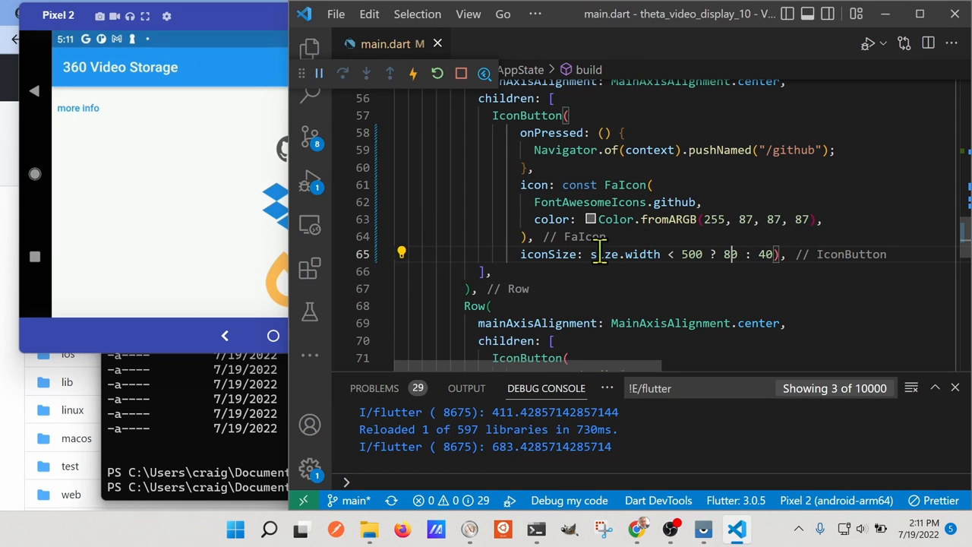
mouse_move(774, 253)
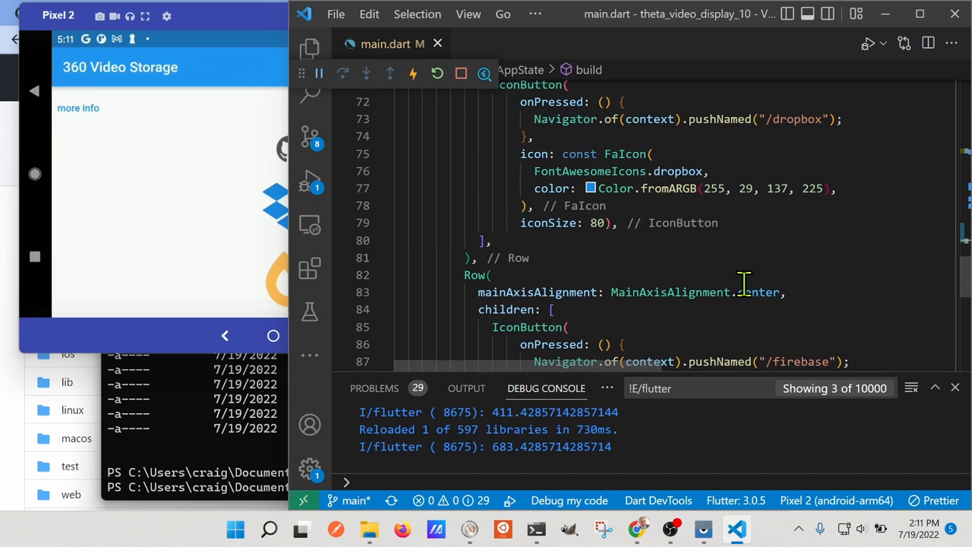
Replace the fixed 80 with size.width < 500 ? 80 : 40 for the Firebase and Dropbox IconButtons.
scroll("down", 3)
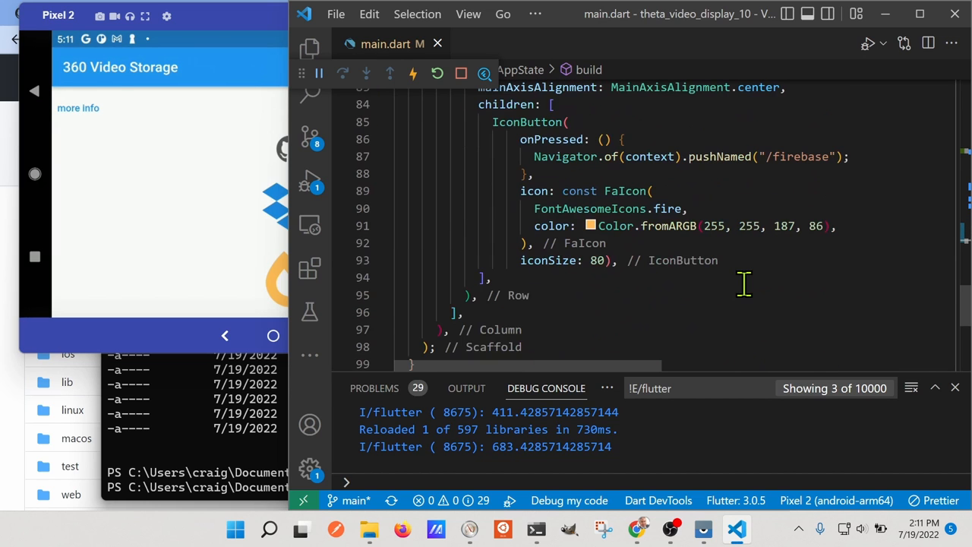
left_click(599, 260)
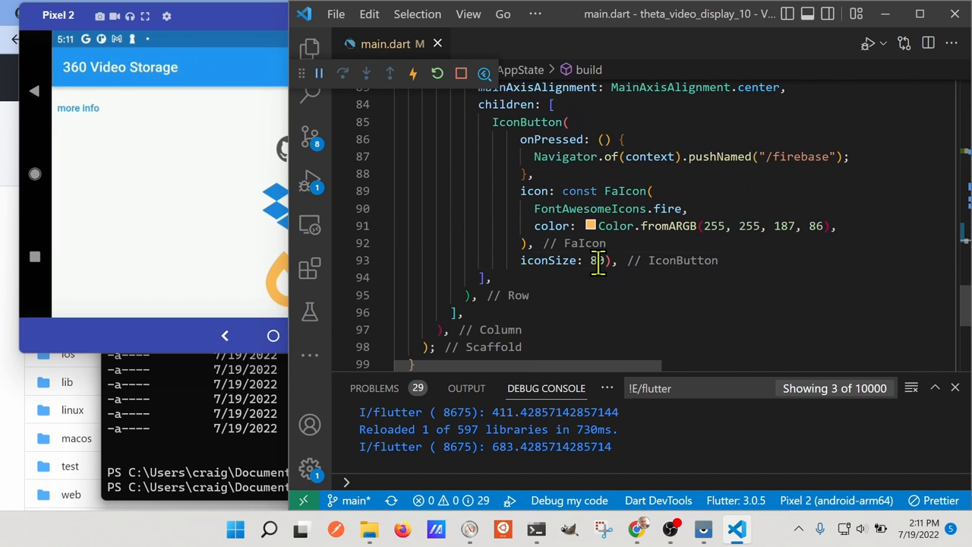
key("Backspace")
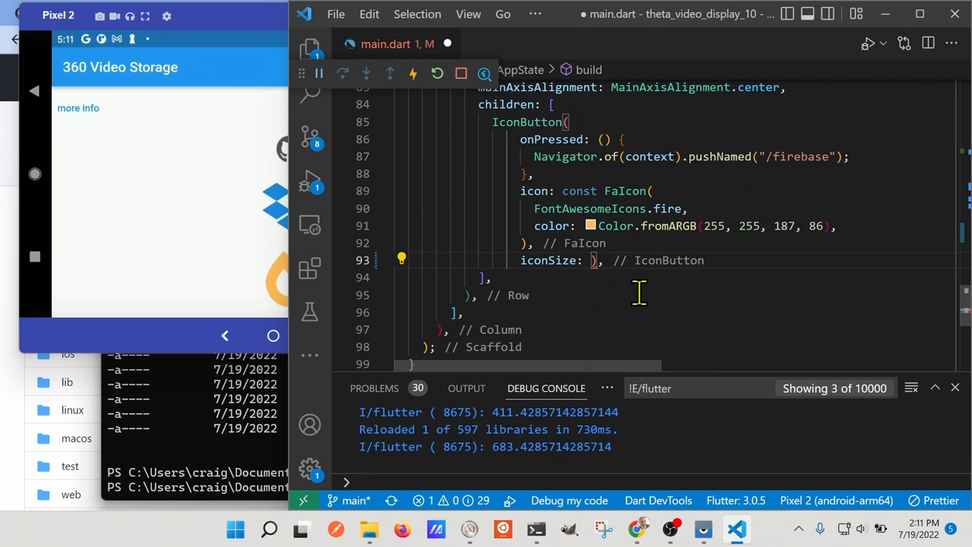
type("size.width < 500 ? 80 : 40")
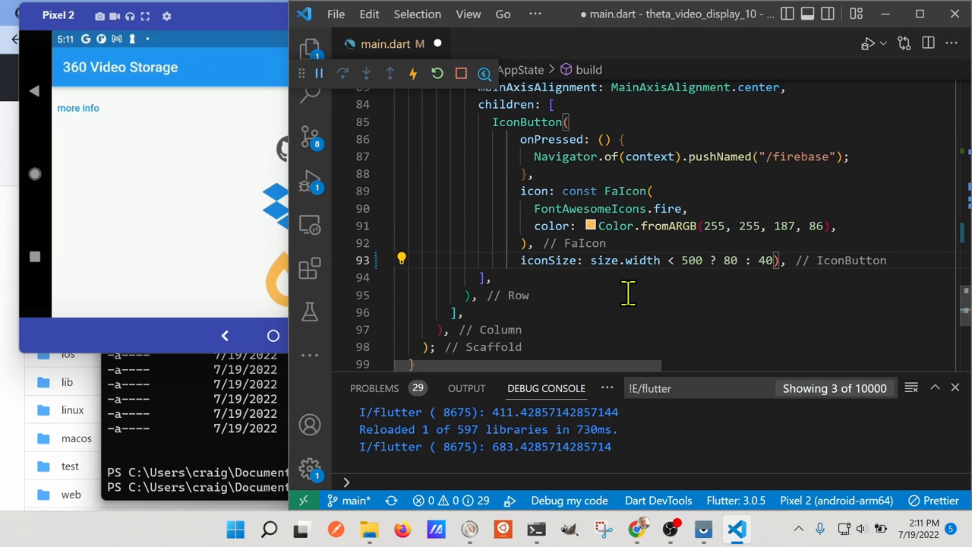
scroll("up", 3)
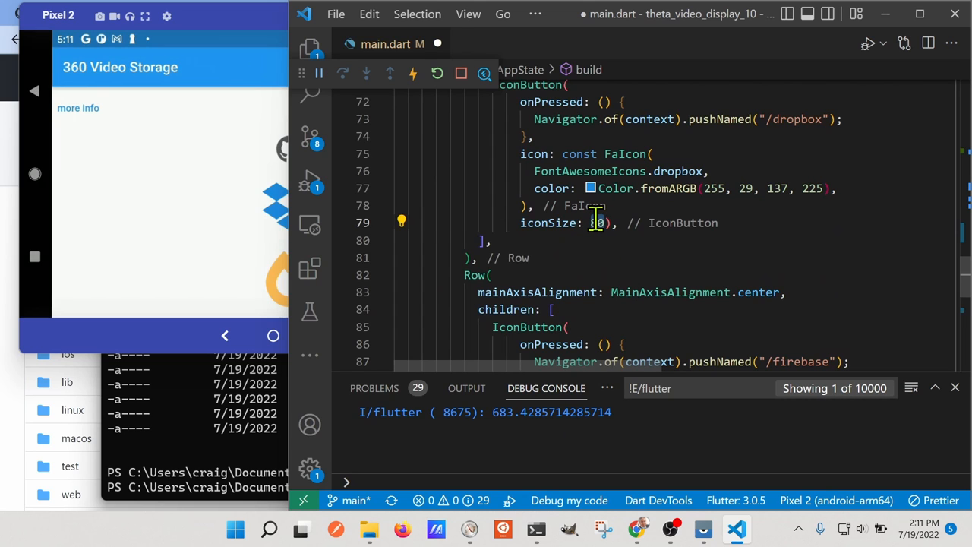
type("size.width < 500 ? 80 : 40")
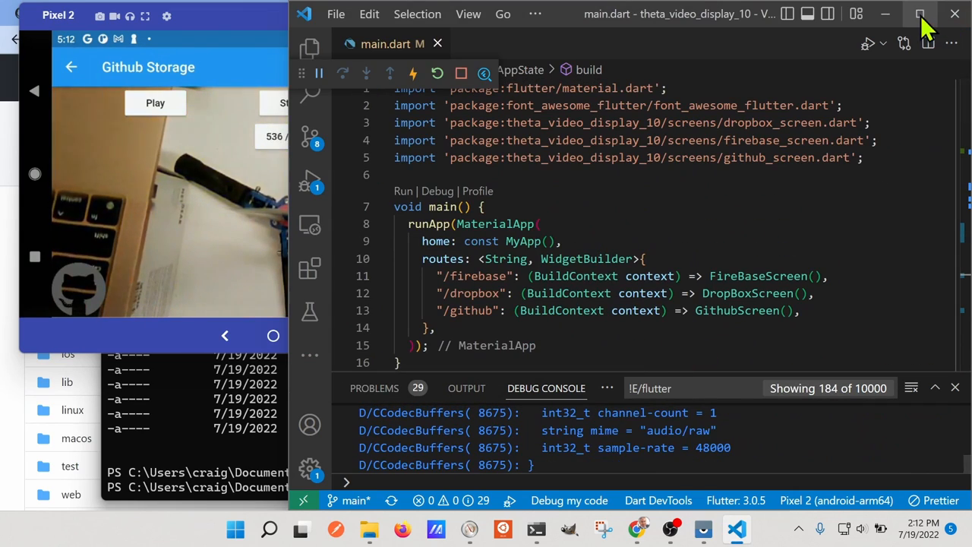
Maximize VS Code and expand lib > screens in the Explorer file tree.
left_click(921, 14)
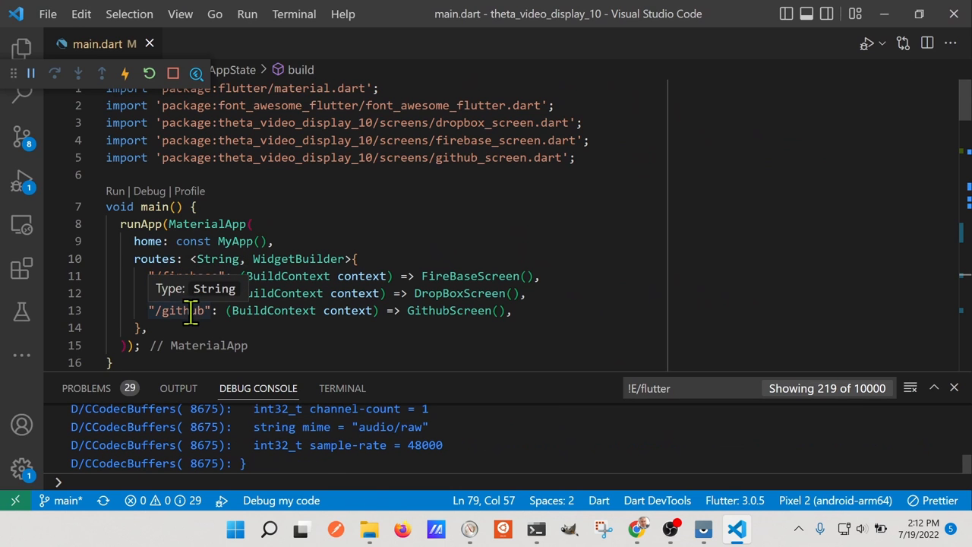
scroll("down", 3)
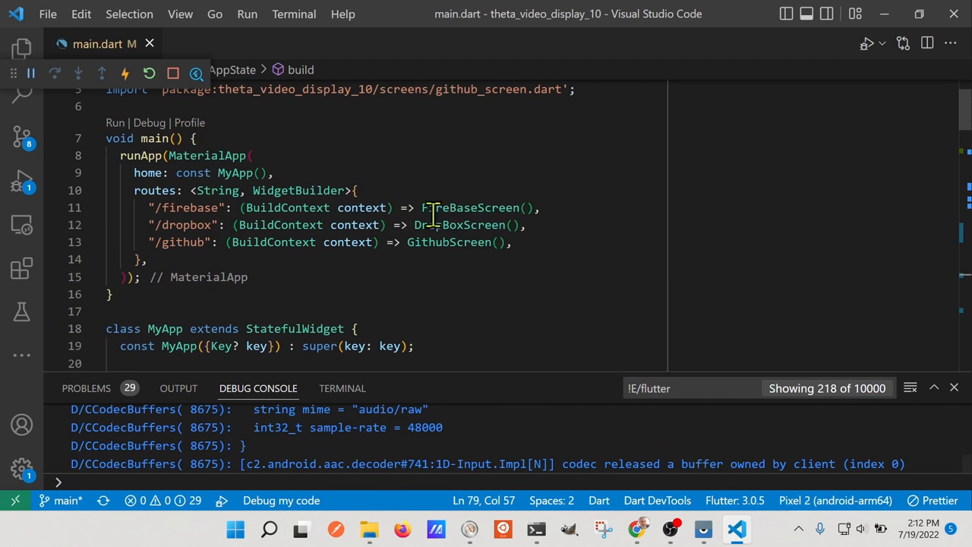
left_click(21, 47)
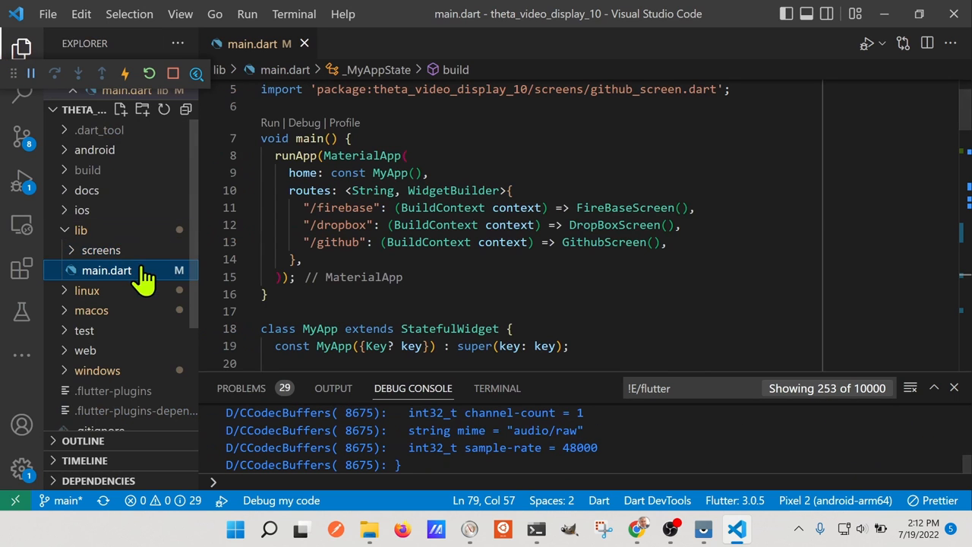
mouse_move(119, 285)
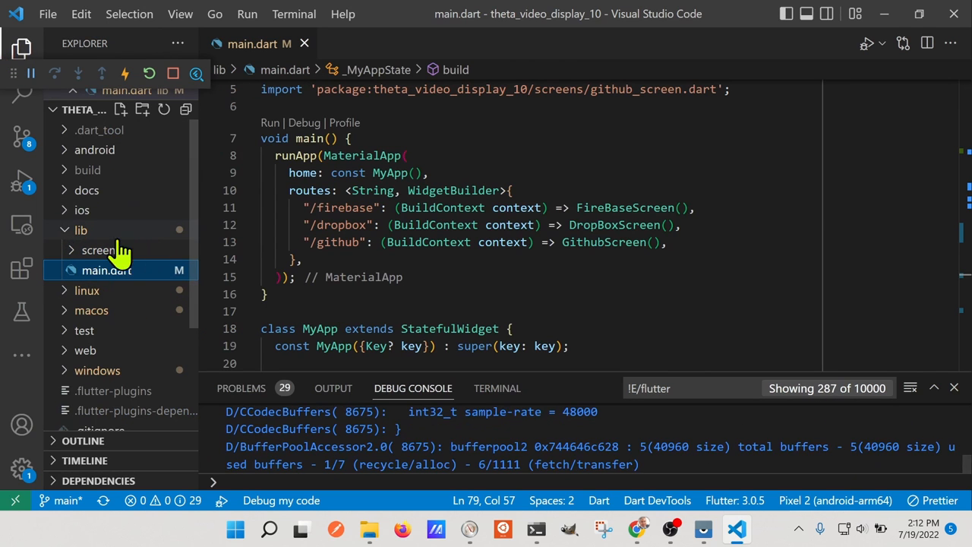
left_click(100, 249)
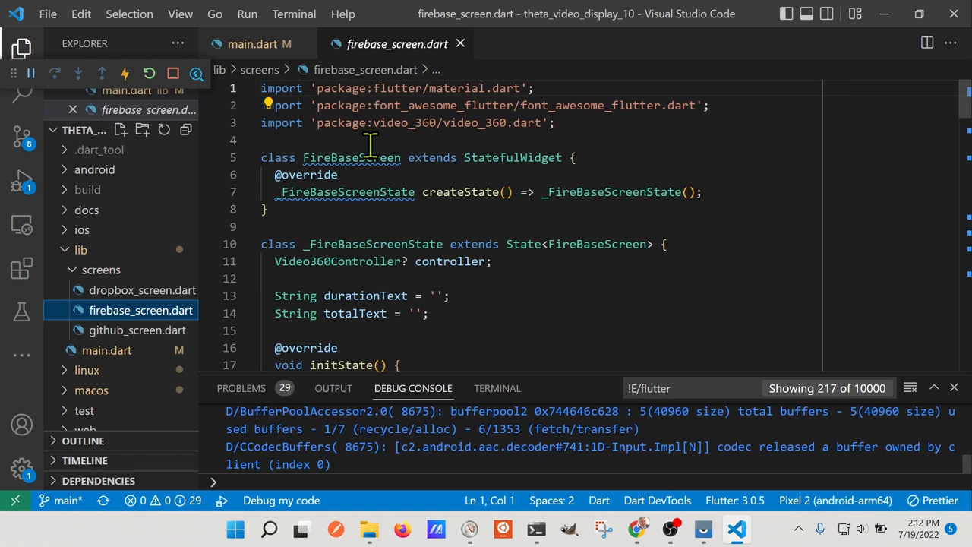
mouse_move(351, 156)
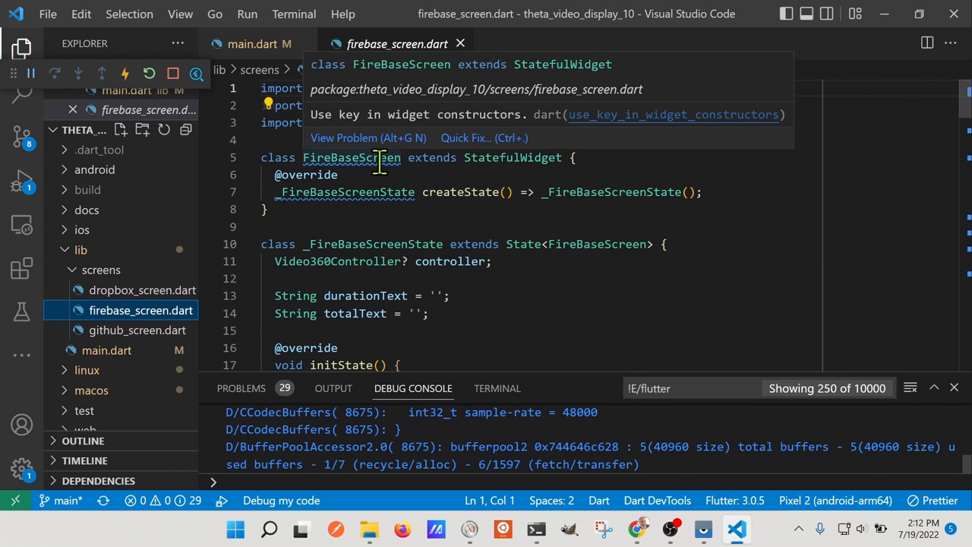
Scroll firebase_screen.dart to the Video360View with its hard-coded Firebase Storage URL.
scroll("down", 3)
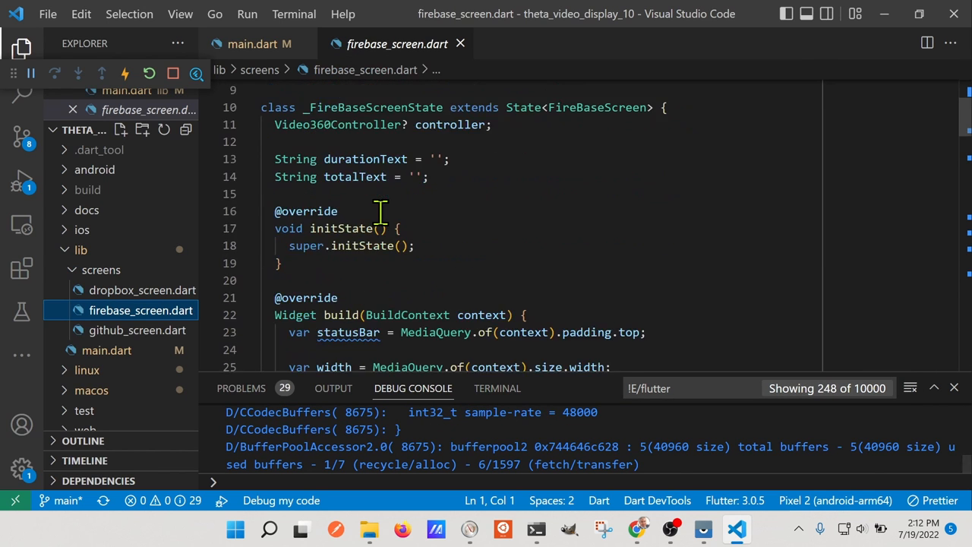
scroll("up", 3)
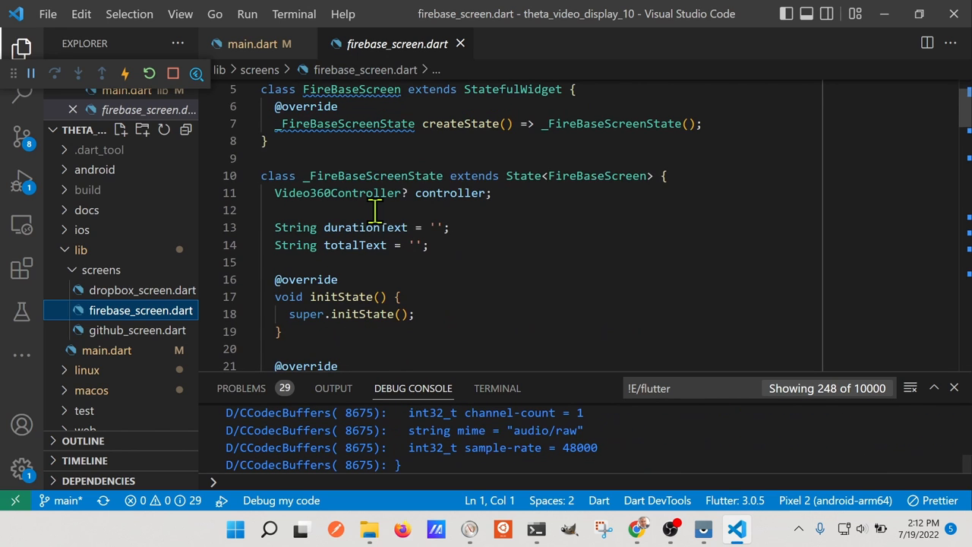
scroll("up", 3)
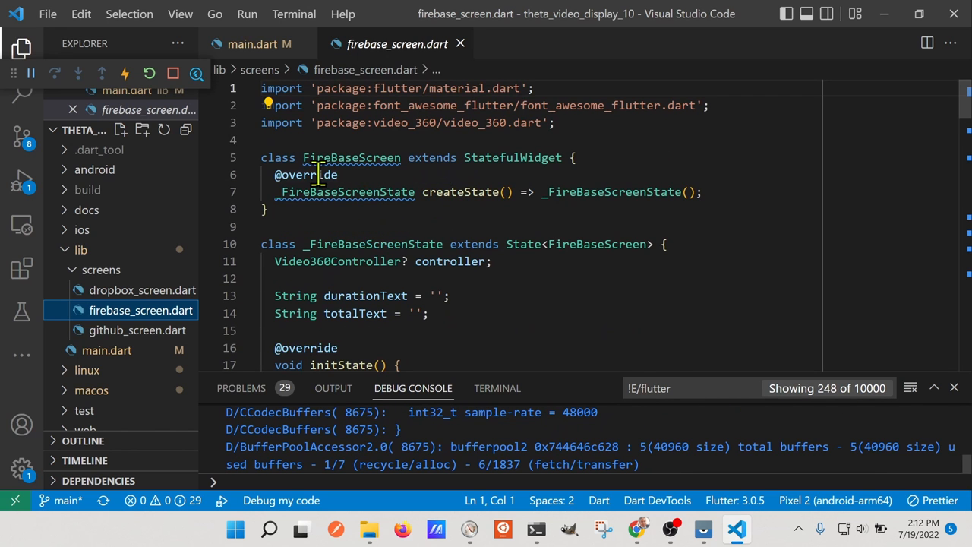
scroll("down", 3)
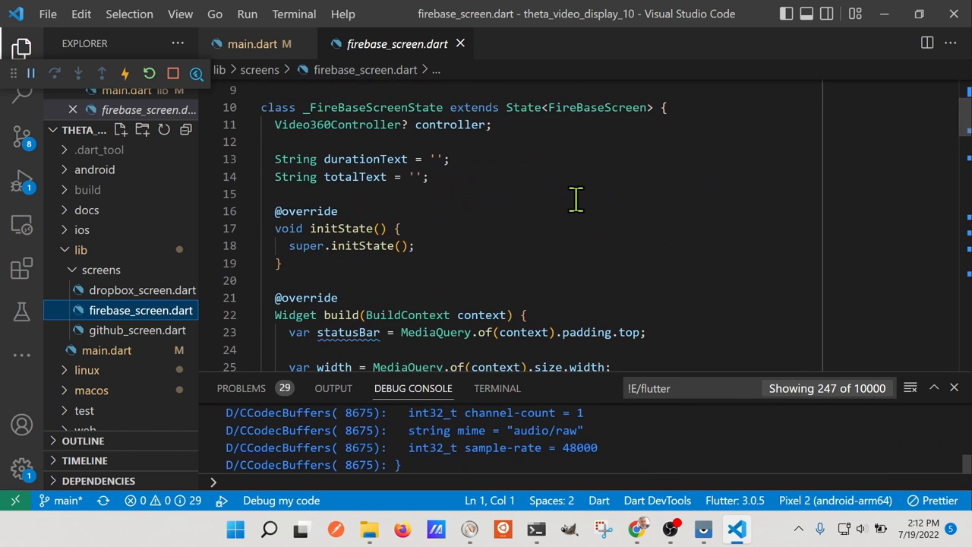
scroll("down", 3)
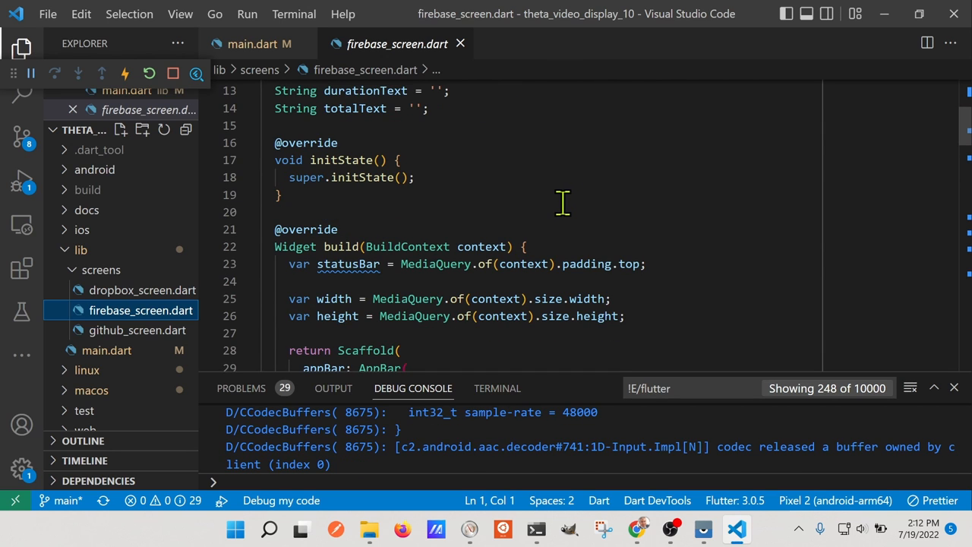
scroll("down", 3)
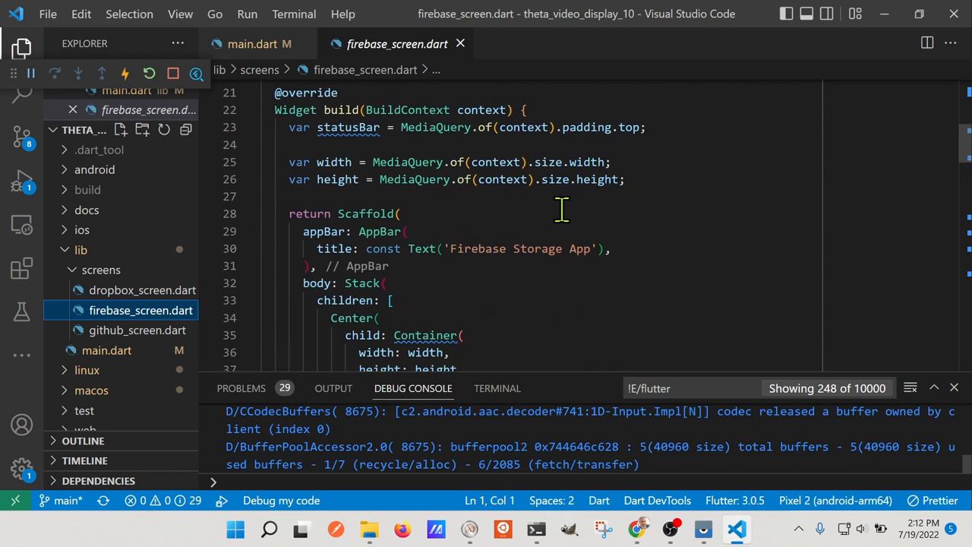
scroll("down", 3)
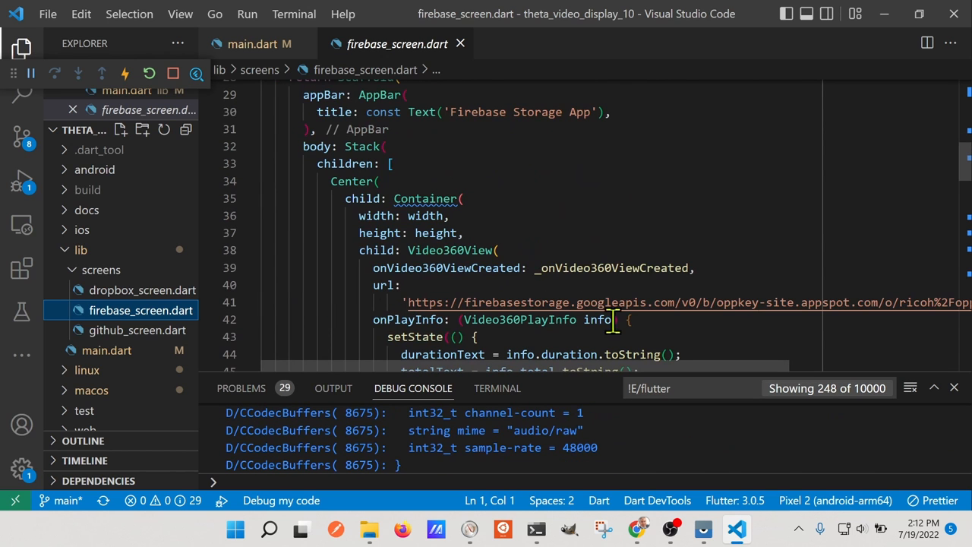
mouse_move(661, 301)
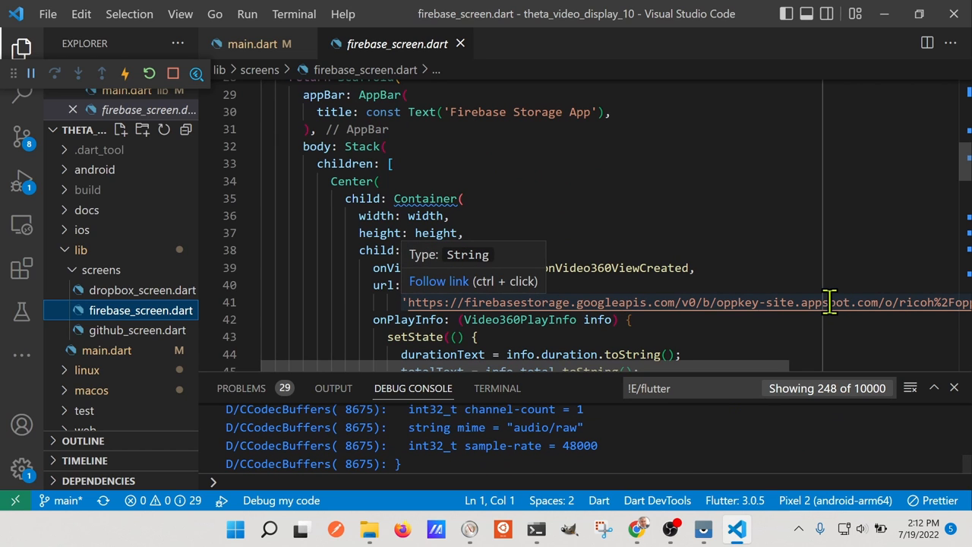
mouse_move(620, 267)
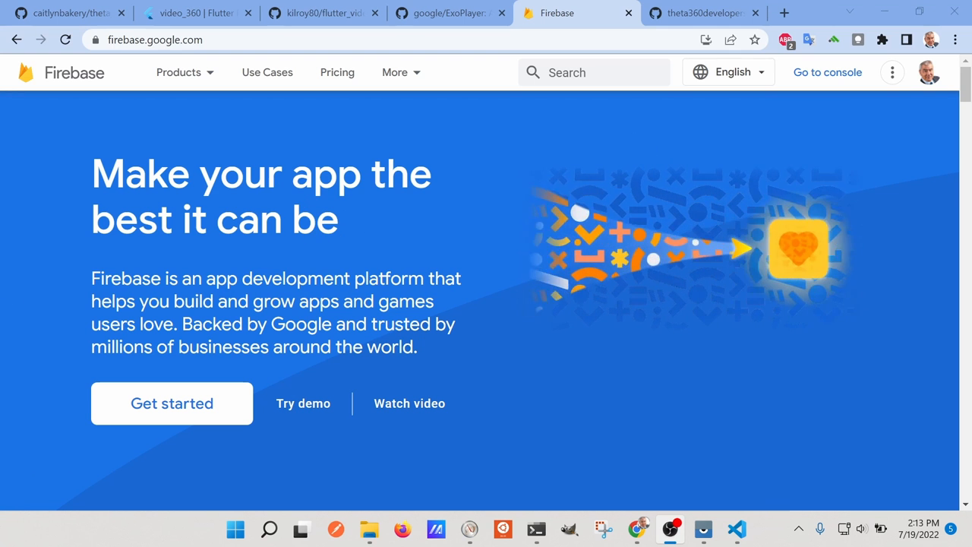
mouse_move(930, 236)
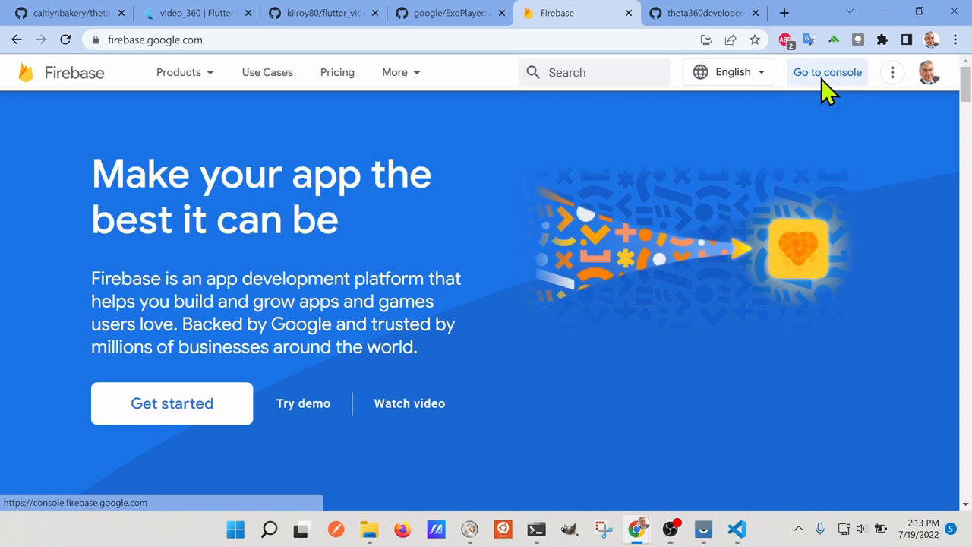
Navigate the Firebase console to the Oppkey Site project's Storage files.
left_click(827, 73)
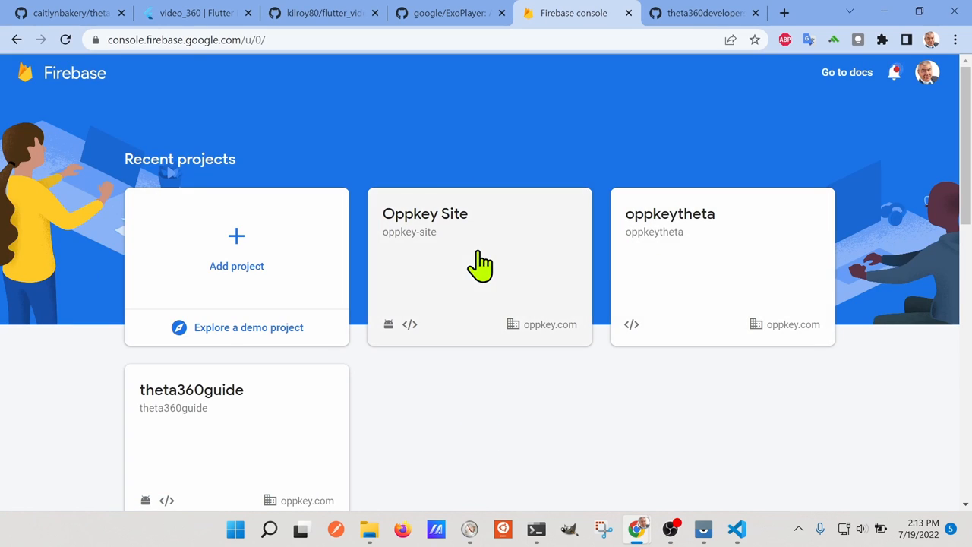
left_click(480, 266)
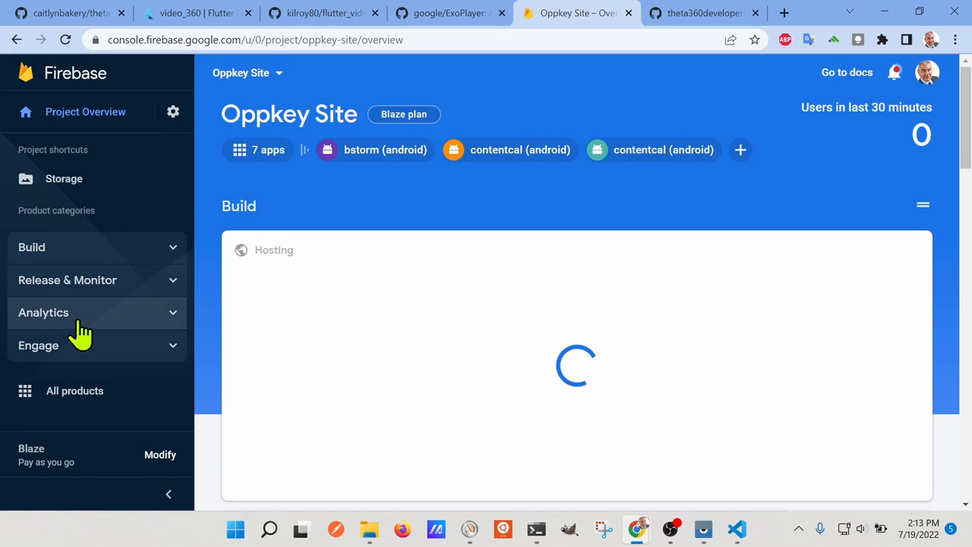
left_click(74, 391)
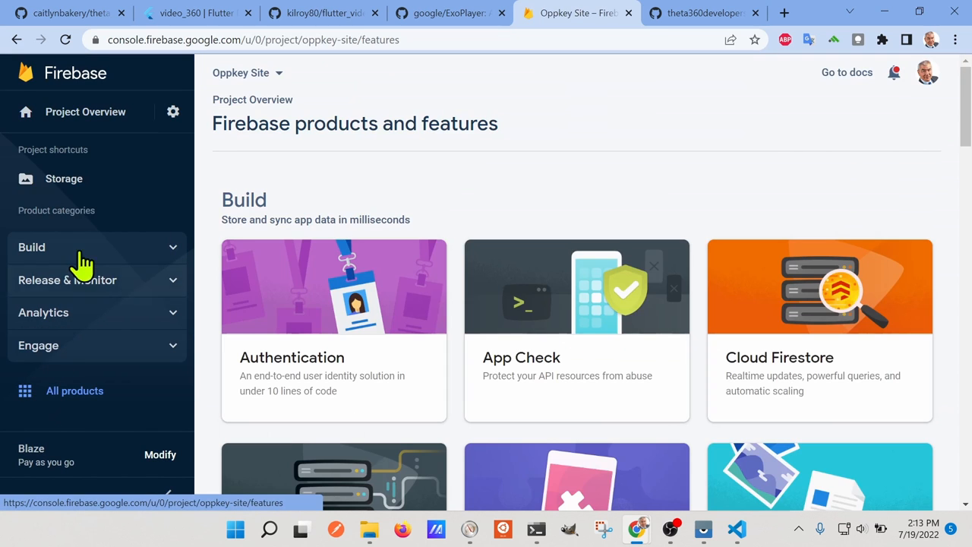
left_click(64, 180)
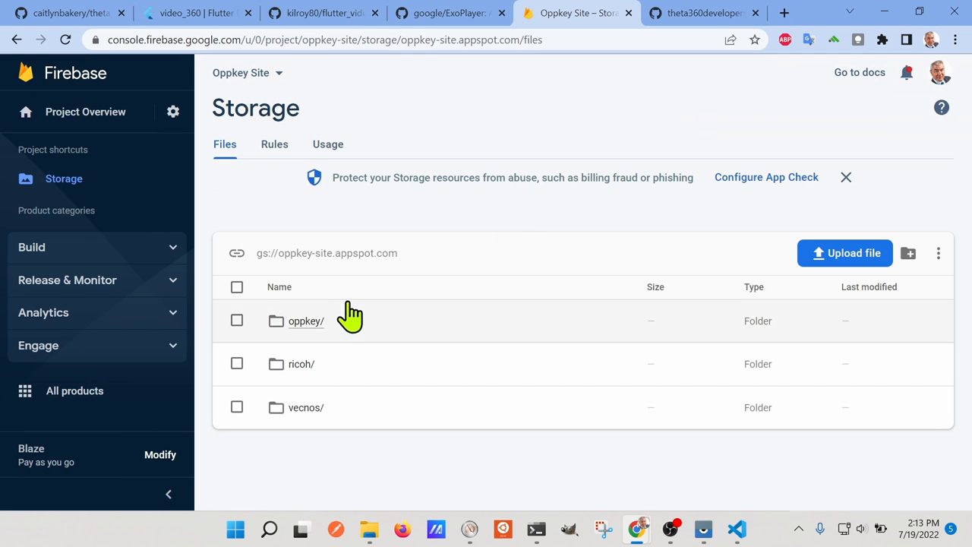
mouse_move(301, 364)
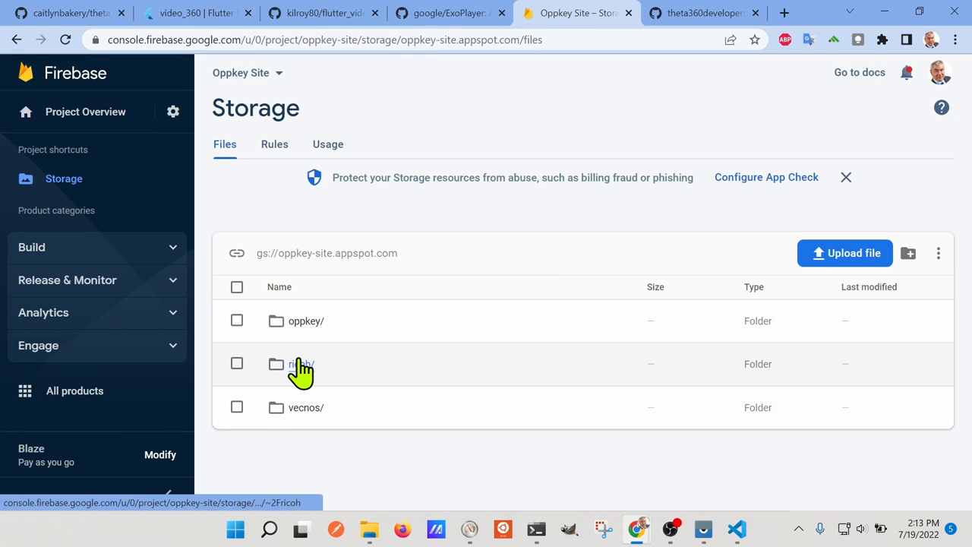
View the details of oppkey_office.MP4 inside the ricoh folder.
left_click(301, 365)
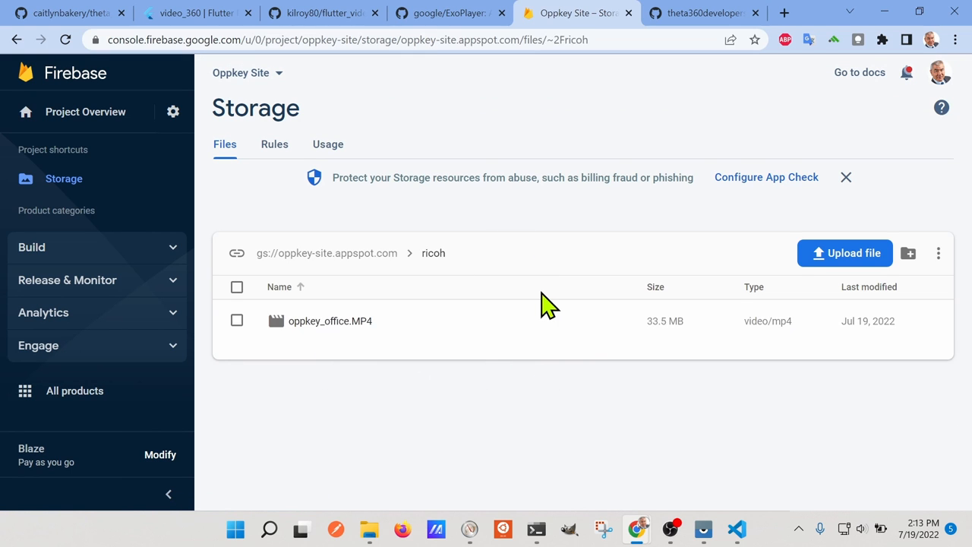
mouse_move(410, 379)
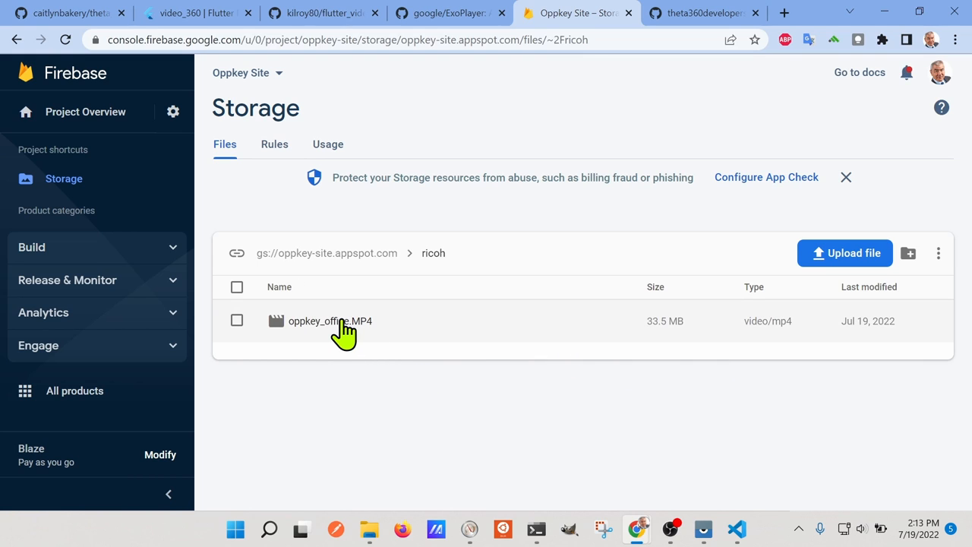
mouse_move(353, 328)
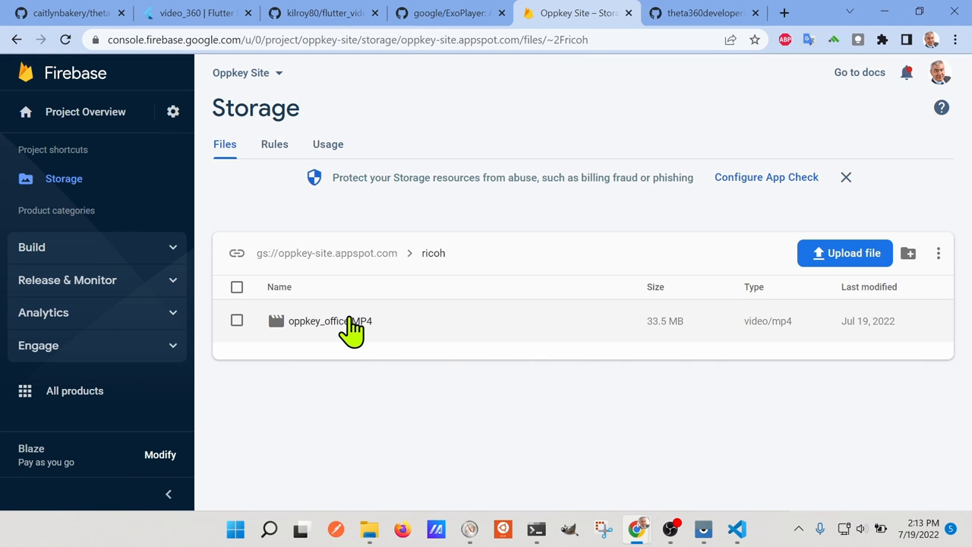
left_click(330, 320)
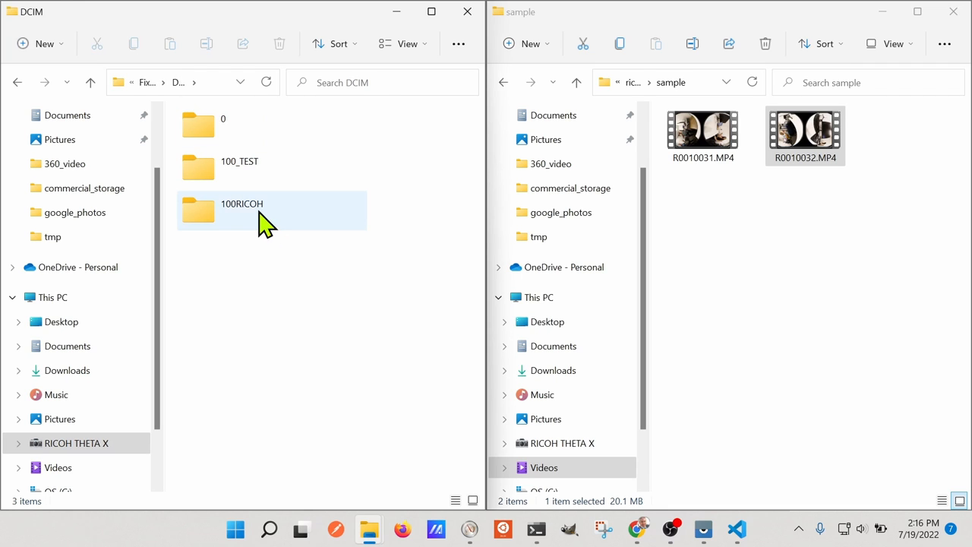
Browse into the camera's 100RICOH folder listing its photos and MP4 videos.
double_click(242, 209)
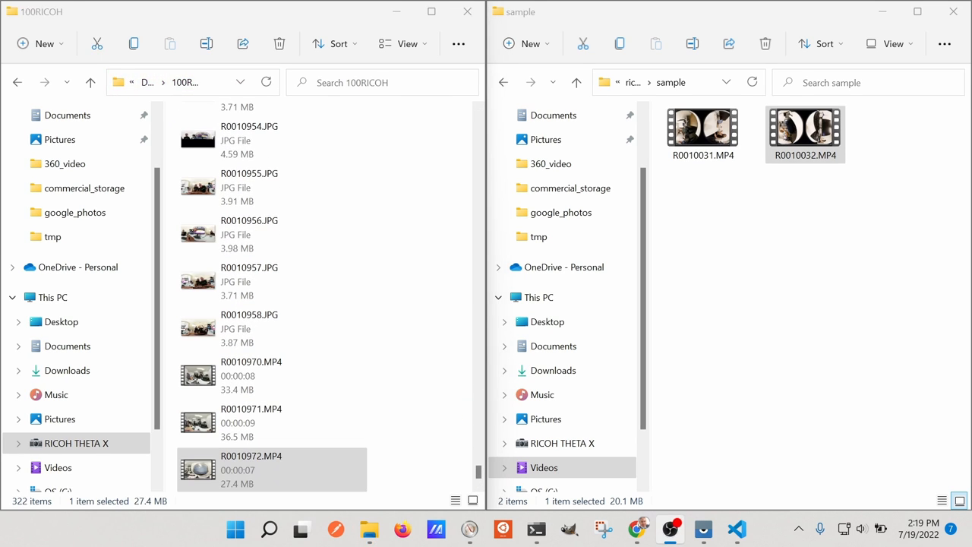
mouse_move(683, 380)
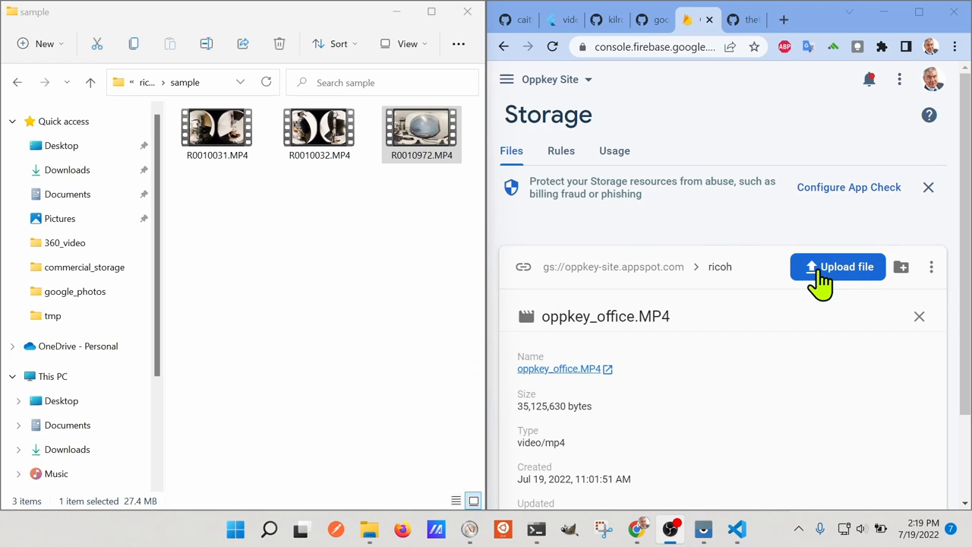
Upload R0010972.MP4 to the ricoh folder and play it from its download URL in a new tab.
left_click(837, 268)
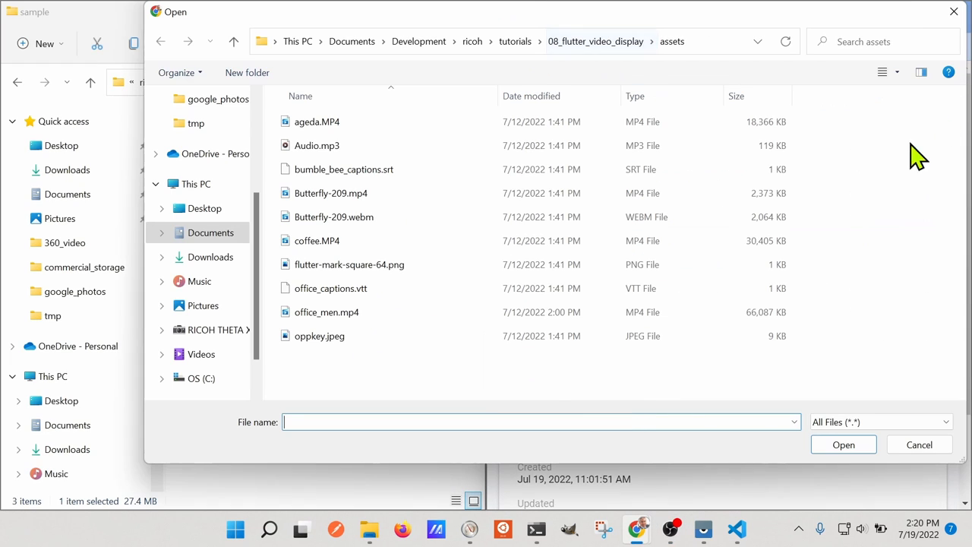
mouse_move(213, 329)
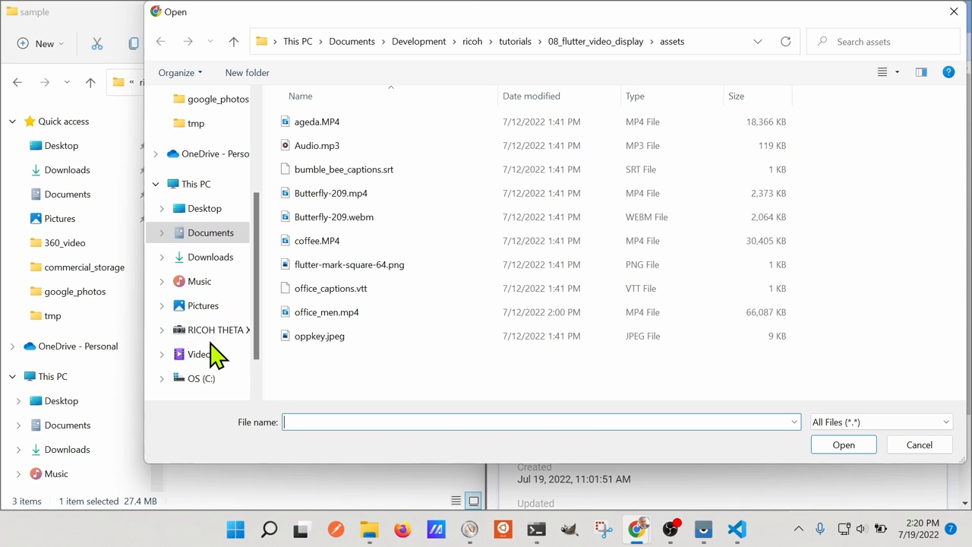
left_click(200, 354)
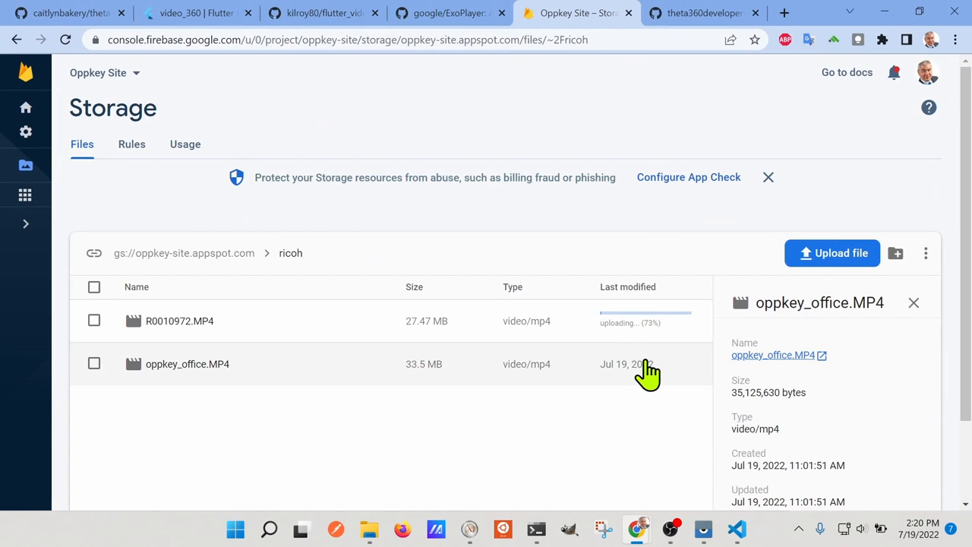
mouse_move(358, 336)
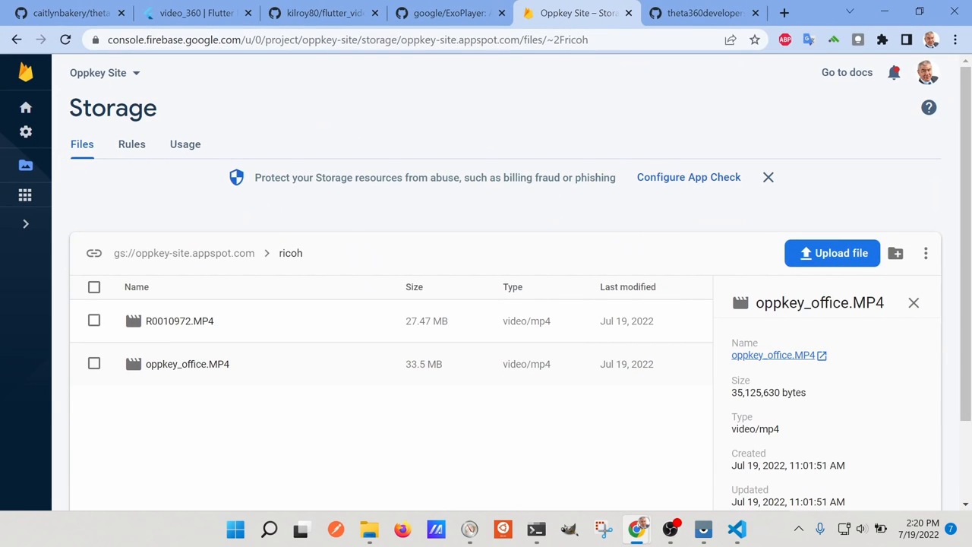
left_click(179, 320)
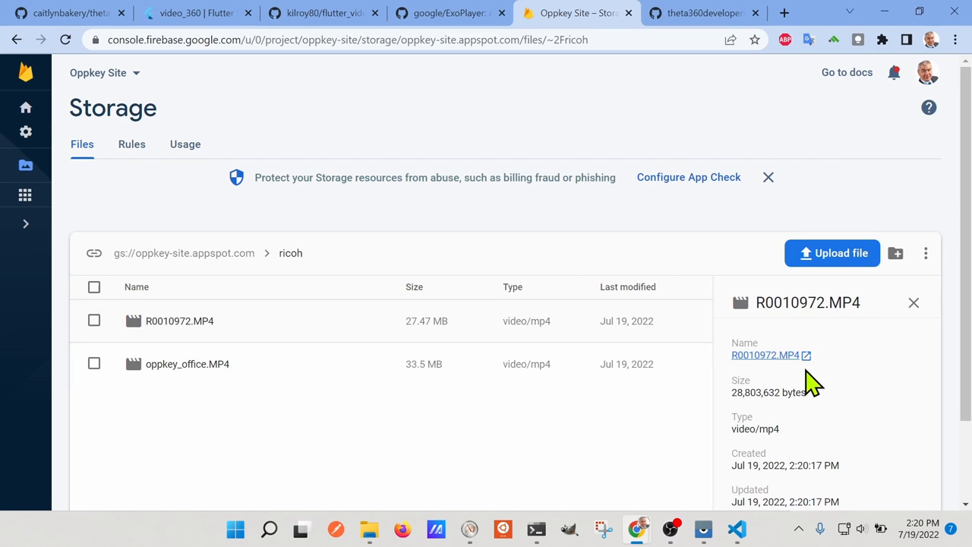
mouse_move(766, 355)
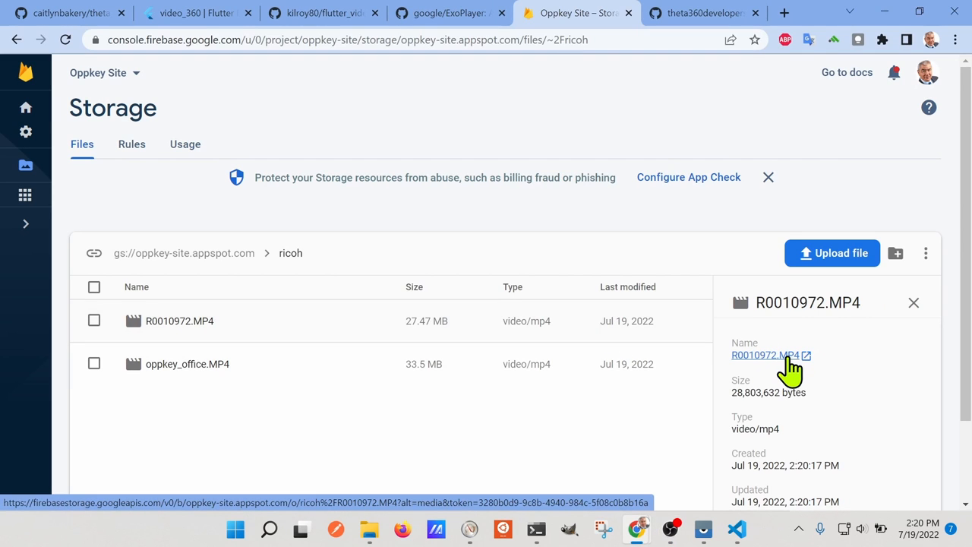
left_click(766, 356)
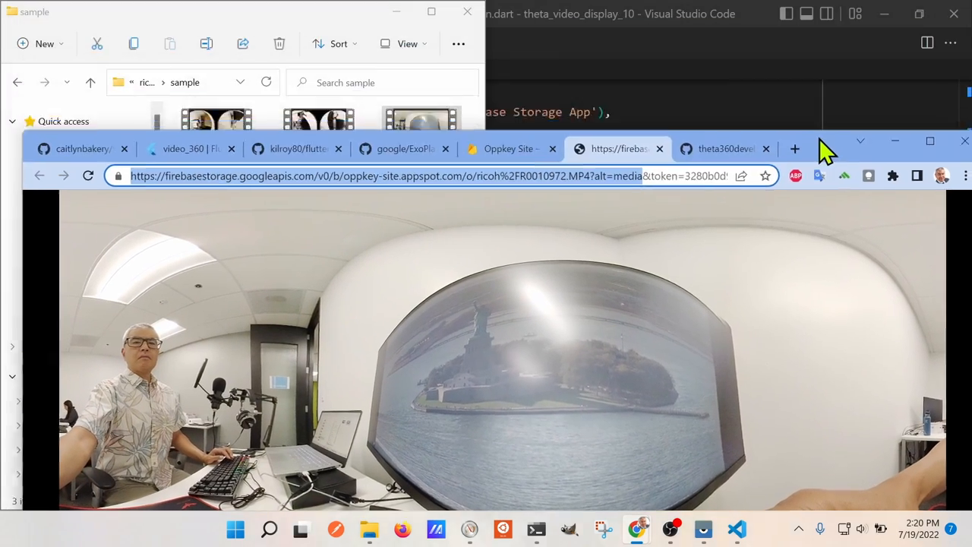
Paste the R0010972.MP4 download URL as a new url line in Video360View.
left_click(735, 529)
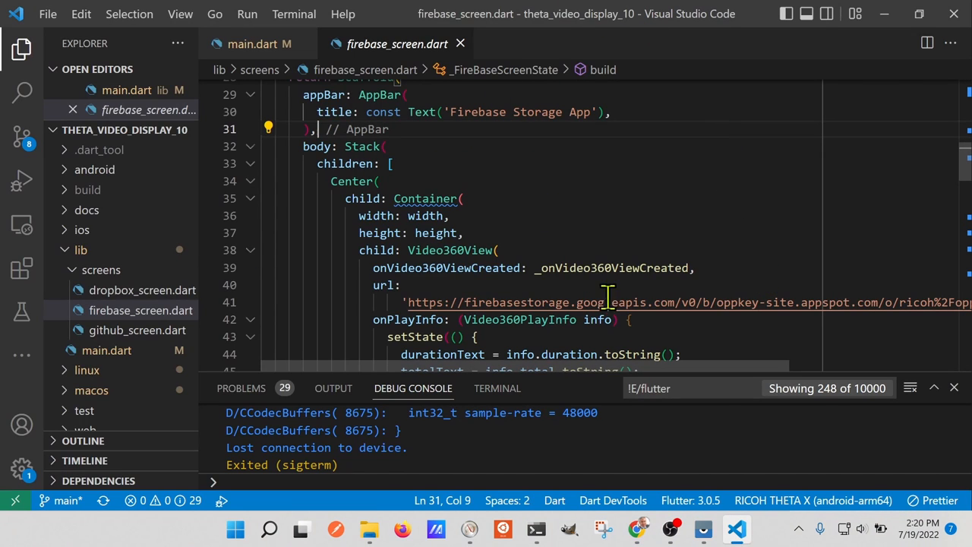
scroll("down", 3)
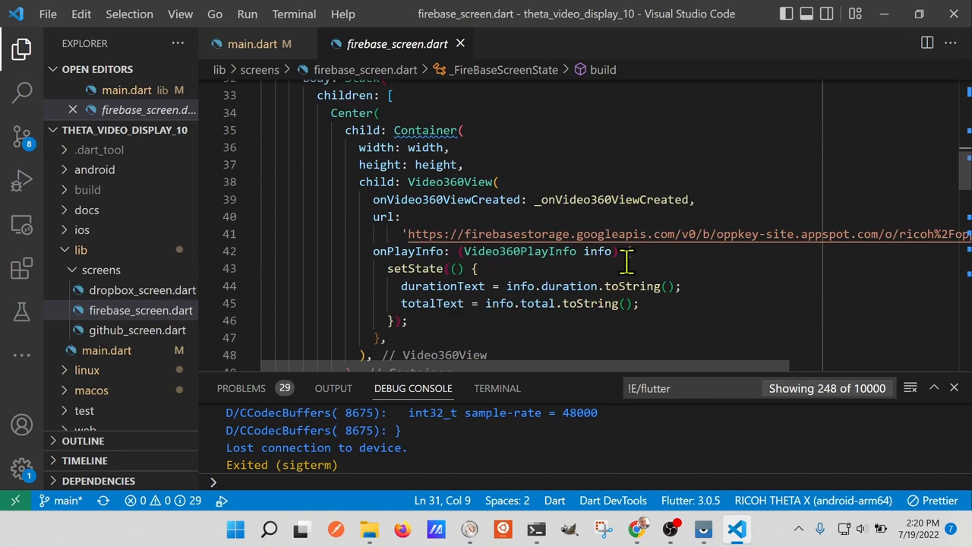
left_click(843, 234)
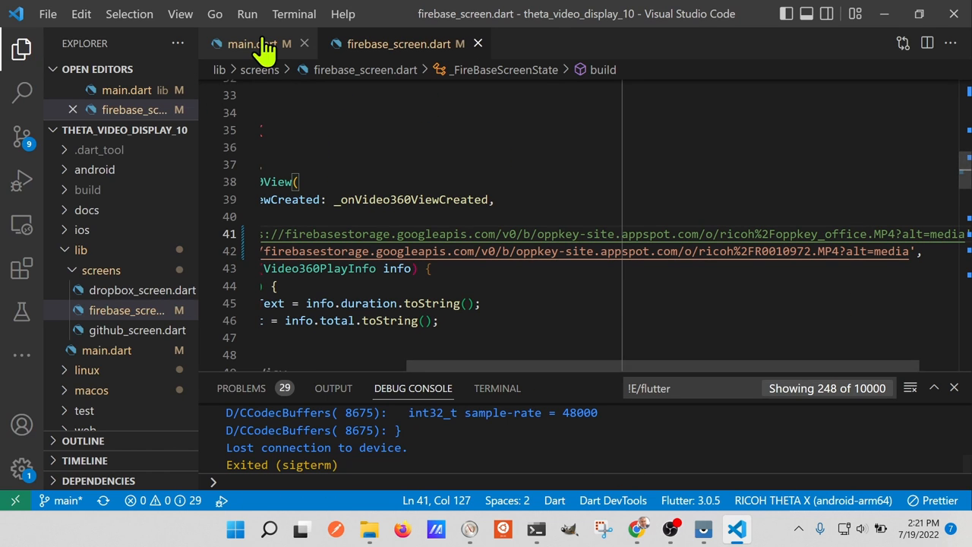
Start debugging on the Pixel 2 emulator and watch the new video on the Firebase Storage screen.
left_click(246, 14)
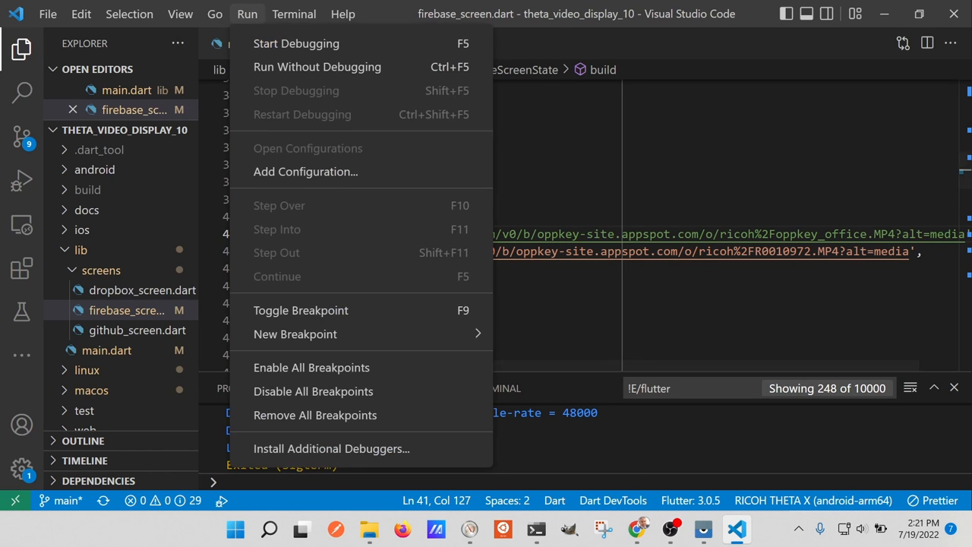
left_click(297, 42)
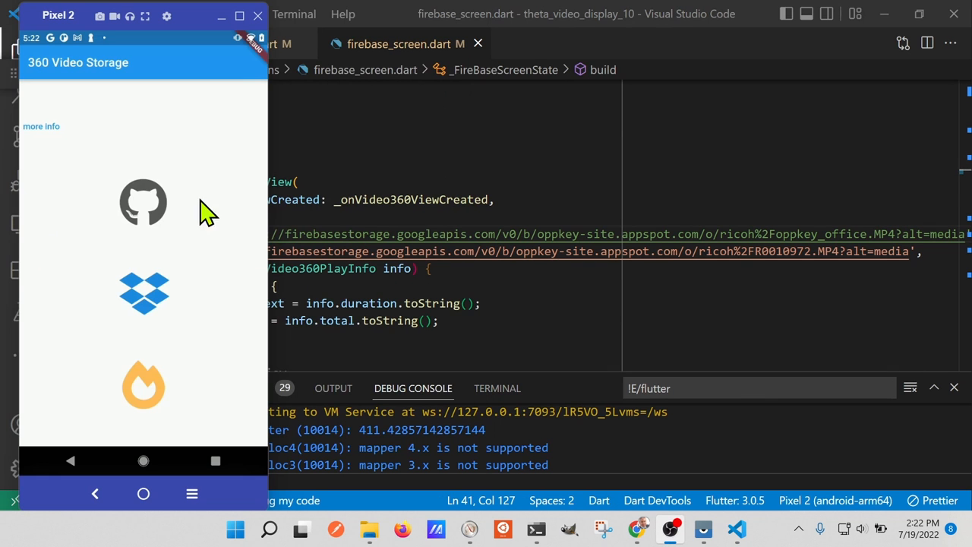
mouse_move(145, 407)
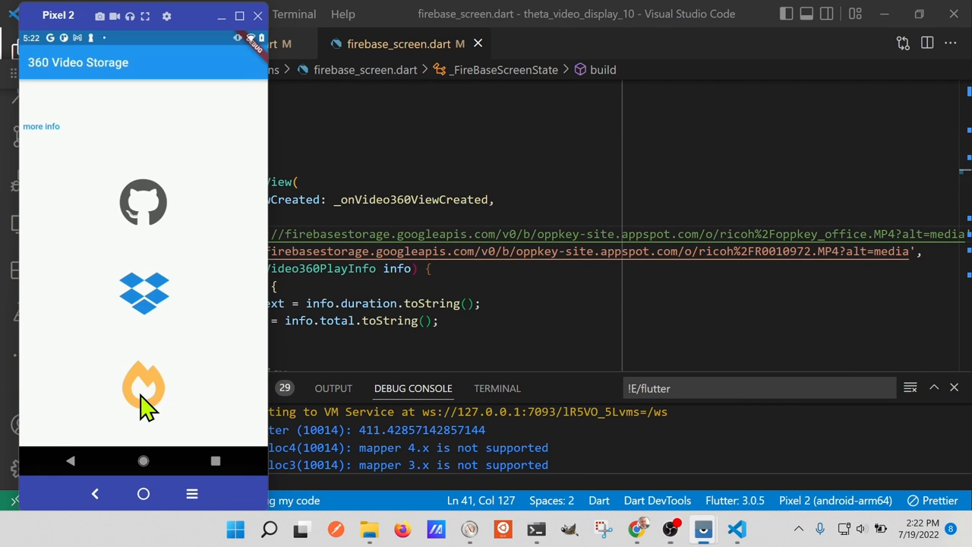
left_click(143, 388)
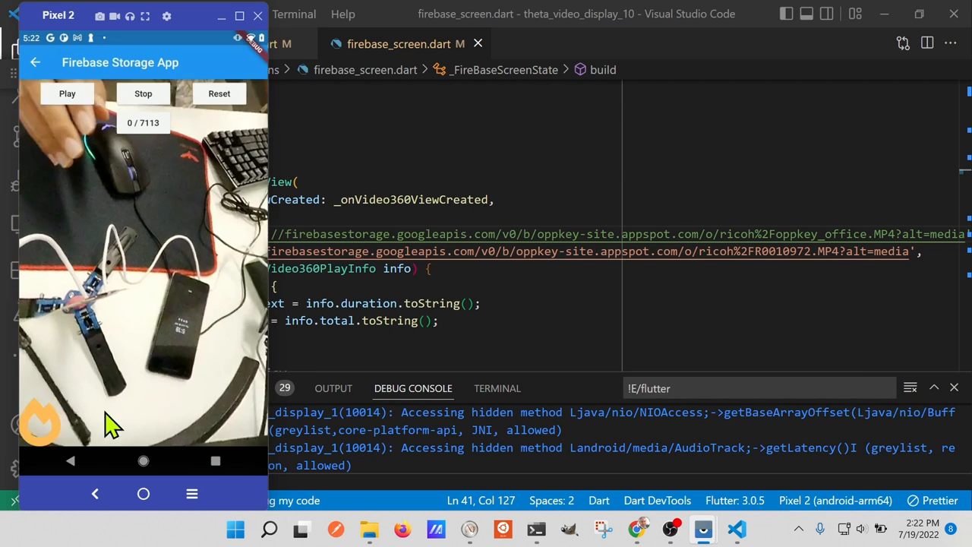
left_click(66, 94)
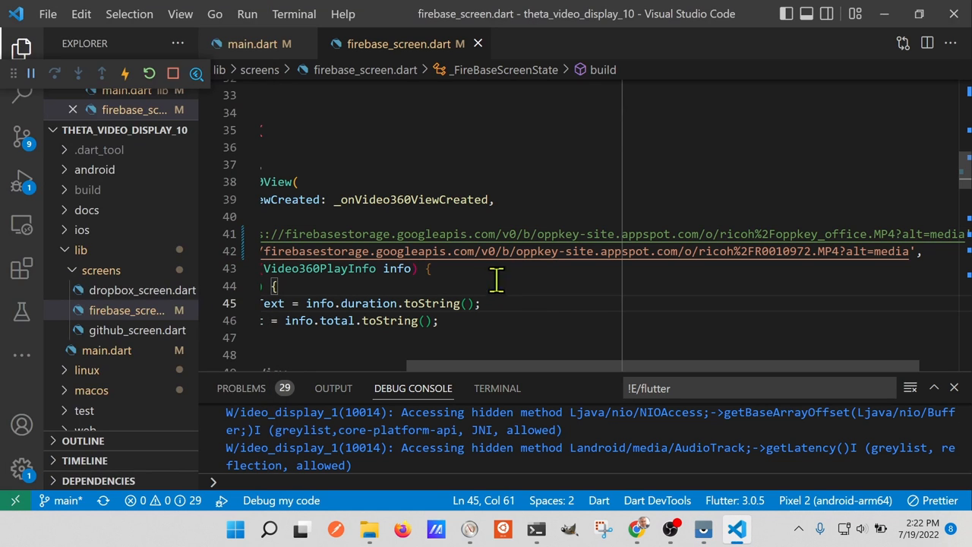
Comment out the old oppkey_office URL line and play the new video in the emulator.
left_click(919, 252)
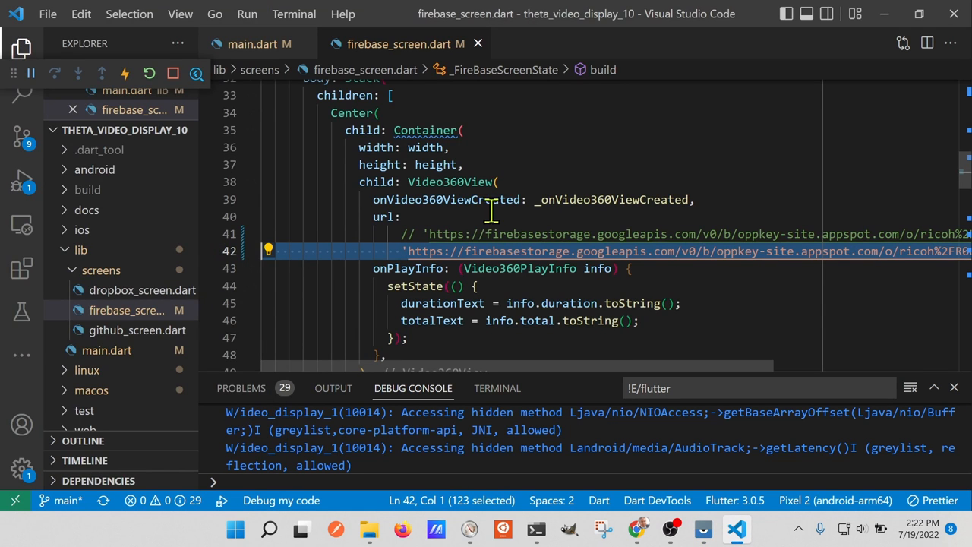
mouse_move(505, 216)
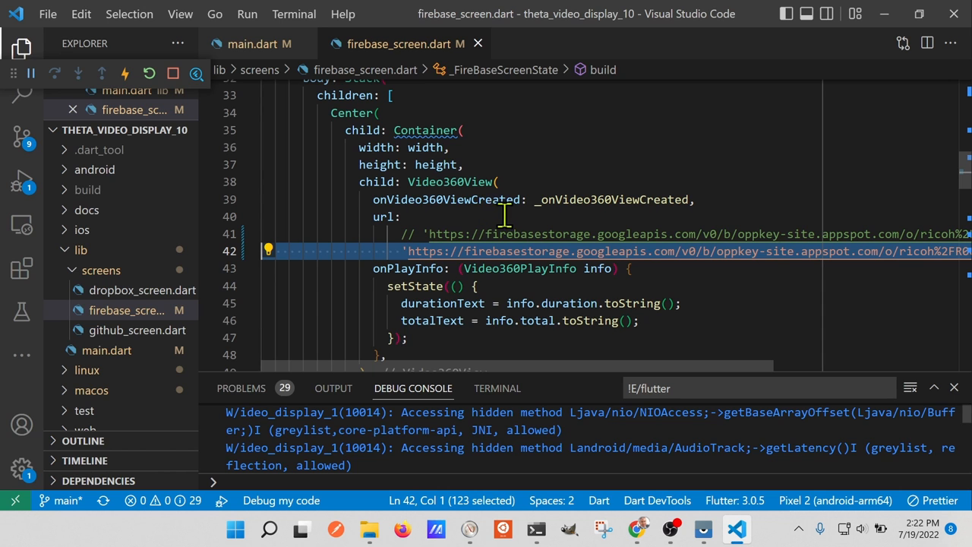
mouse_move(702, 528)
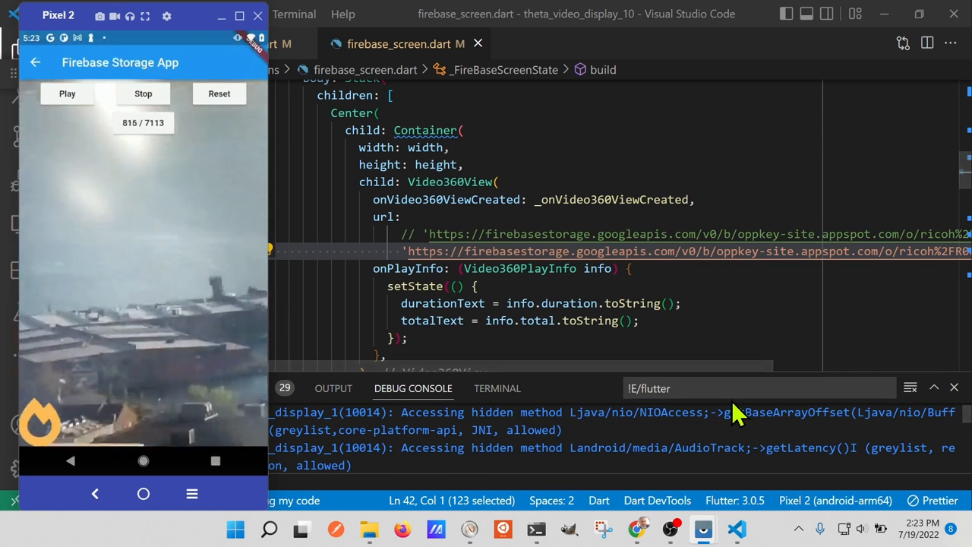
mouse_move(732, 250)
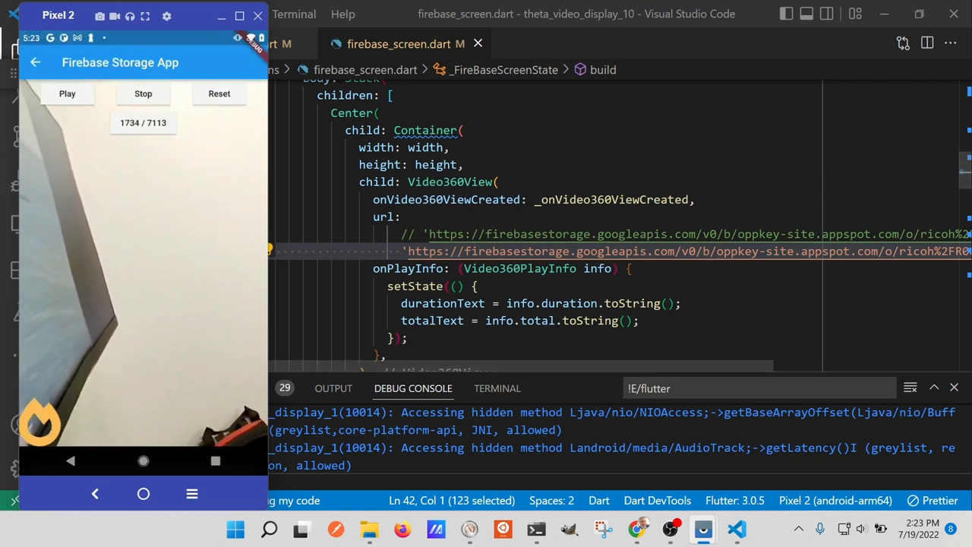
left_click(639, 529)
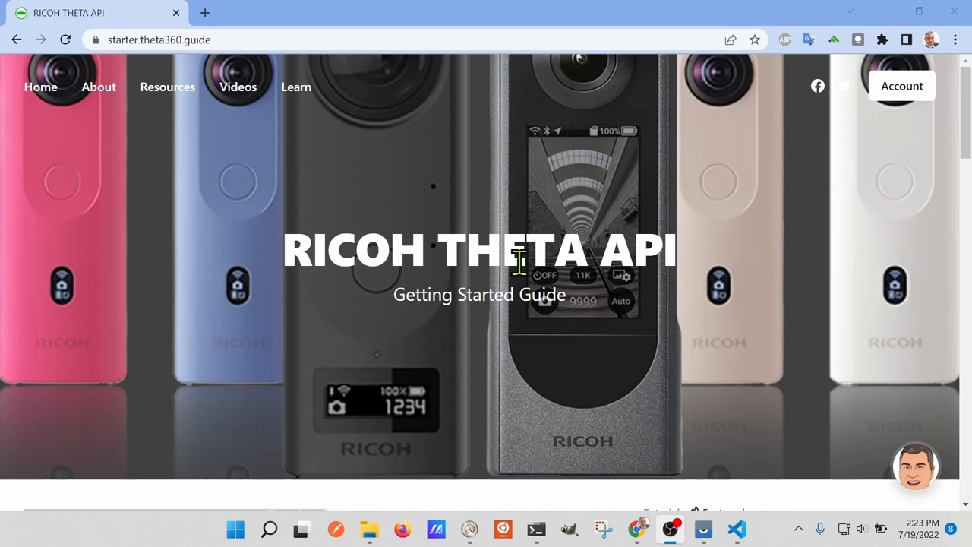
Scroll the RICOH THETA API guide tutorial list down to 08. Displaying THETA 360° Video in Your Mobile App.
scroll("down", 3)
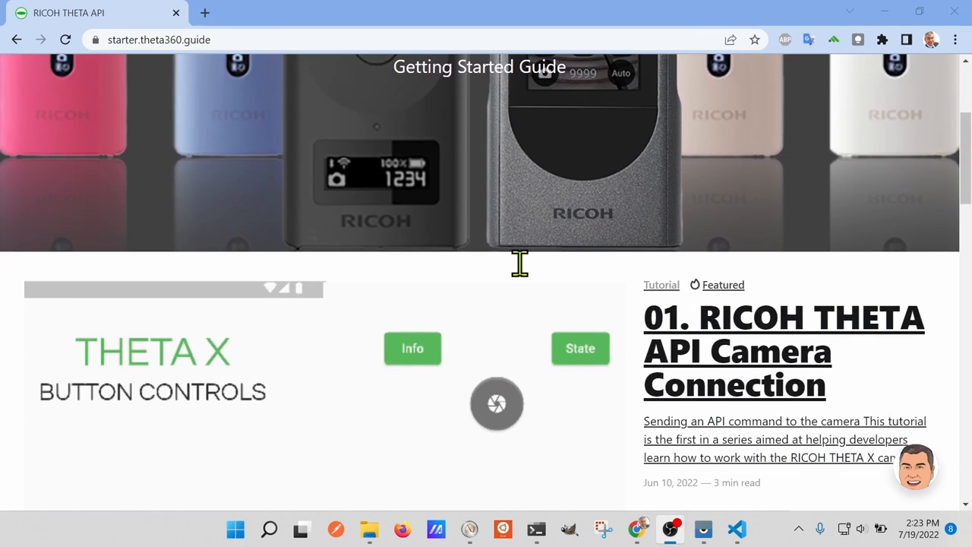
scroll("down", 3)
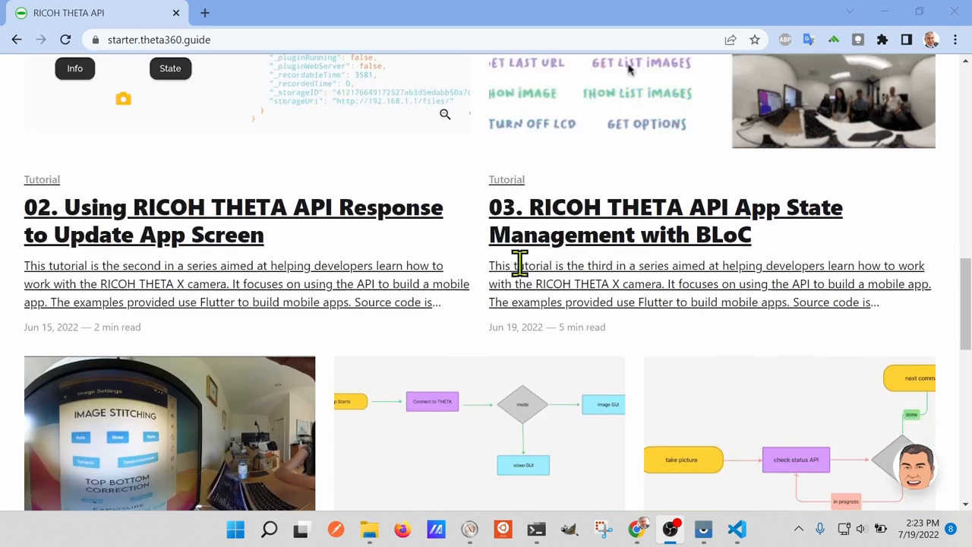
scroll("up", 3)
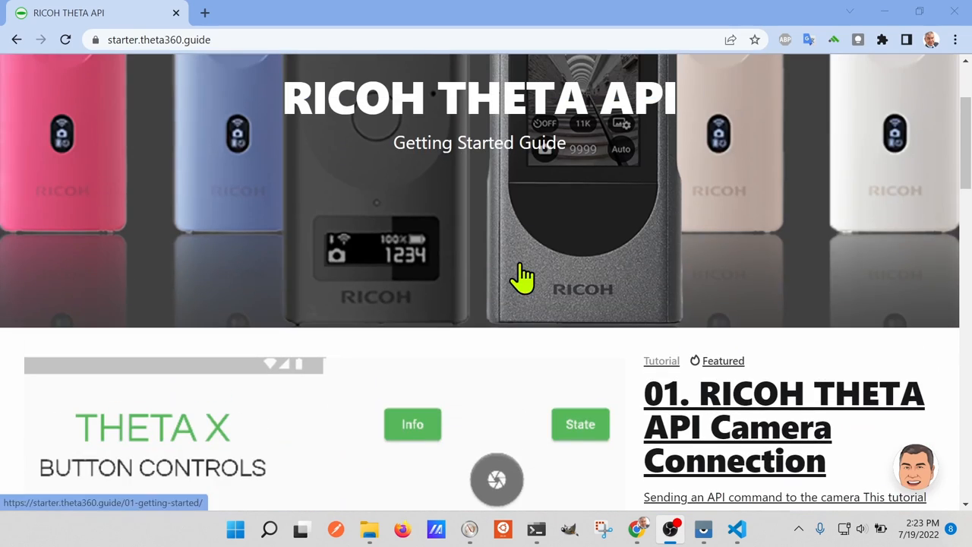
scroll("down", 3)
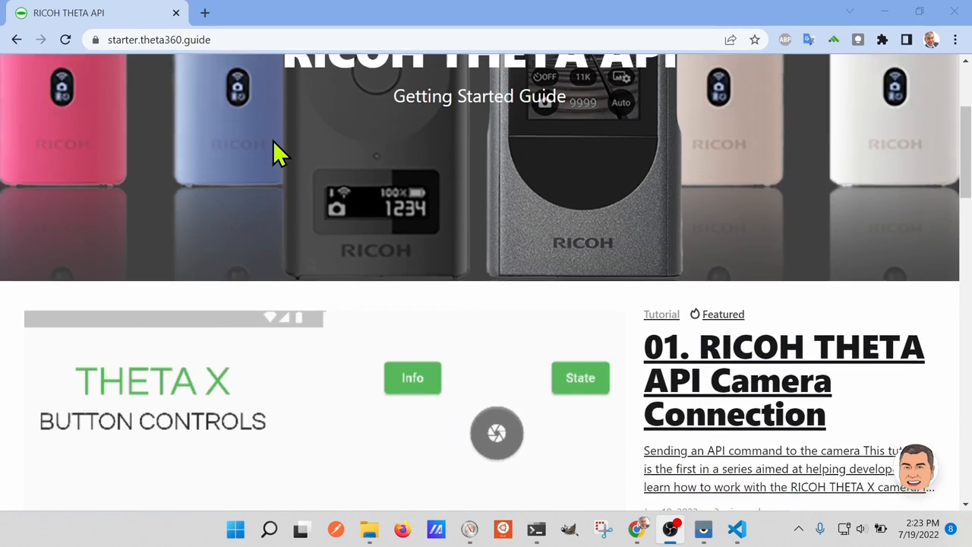
scroll("down", 3)
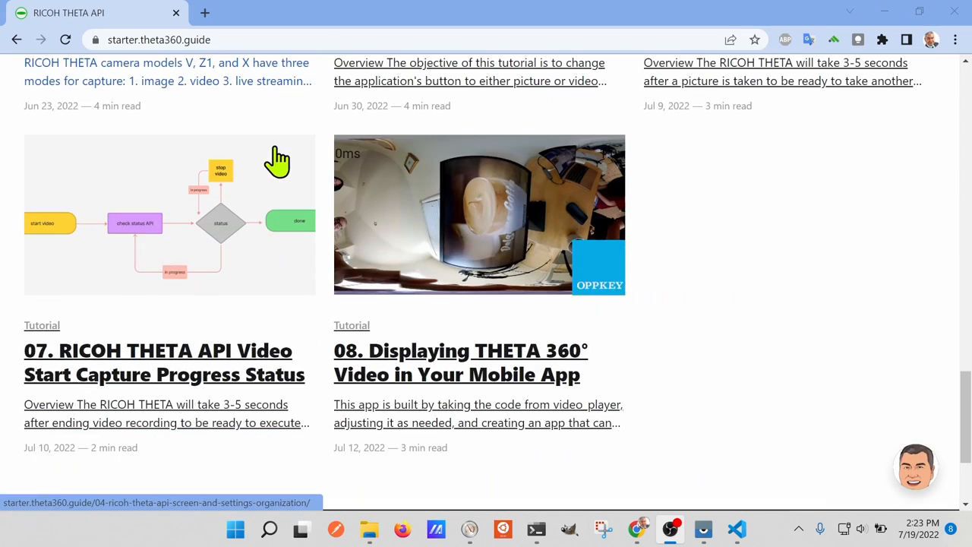